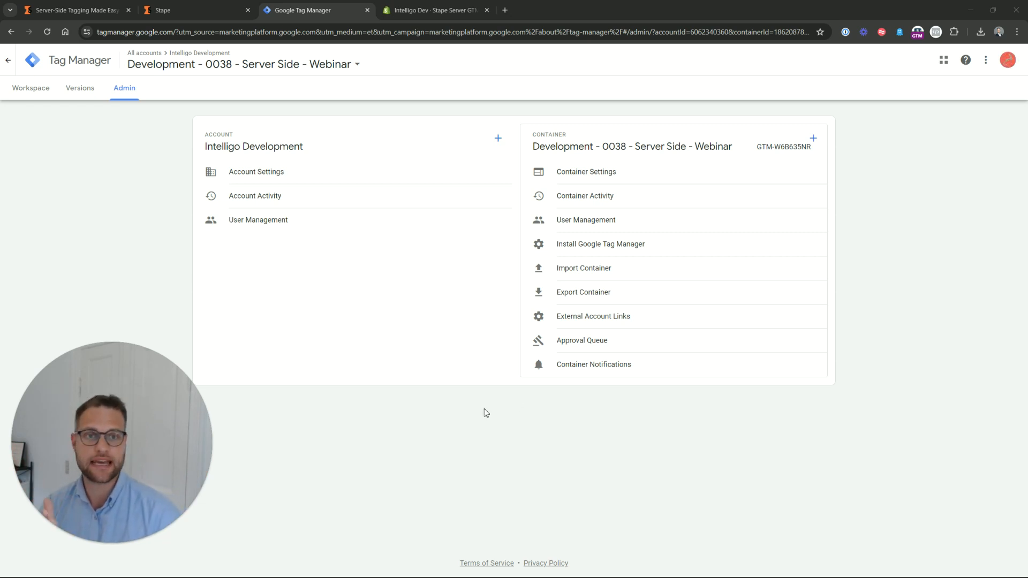
mouse_move(424, 403)
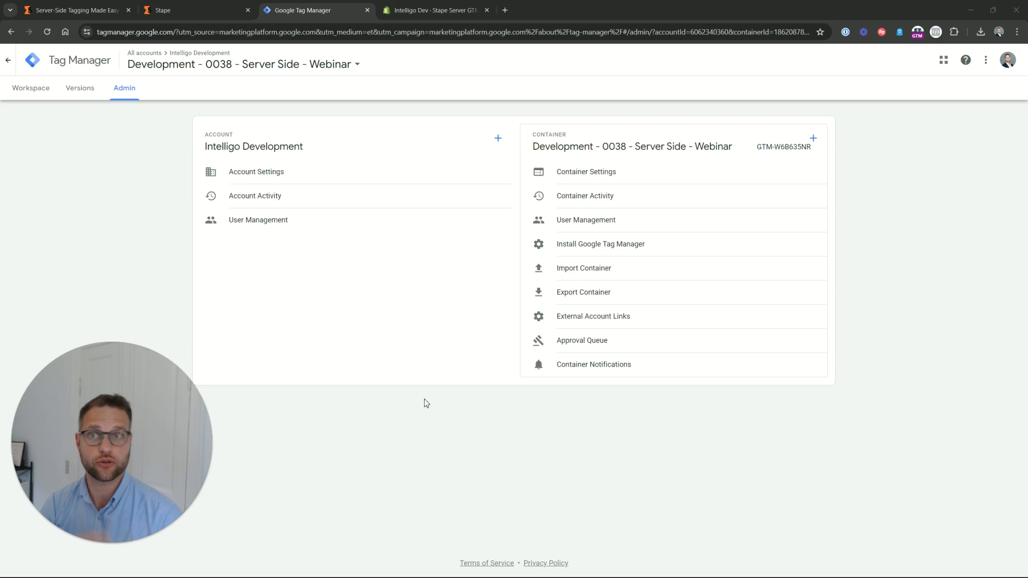
mouse_move(393, 252)
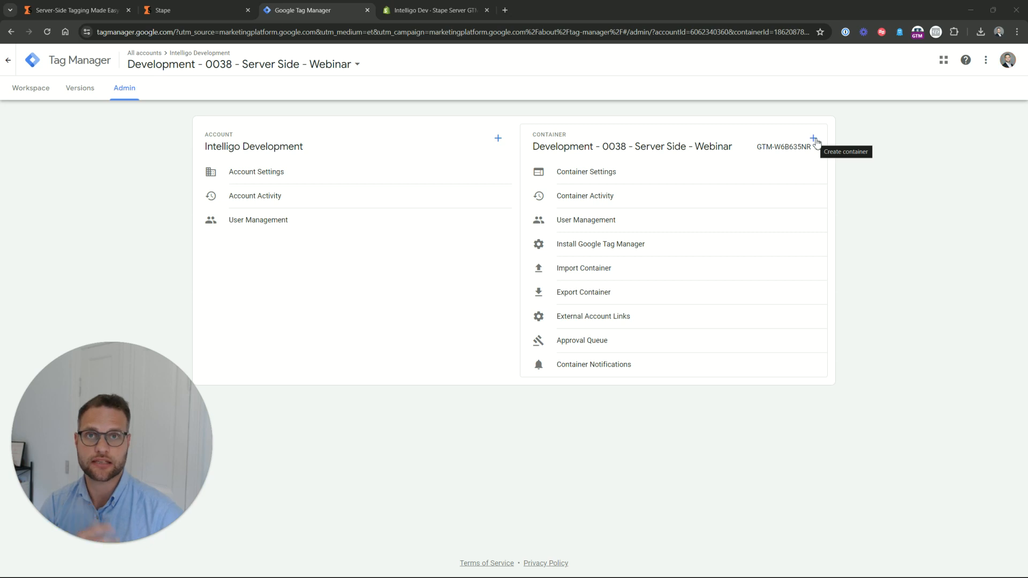
Step: Create a Server container named 'Development - 0040 - Server side - Webinar'
click(814, 138)
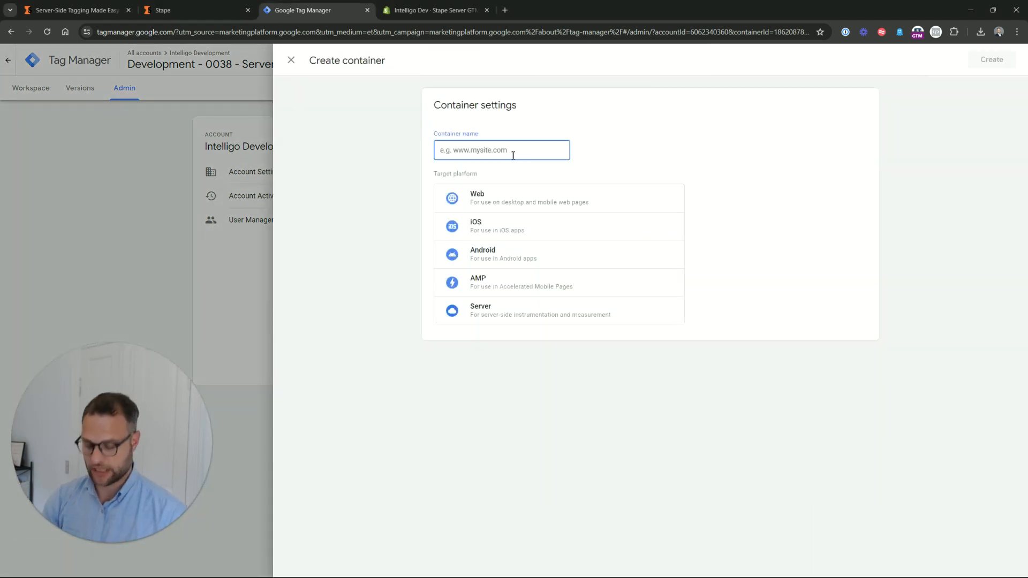
text(Development)
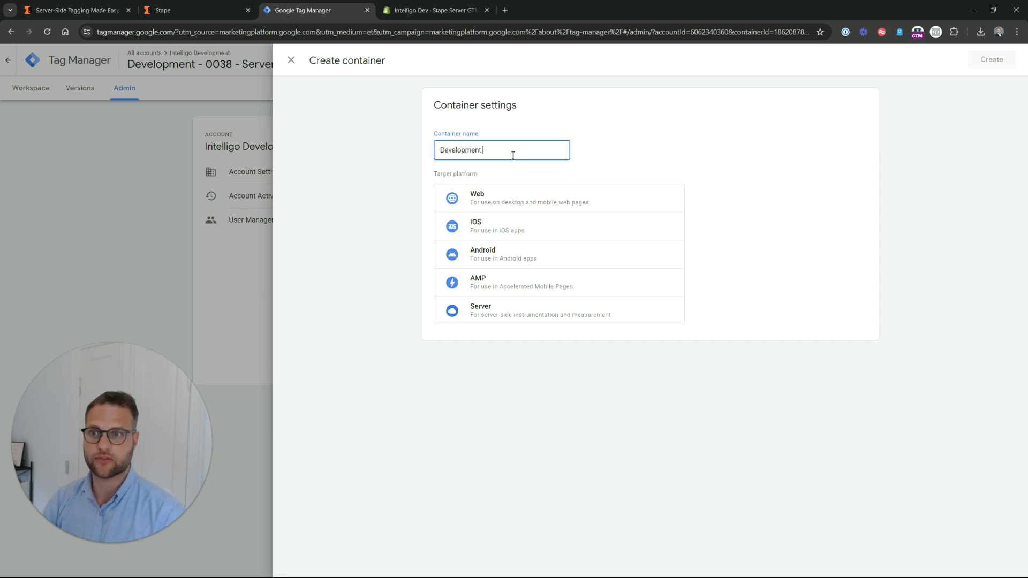
text(- 0040 - Server side - Webi)
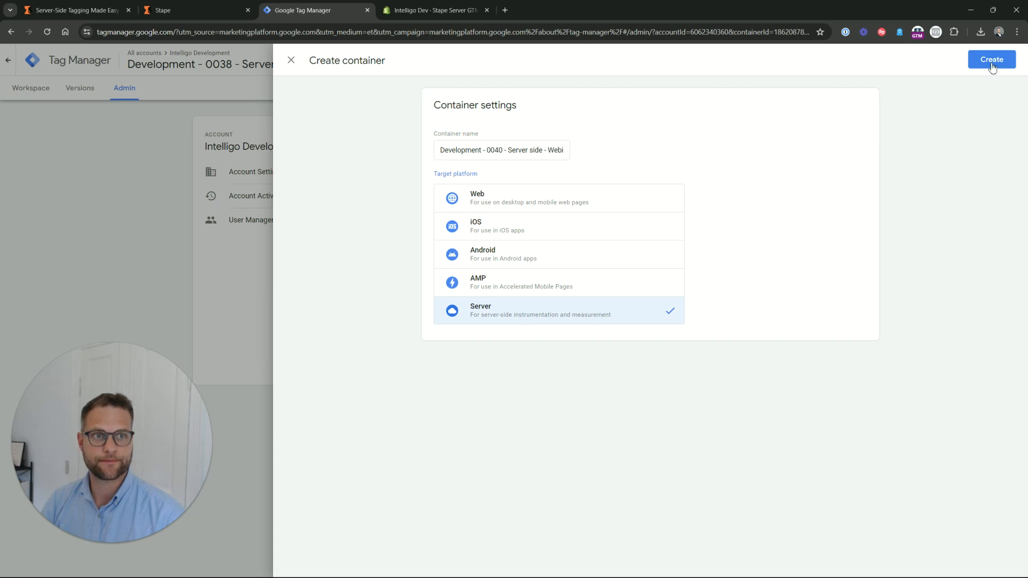
click(992, 59)
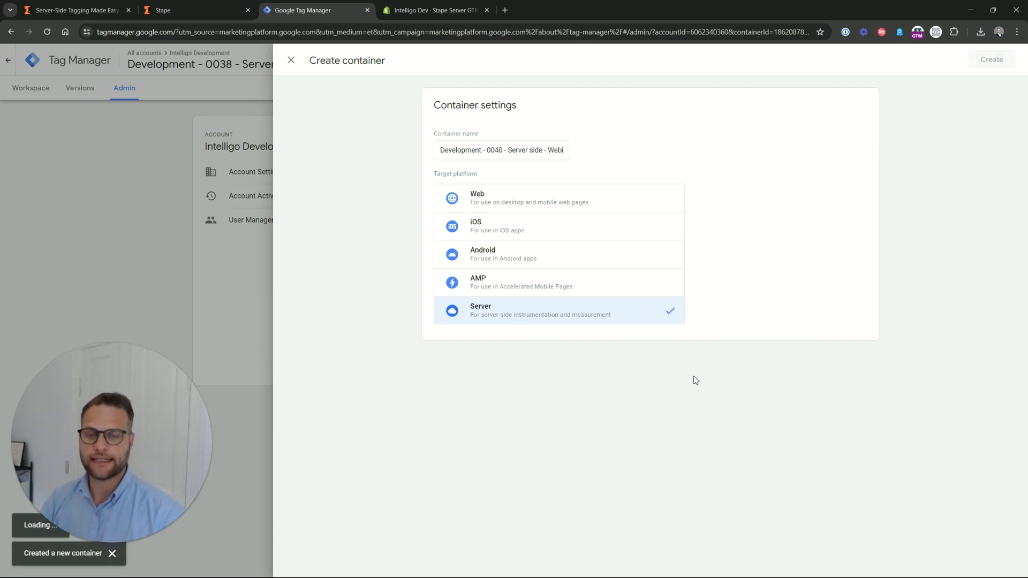
Step: Choose manual tagging-server provisioning and copy the container config string
click(990, 59)
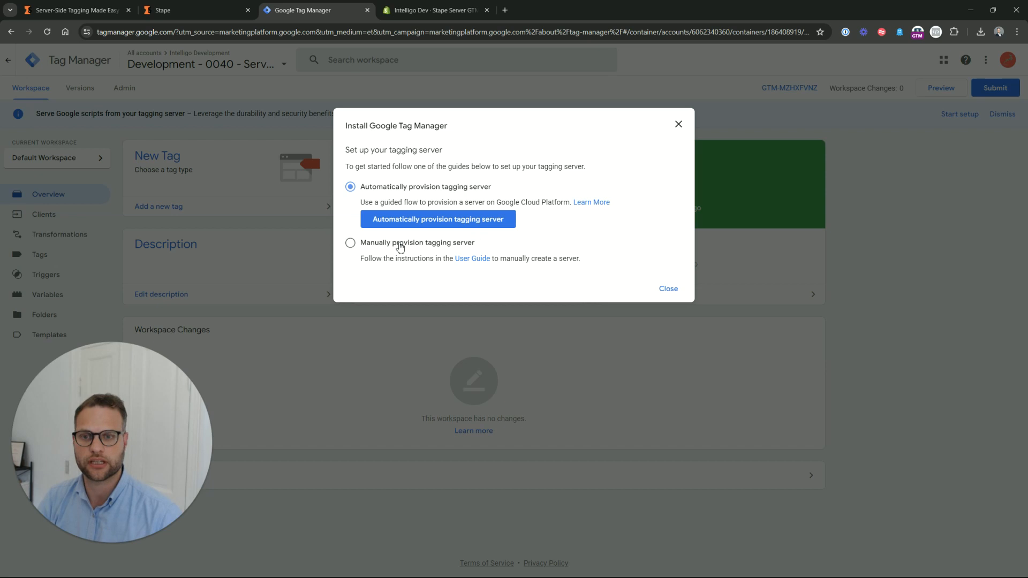
click(352, 243)
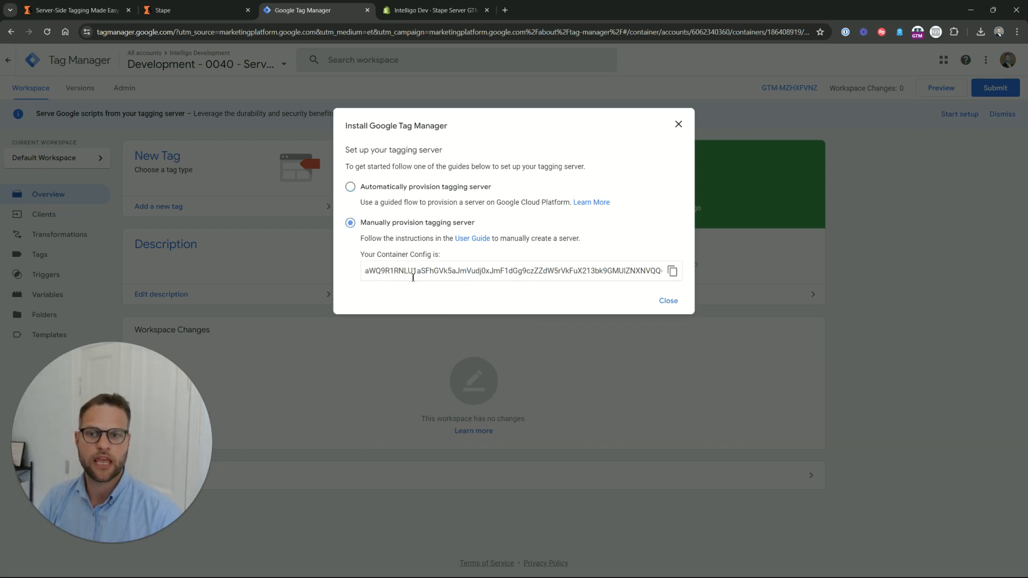
click(515, 271)
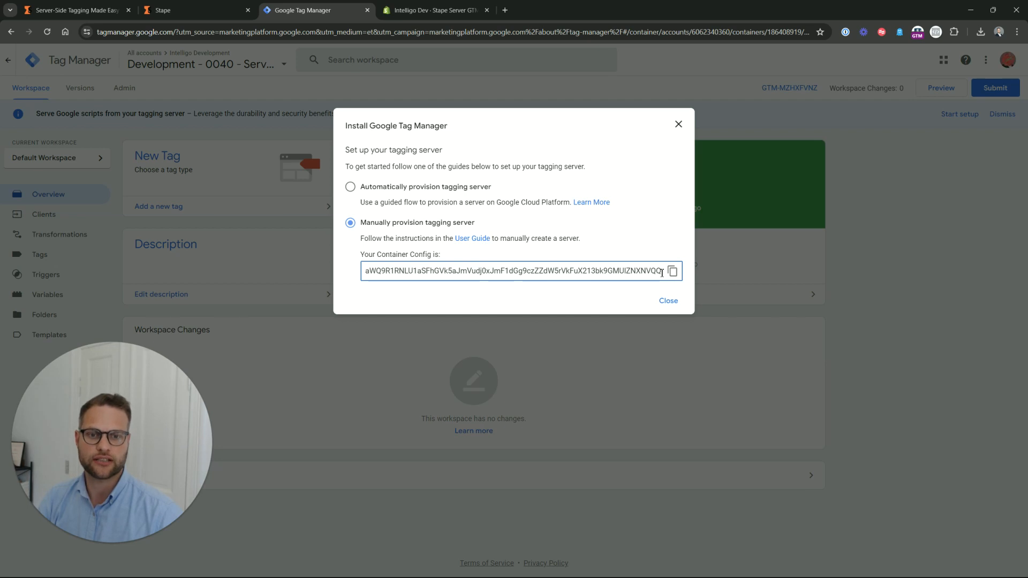
click(672, 271)
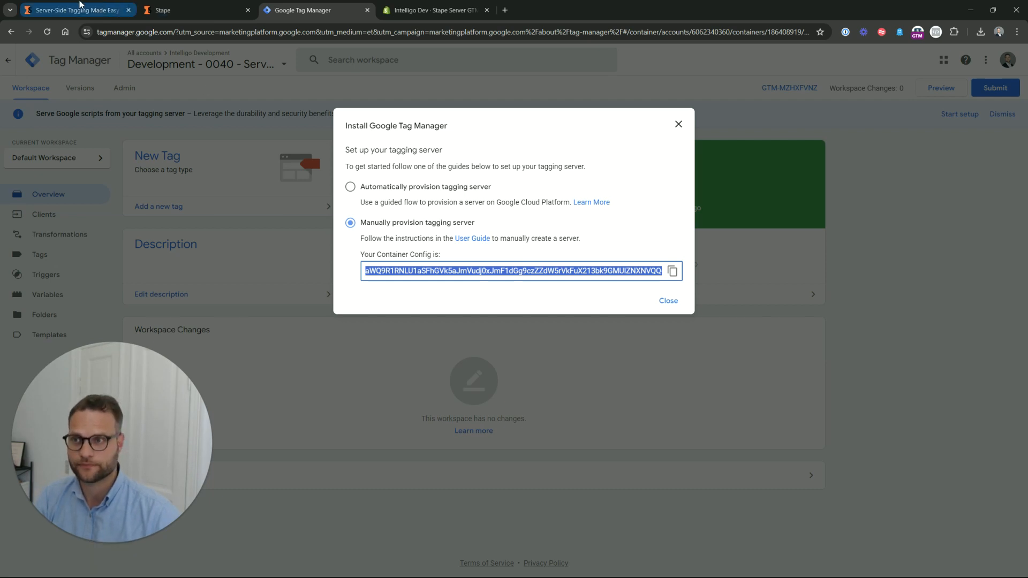
Step: Switch to the Stape tab to reach the account dashboard
click(191, 9)
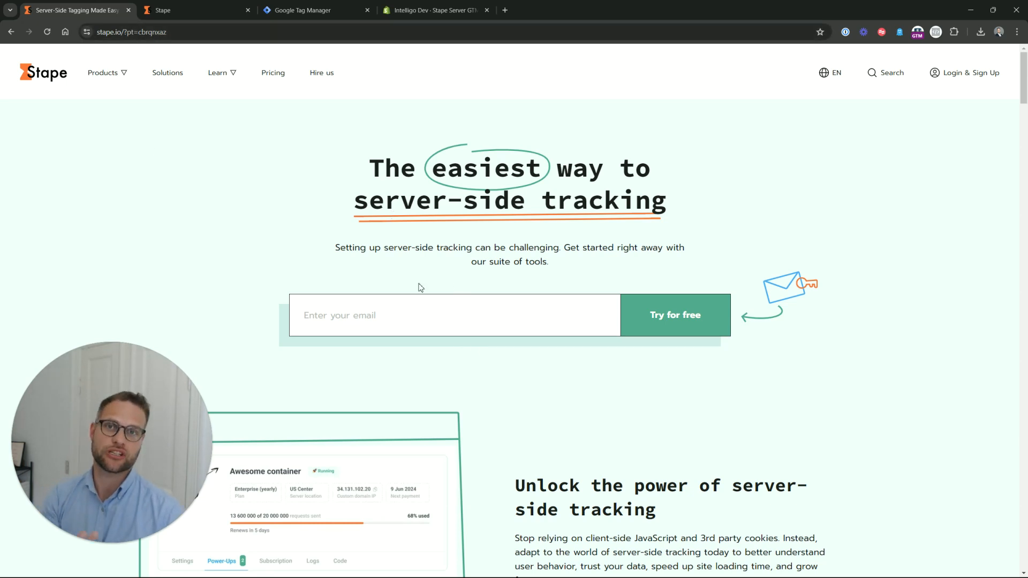
mouse_move(428, 291)
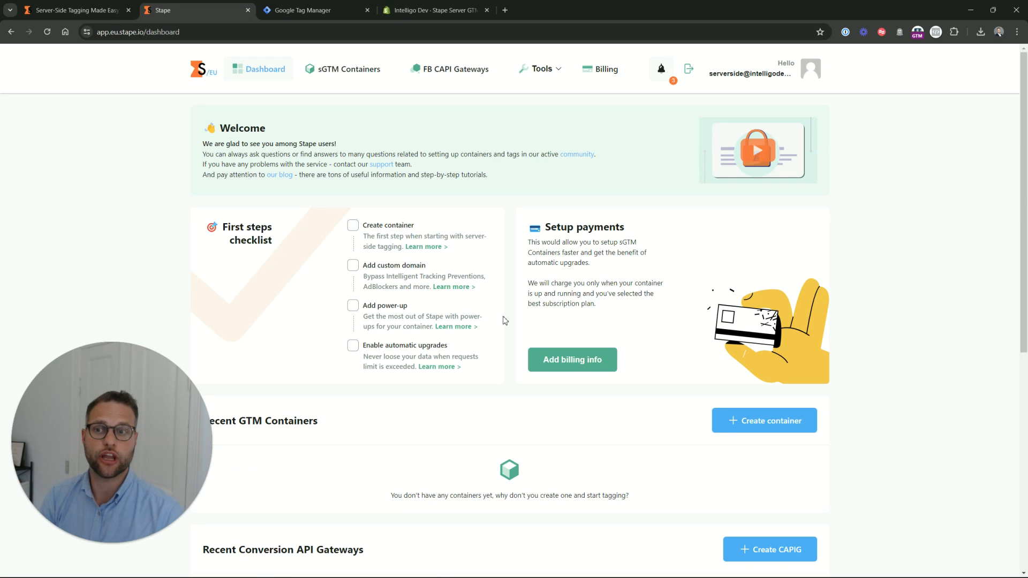
mouse_move(525, 269)
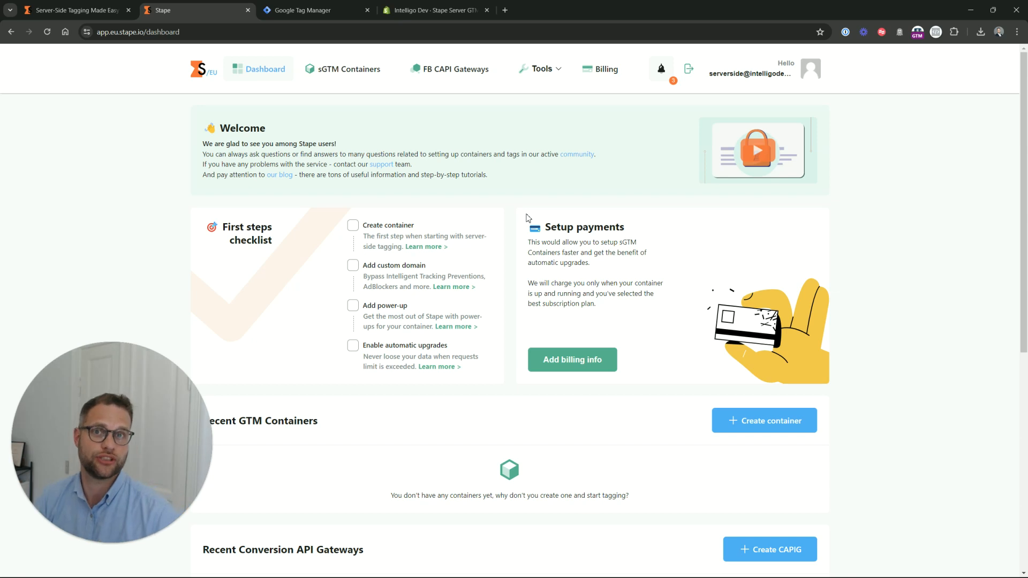
mouse_move(464, 216)
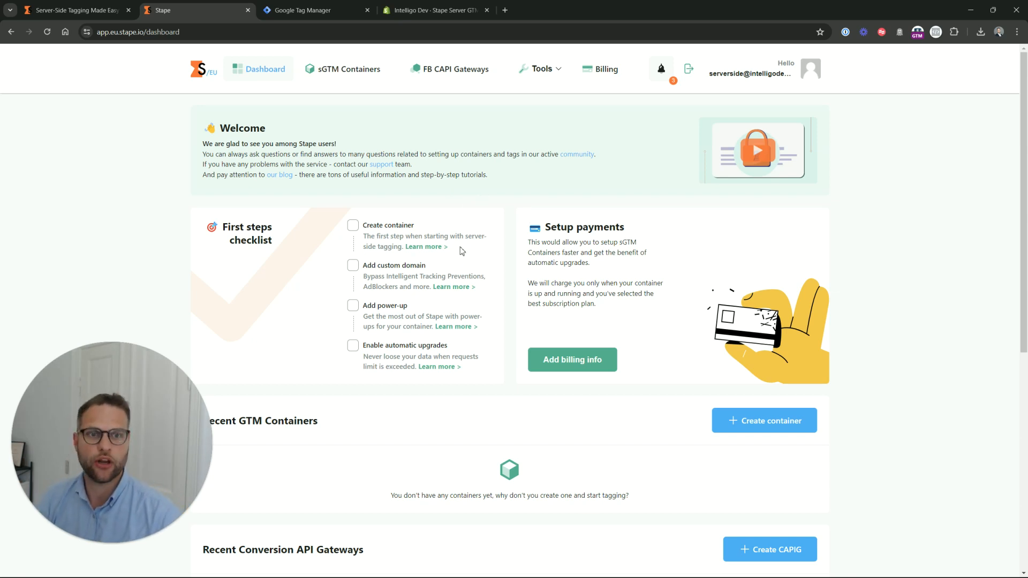
mouse_move(437, 303)
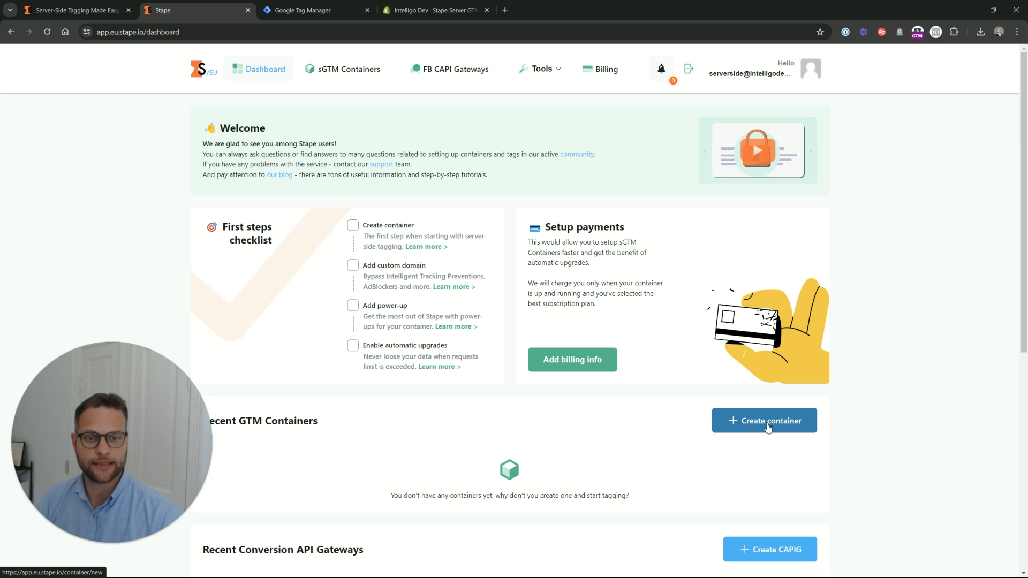
Step: Start a Stape container named 'Server side Container - Webinar - Demo' with the pasted config string
click(763, 420)
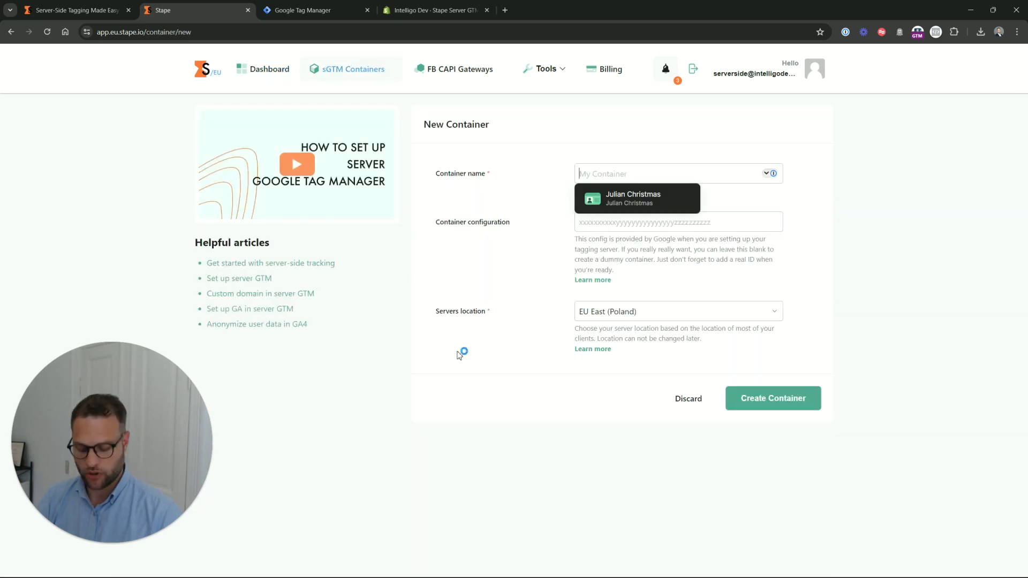
text(S)
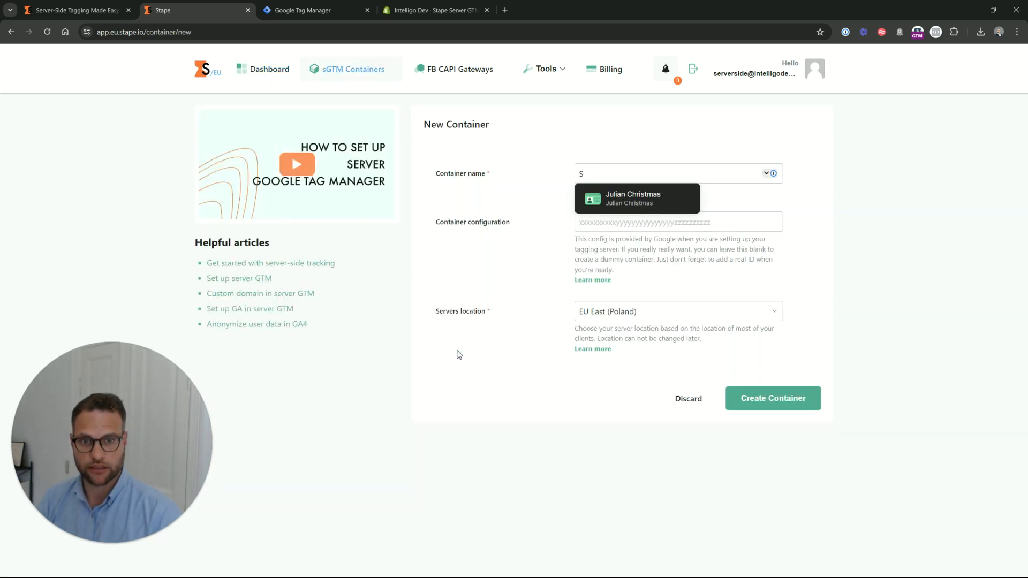
text(erver side Contain)
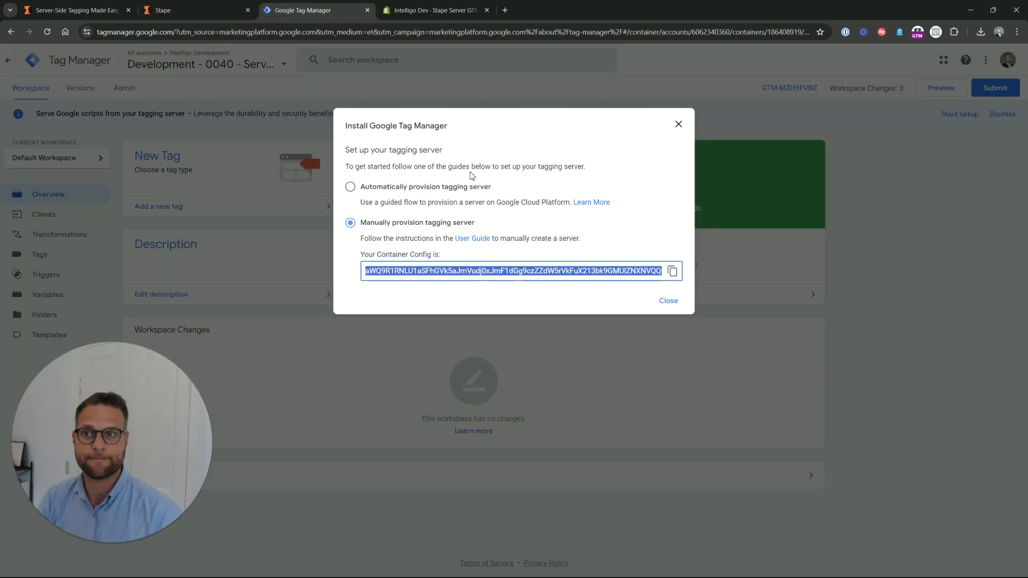
click(192, 10)
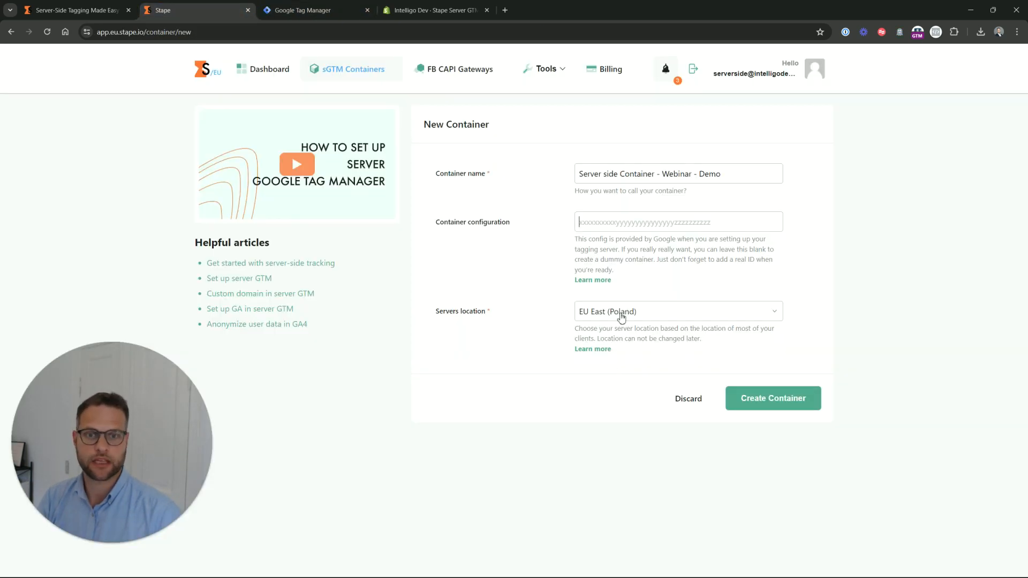
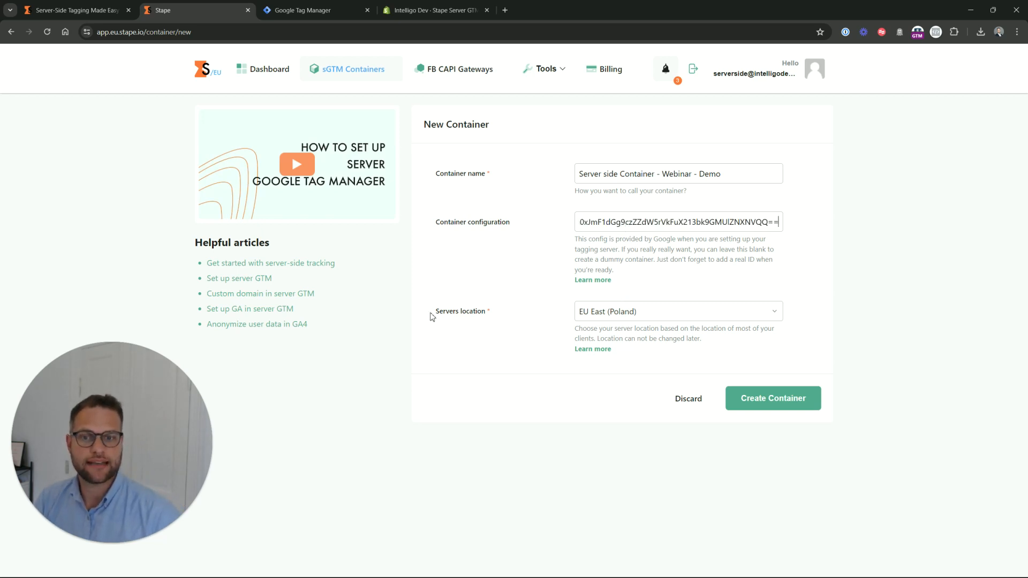
Step: Set the servers location to EU Center (France) and create the container
click(677, 310)
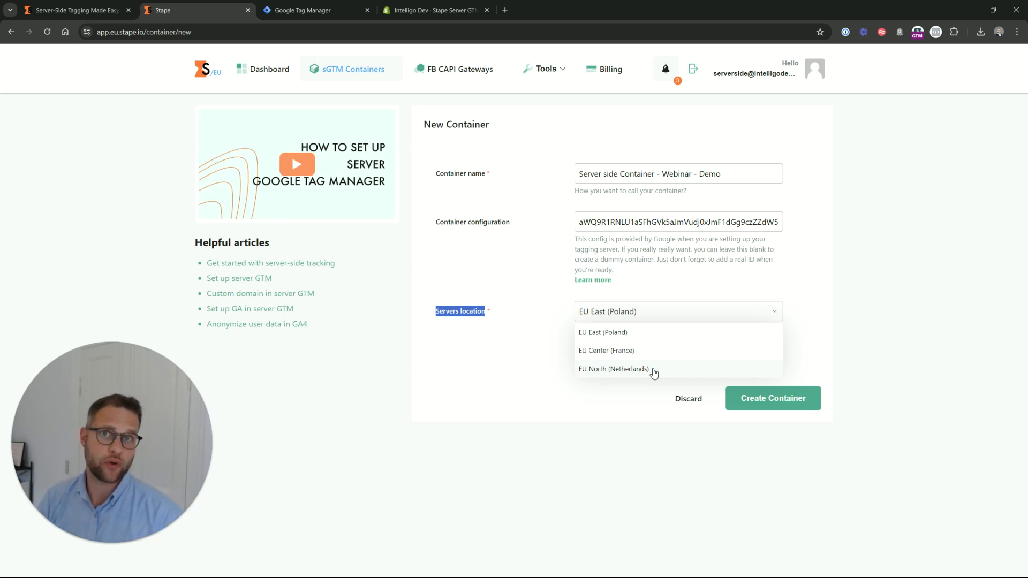
click(606, 350)
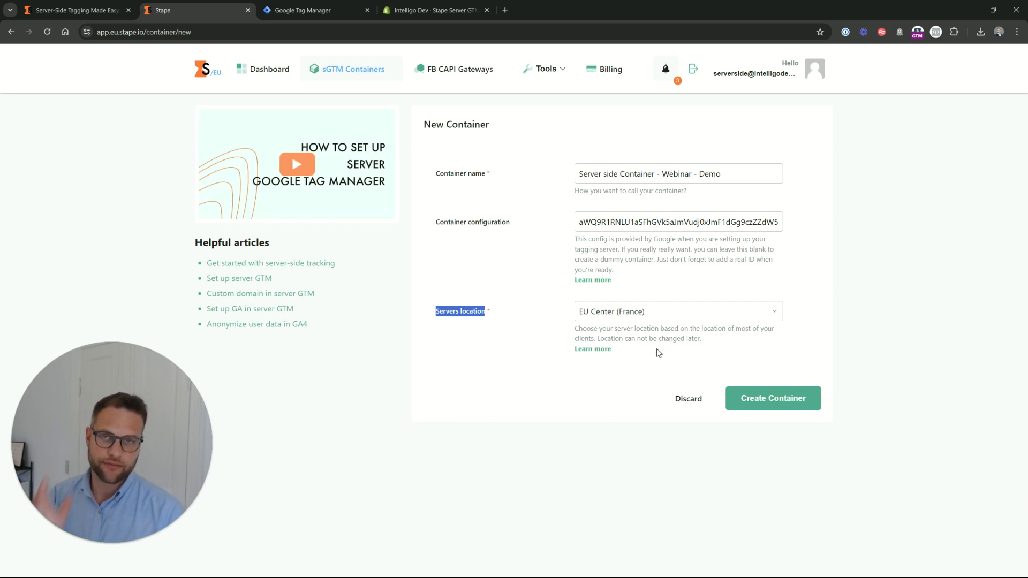
click(772, 398)
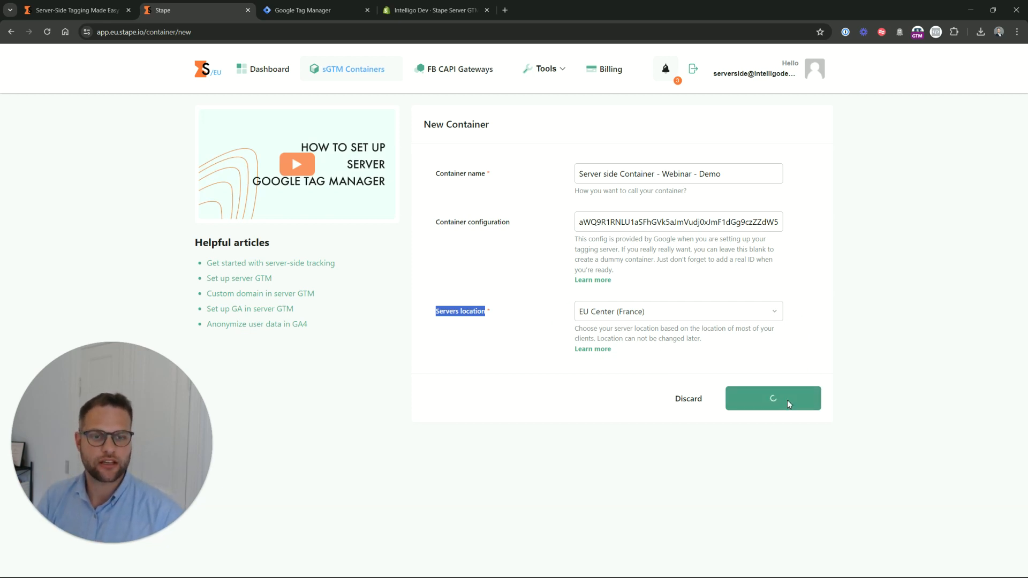
Step: Select the Free (€0/month) subscription plan for the new container
click(772, 399)
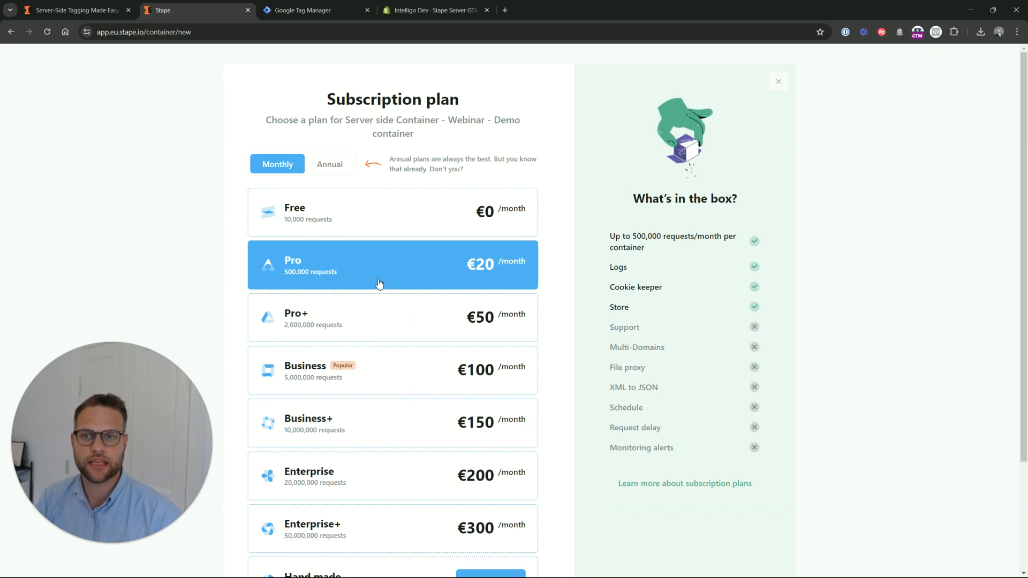
mouse_move(364, 219)
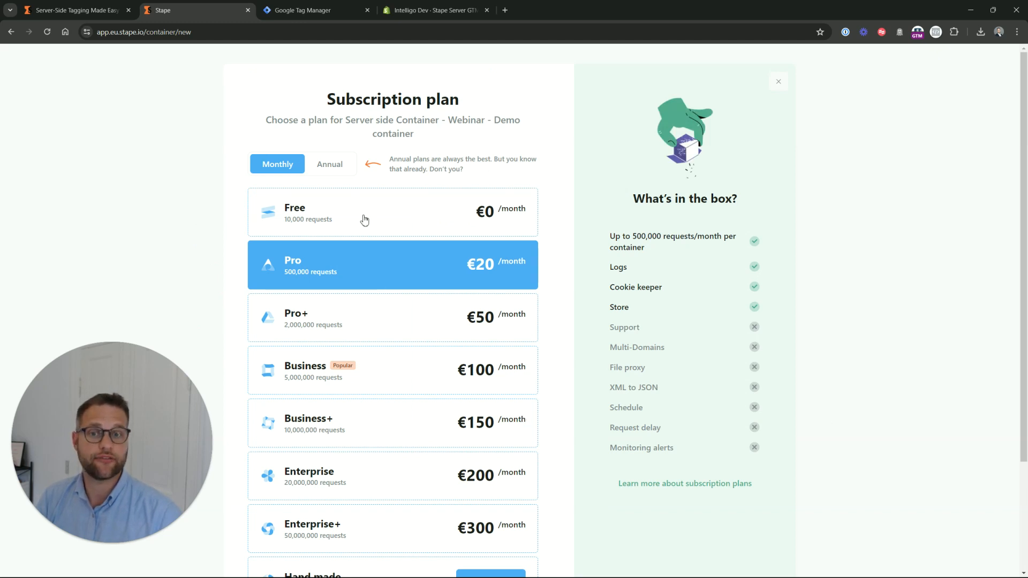
click(393, 212)
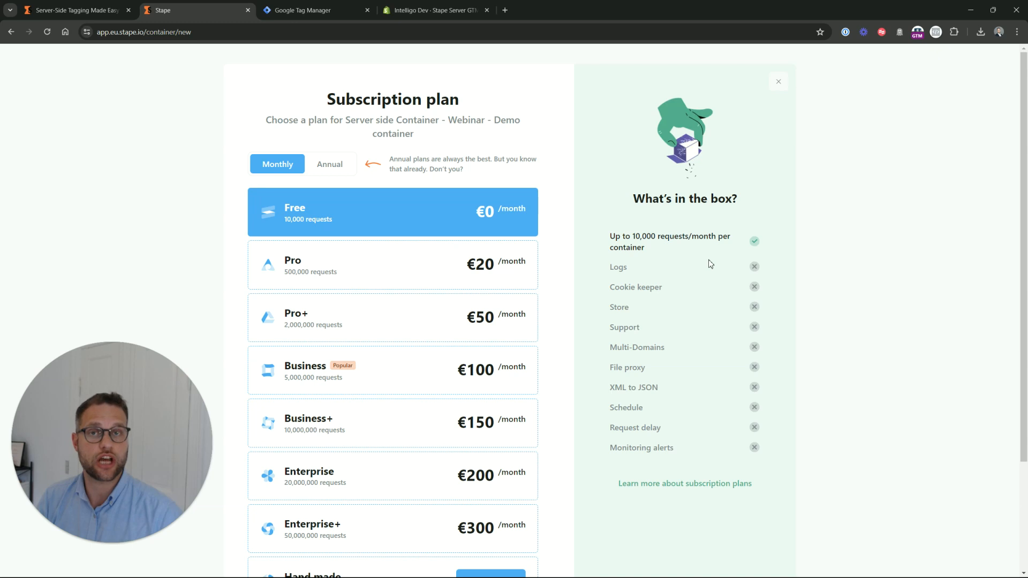
mouse_move(696, 263)
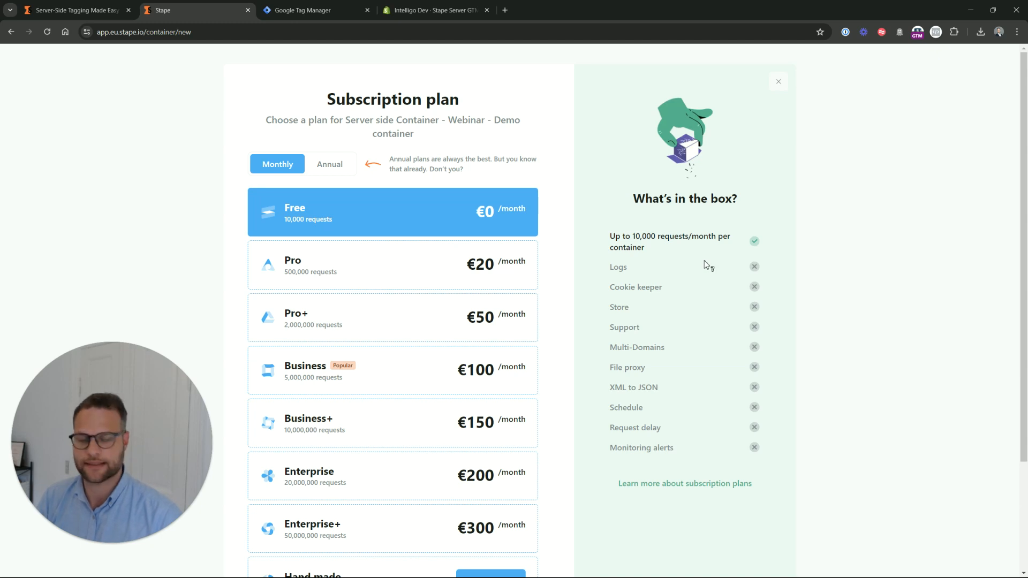
mouse_move(624, 333)
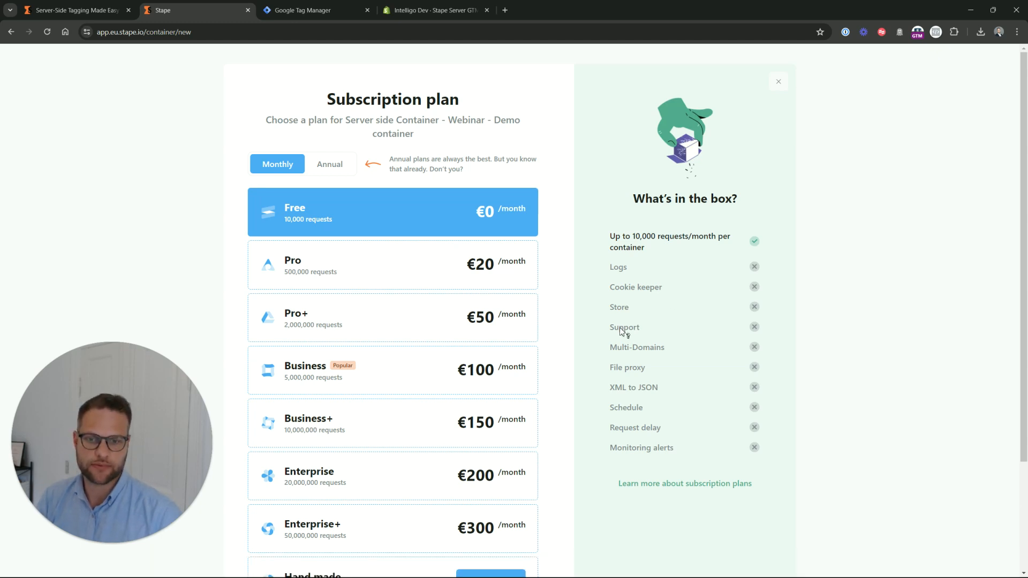
mouse_move(533, 269)
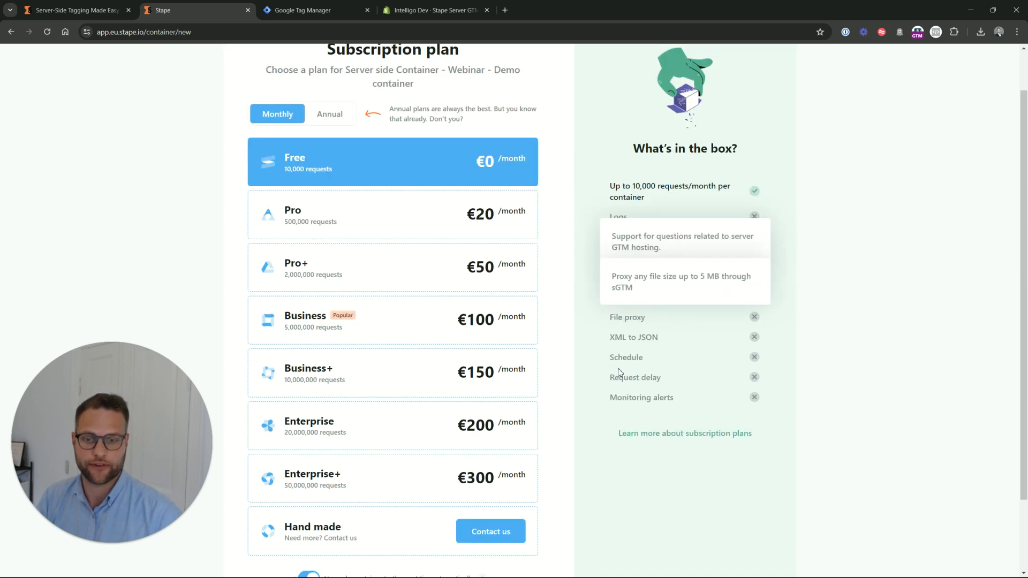
scroll(down, 3)
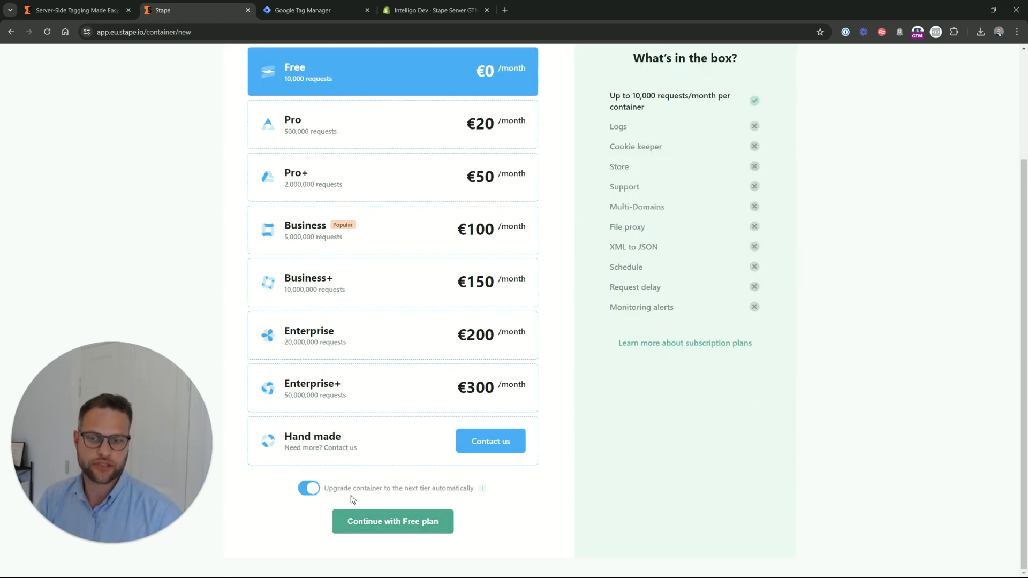
mouse_move(478, 502)
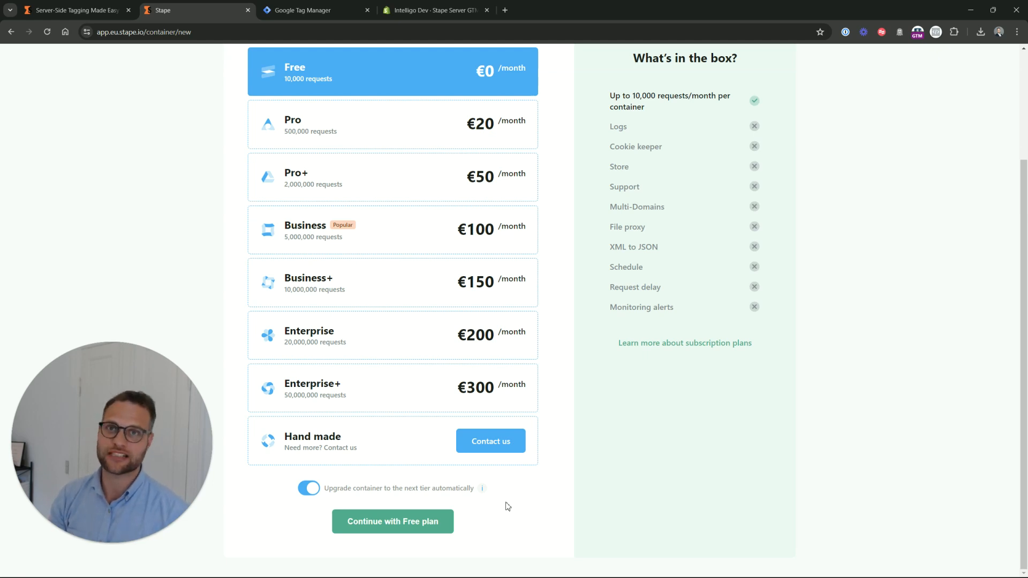
mouse_move(391, 522)
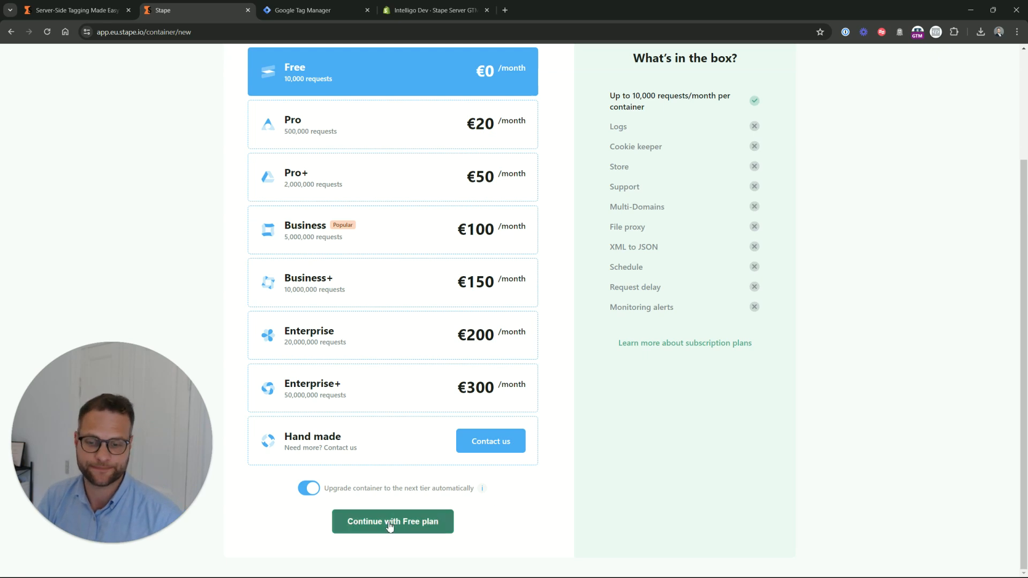
Step: Continue with the Free plan, set Denmark as billing country and fill the billing details
click(392, 521)
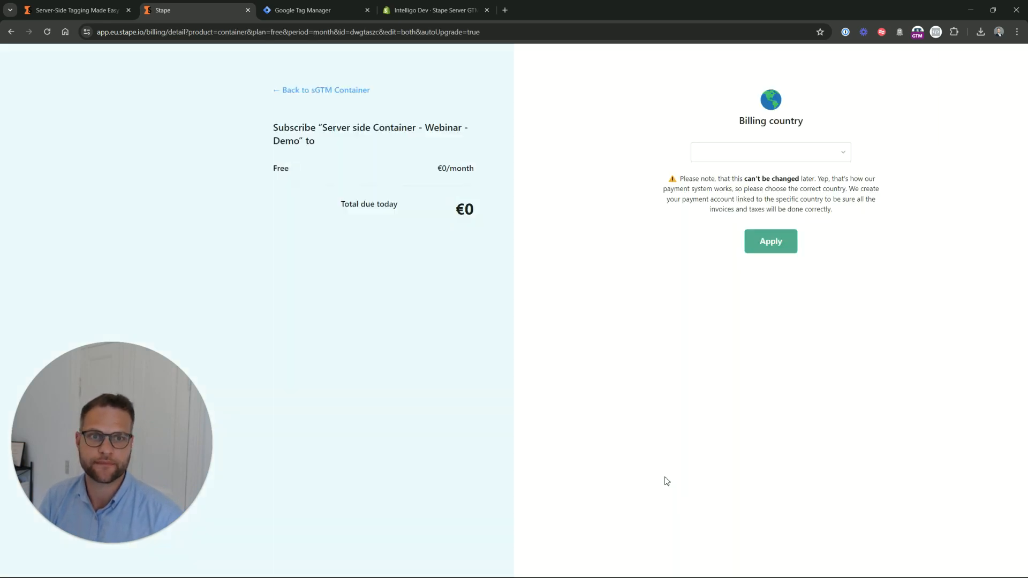
click(767, 151)
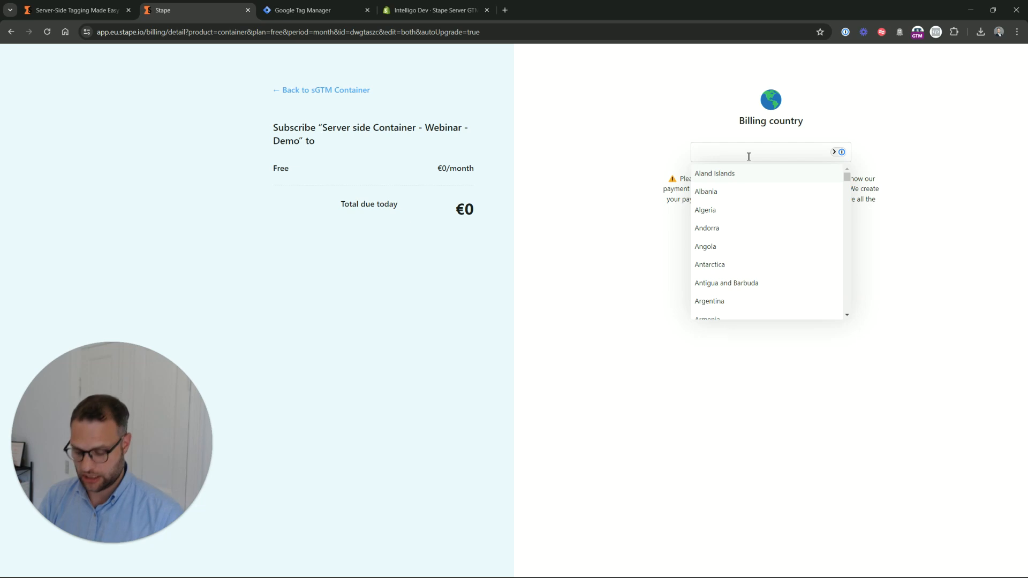
text(Denmark)
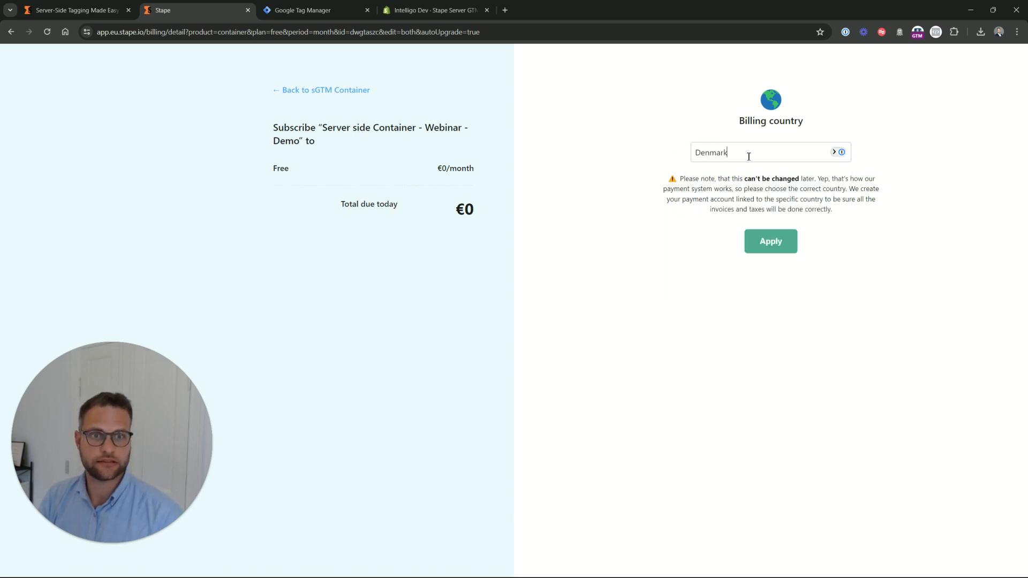
click(770, 241)
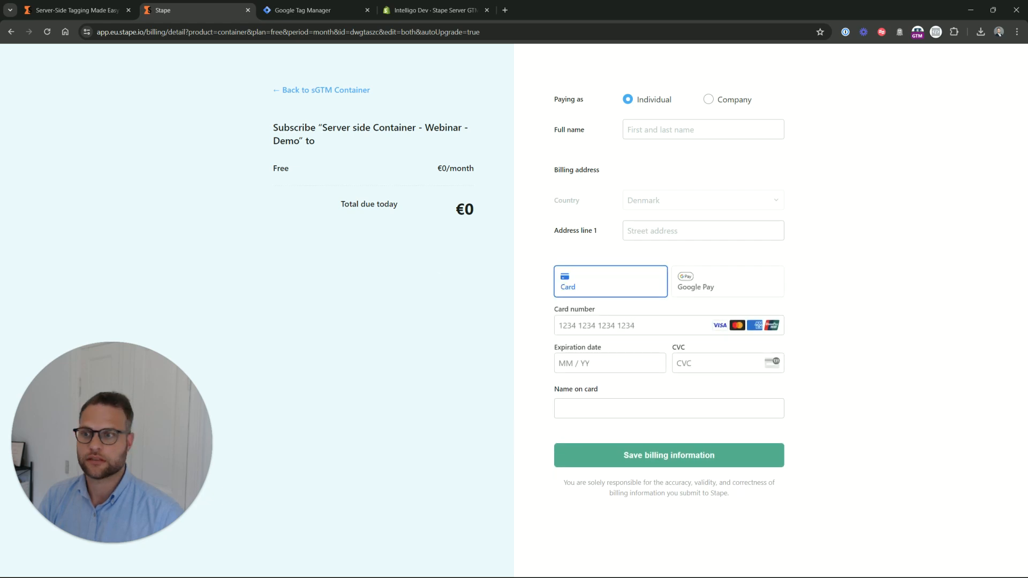
click(668, 455)
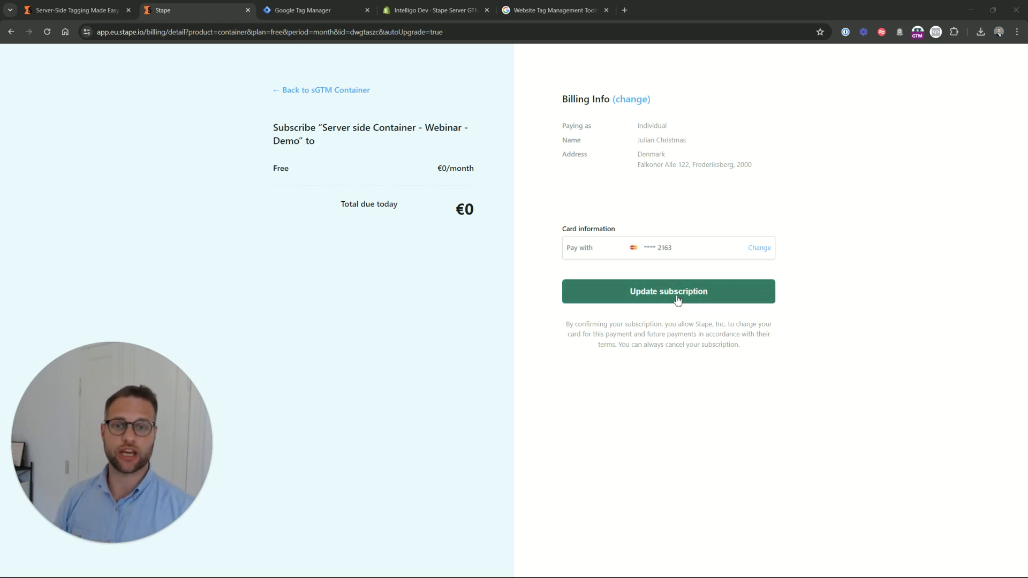
Step: Confirm the free subscription and start adding a custom domain under Tagging Server URLs
click(669, 291)
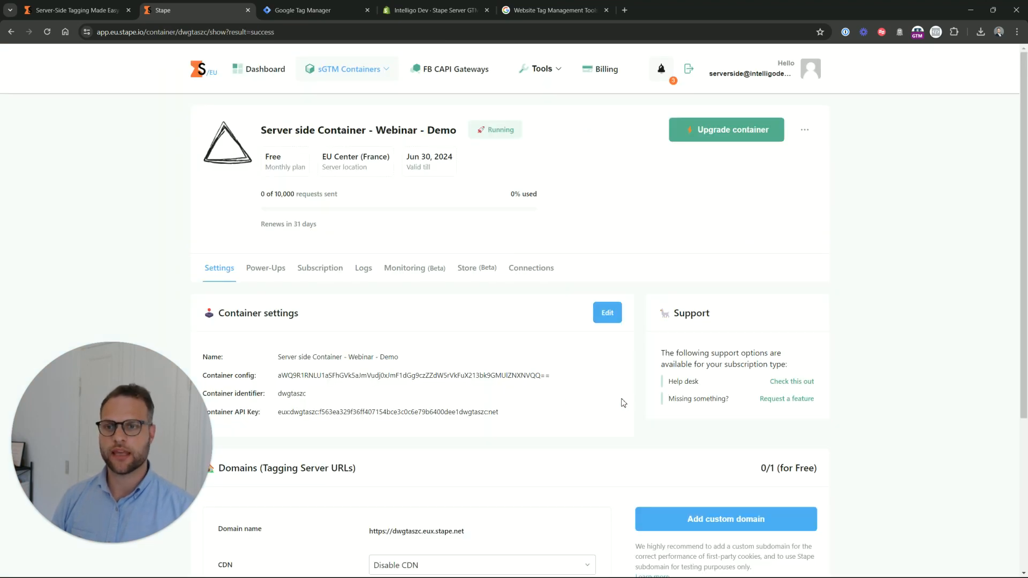
mouse_move(565, 390)
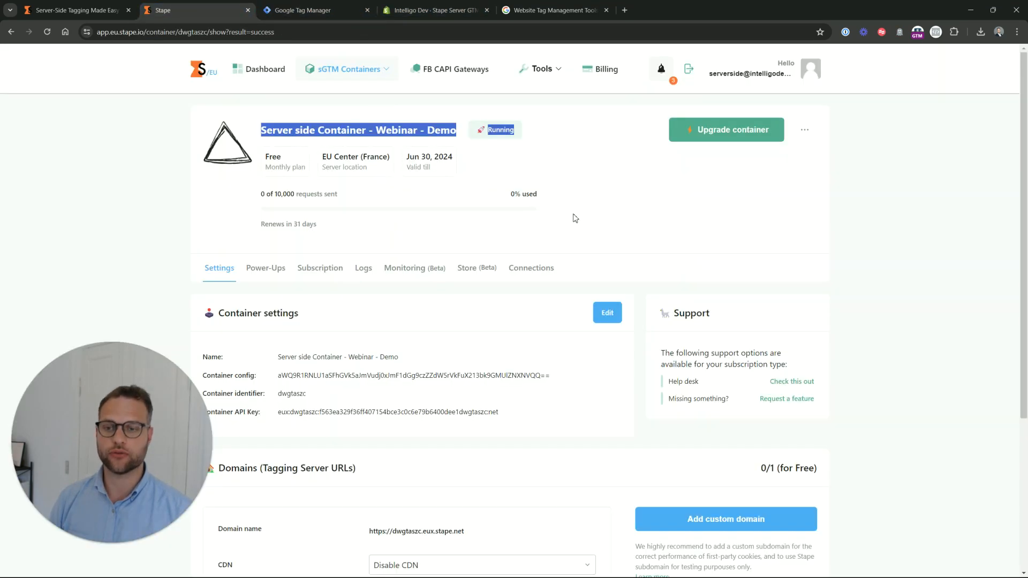
scroll(down, 3)
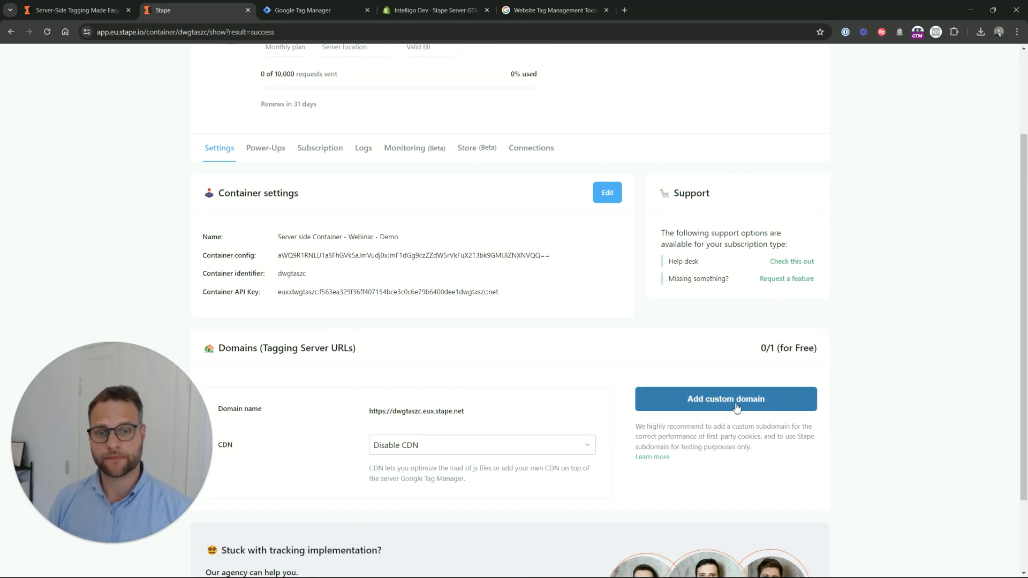
click(725, 398)
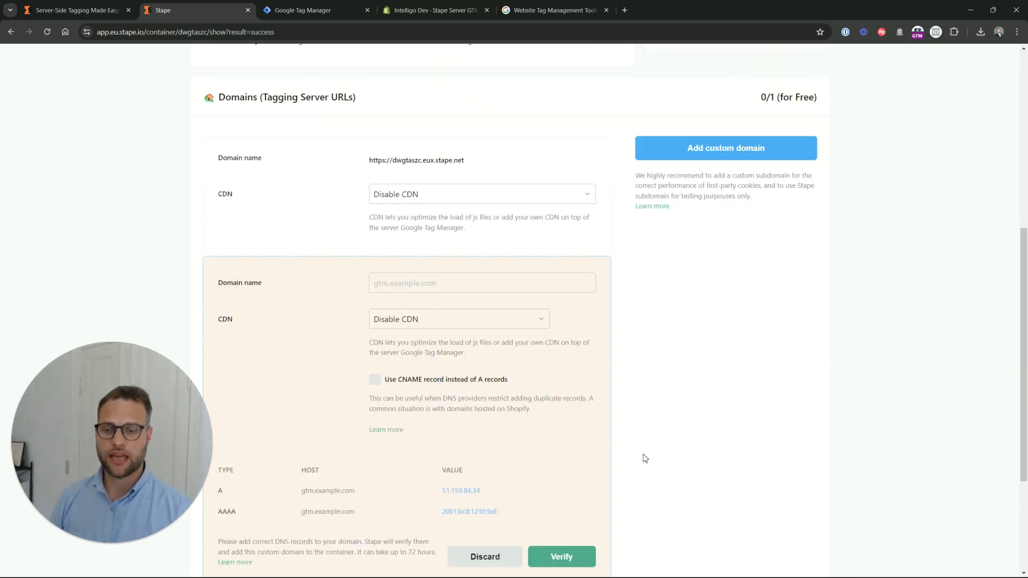
click(482, 283)
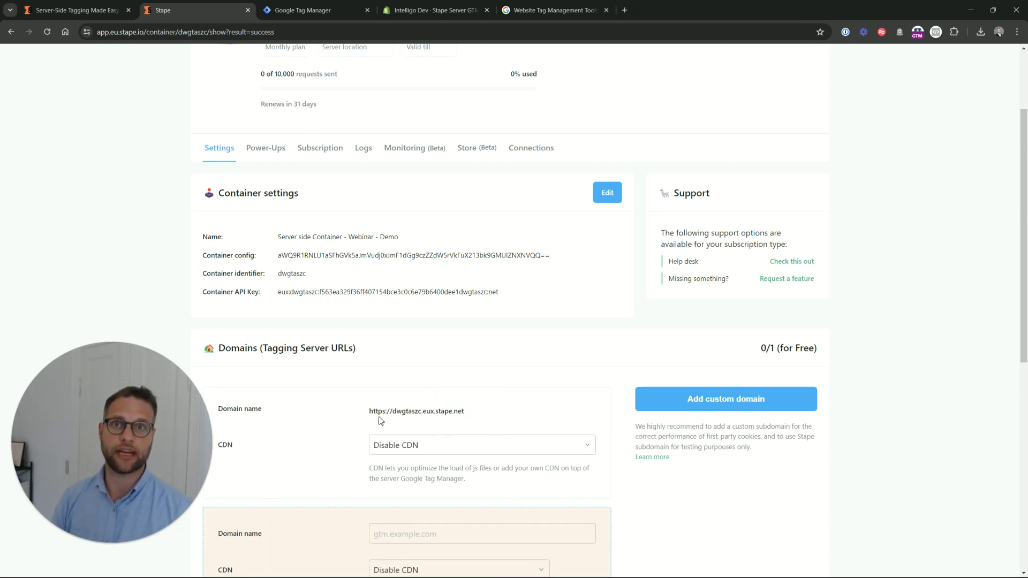
mouse_move(446, 427)
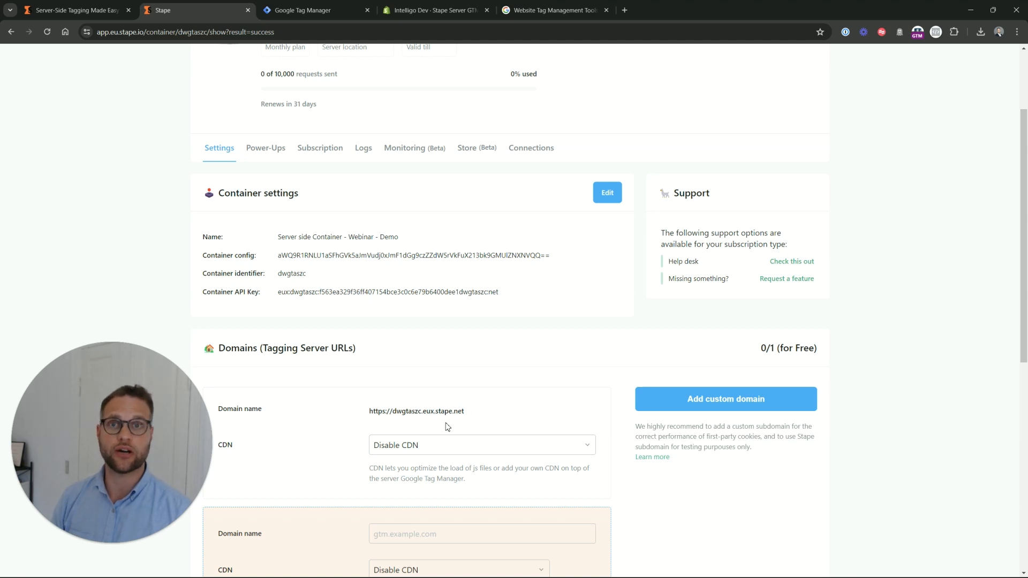
Step: Return to Tag Manager and dismiss the tagging server and Google scripts setup dialogs
click(317, 10)
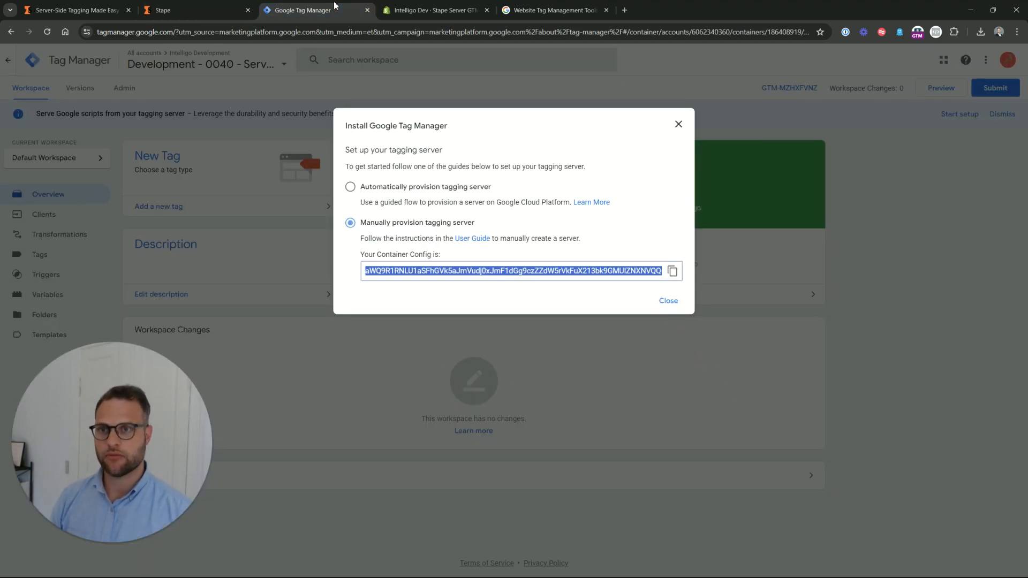
click(667, 300)
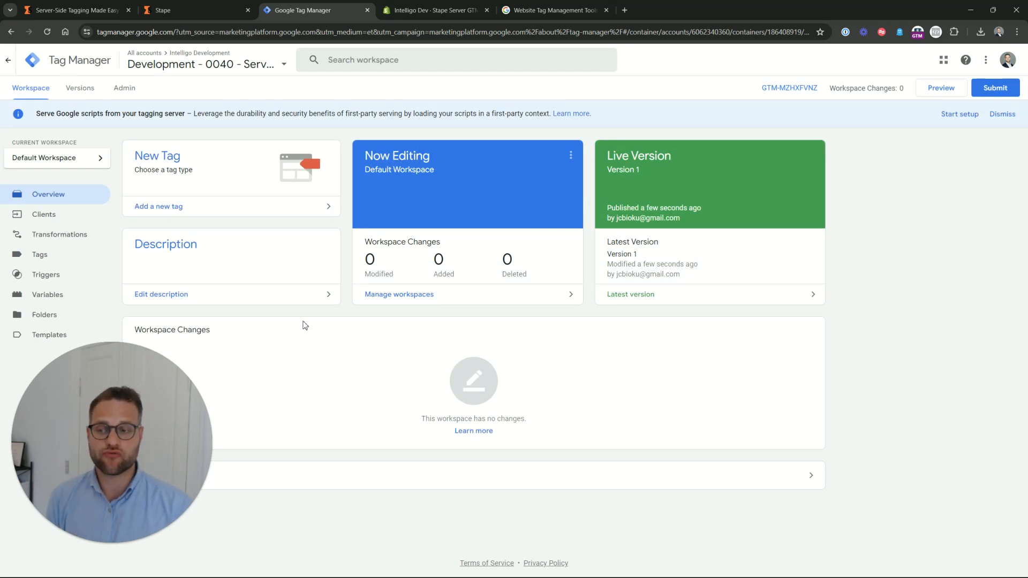
mouse_move(321, 340)
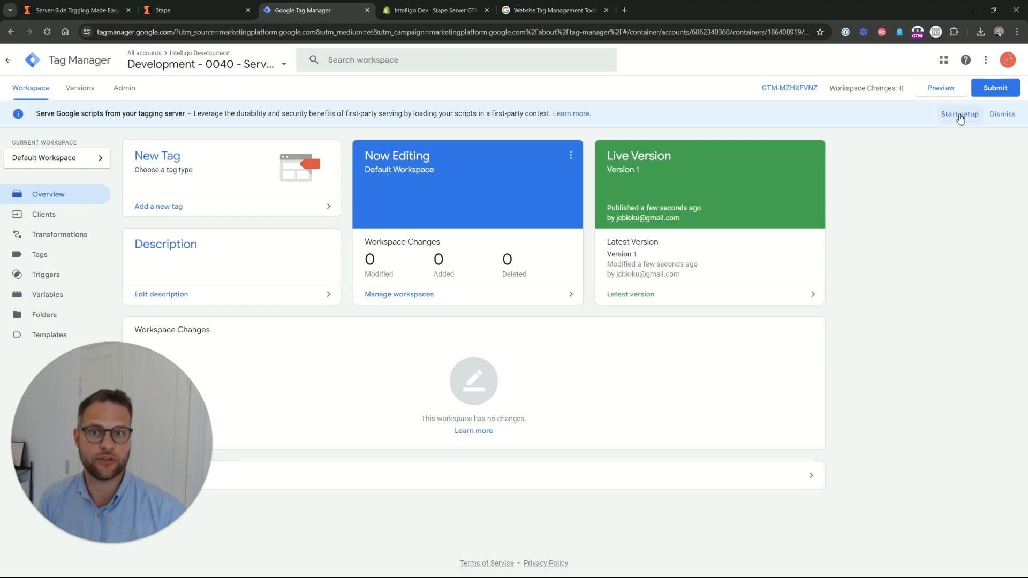
click(958, 114)
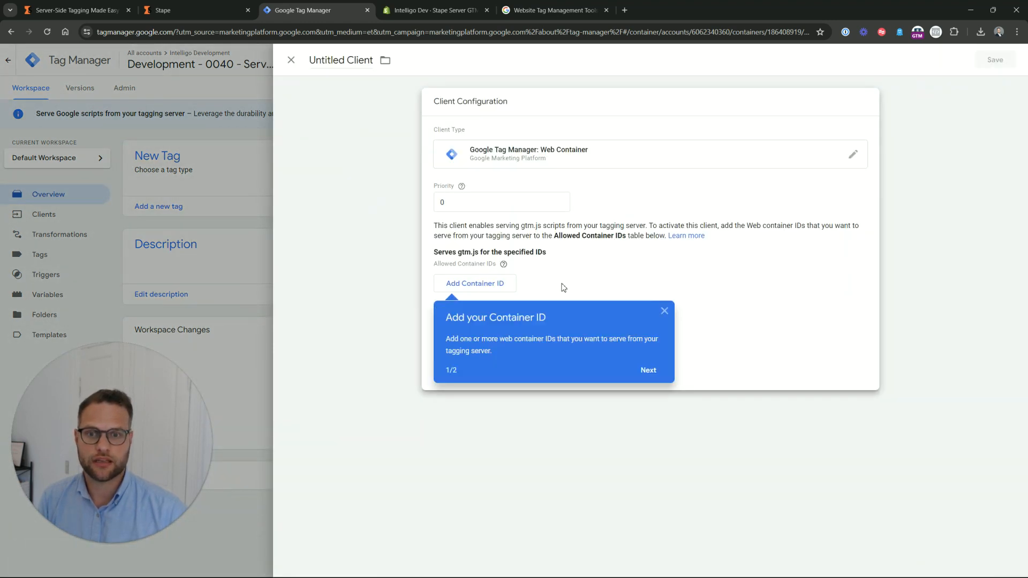
click(291, 60)
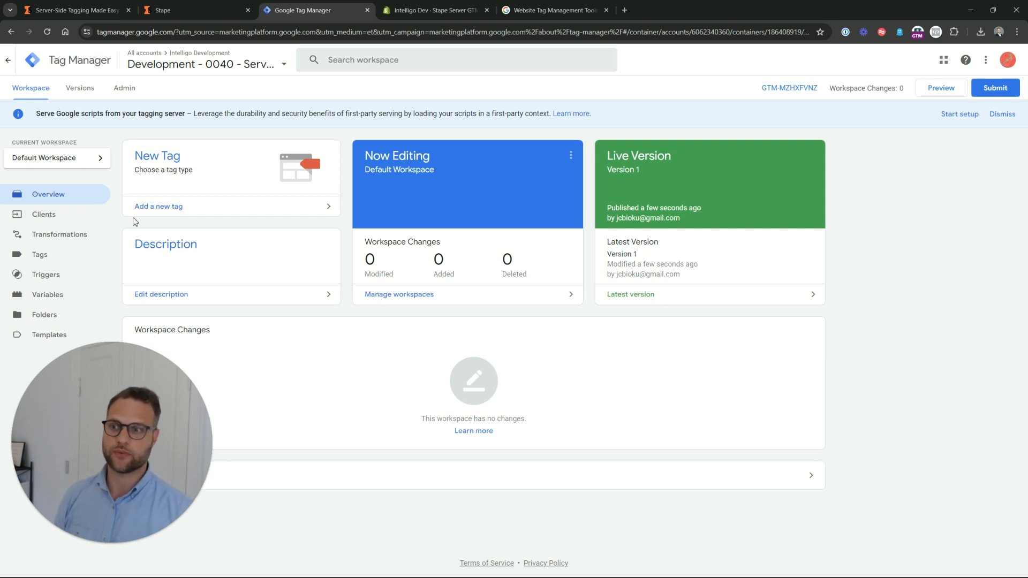
Step: View the server container's Clients list and its Templates page
click(43, 214)
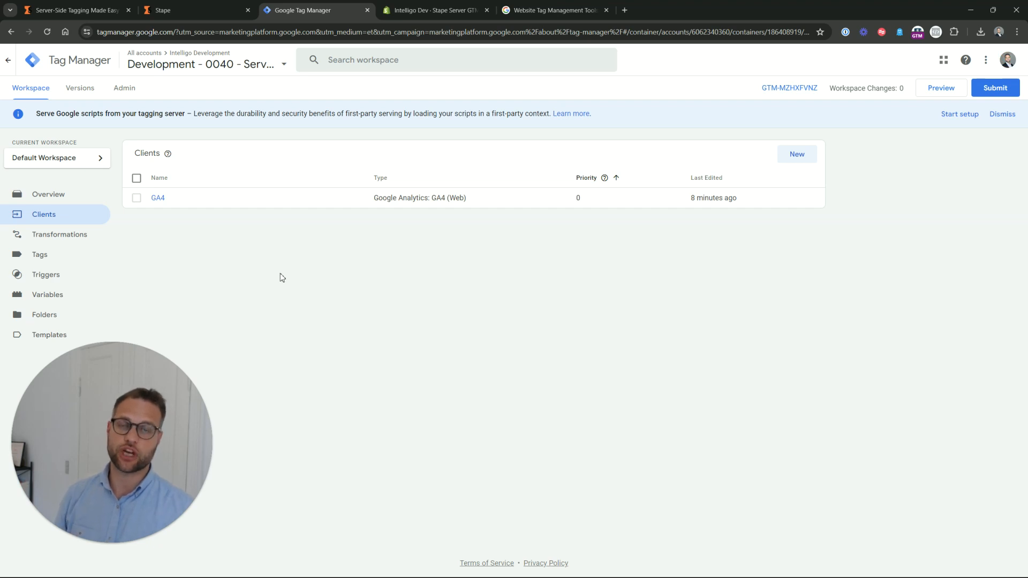
mouse_move(319, 283)
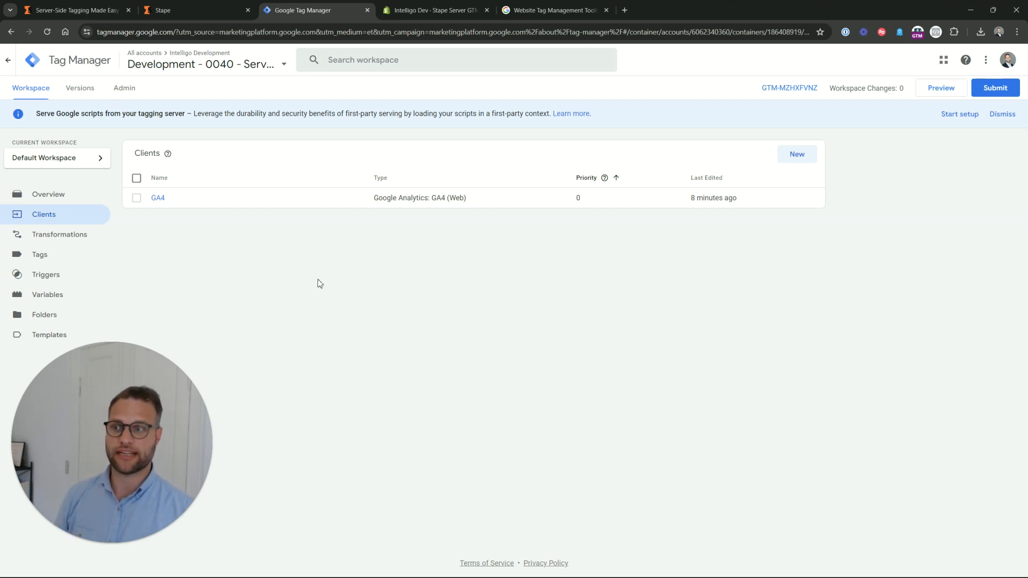
click(49, 336)
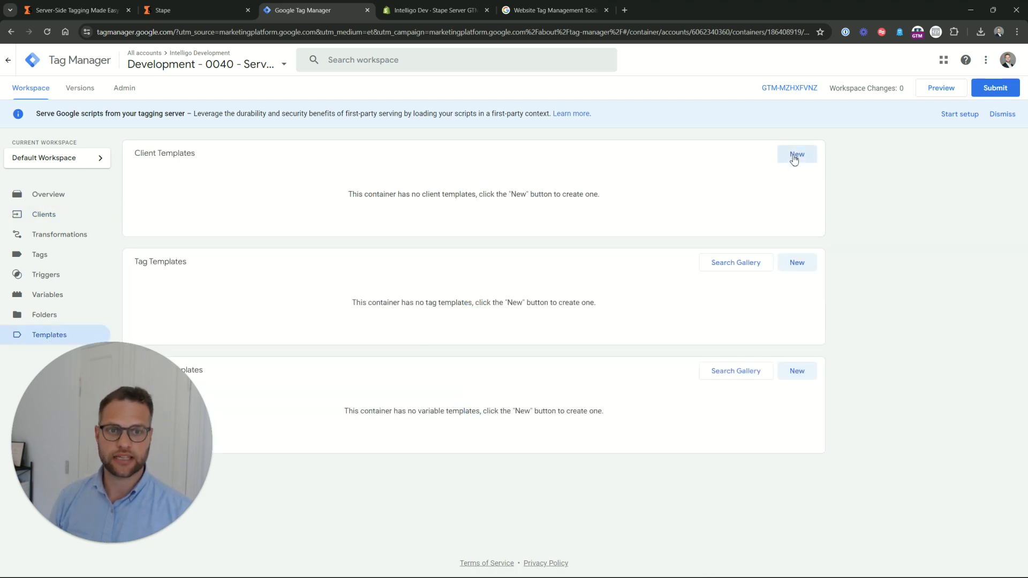
Step: Import Stape's Data Client file as a new client template, review its code and save it
click(797, 154)
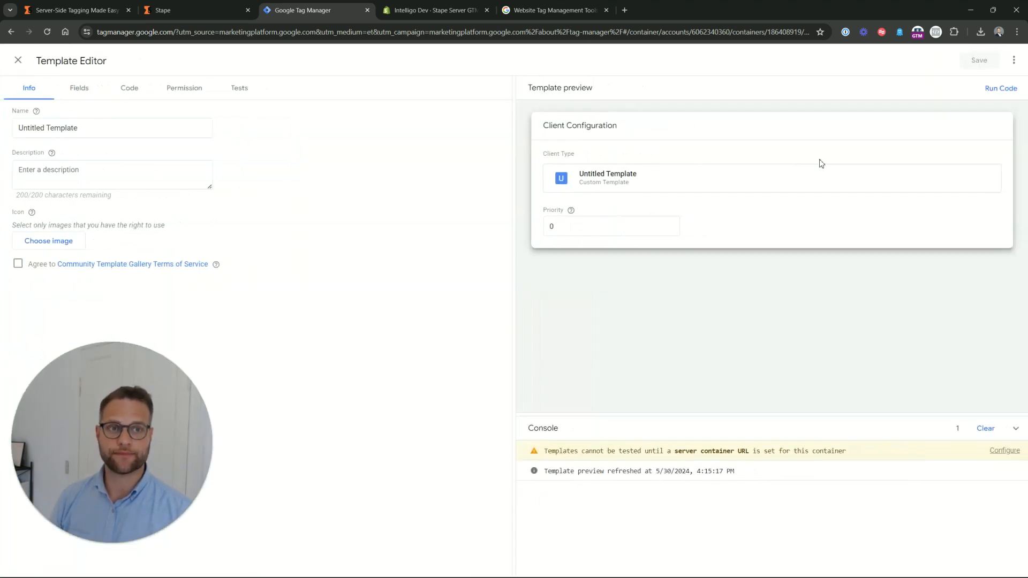
click(1014, 60)
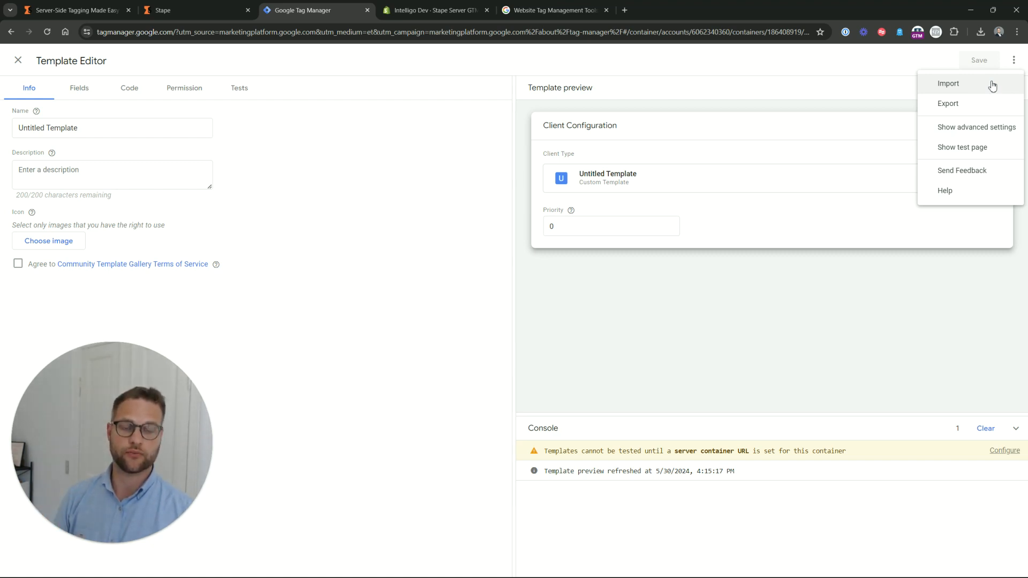
click(948, 84)
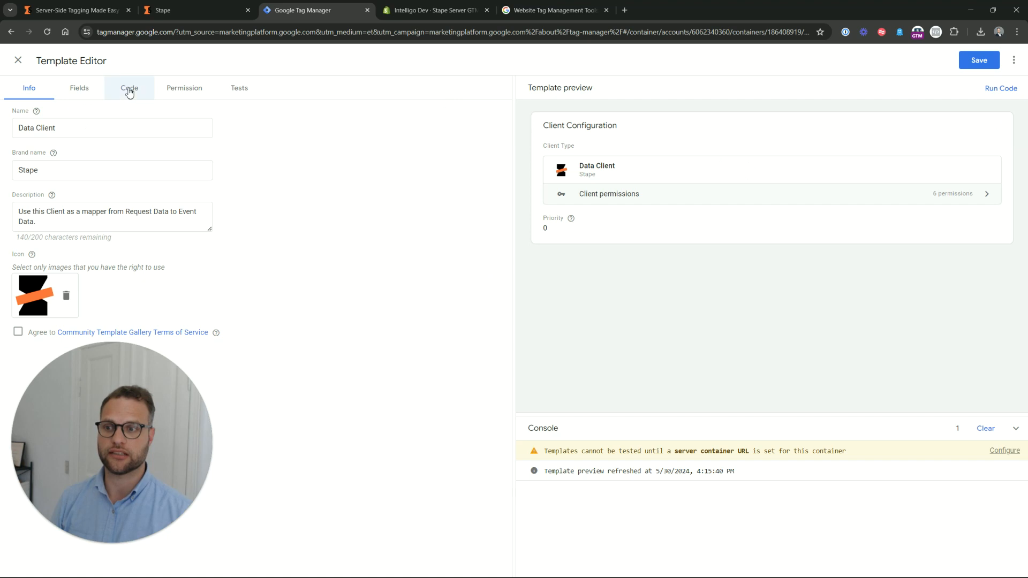
click(130, 87)
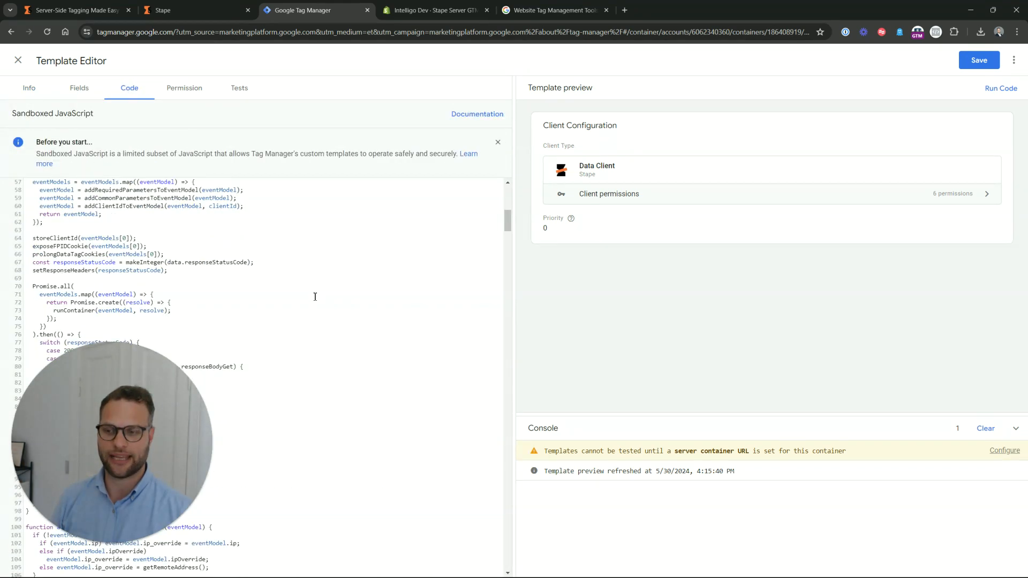
scroll(down, 3)
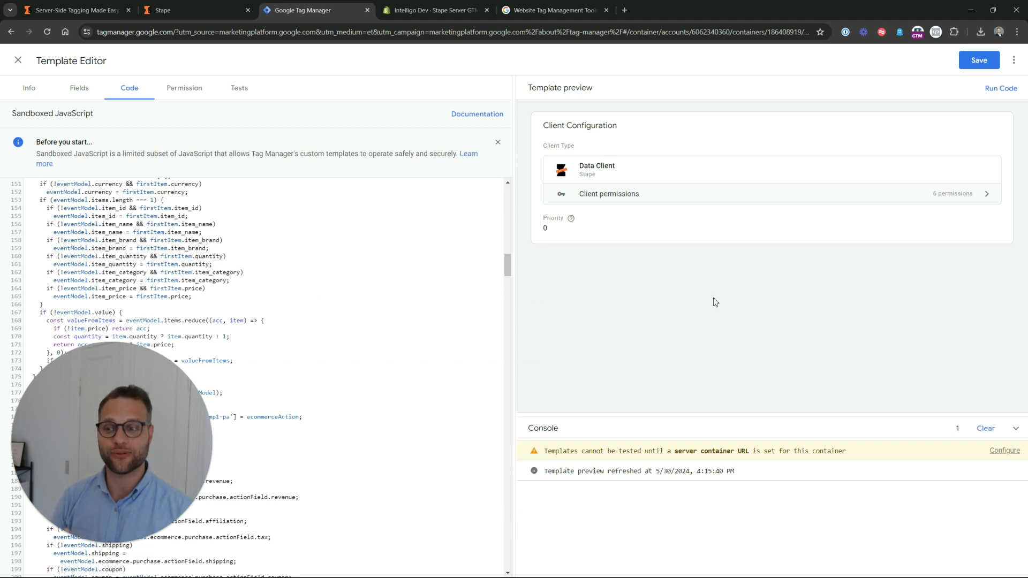
click(978, 60)
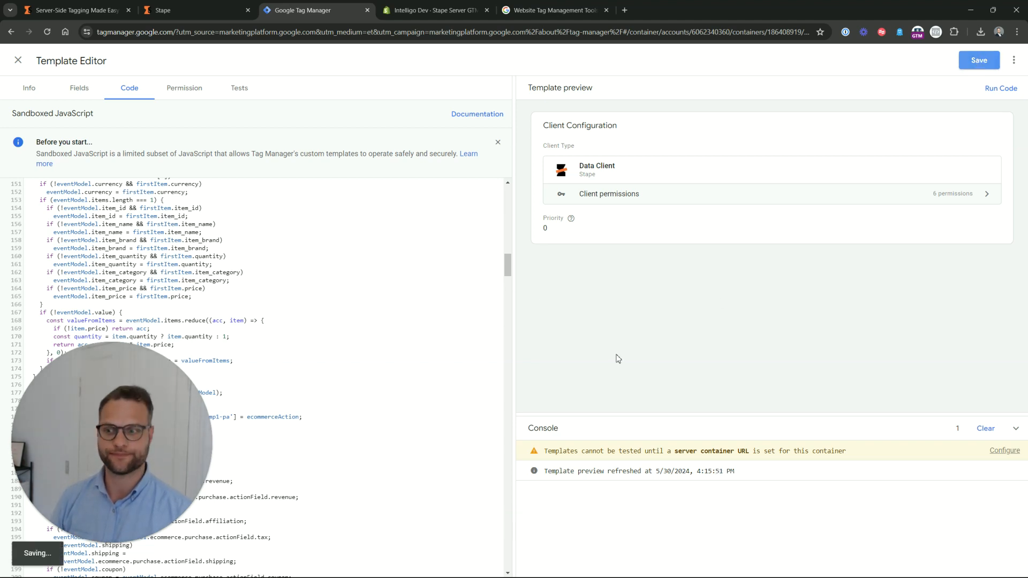
click(977, 60)
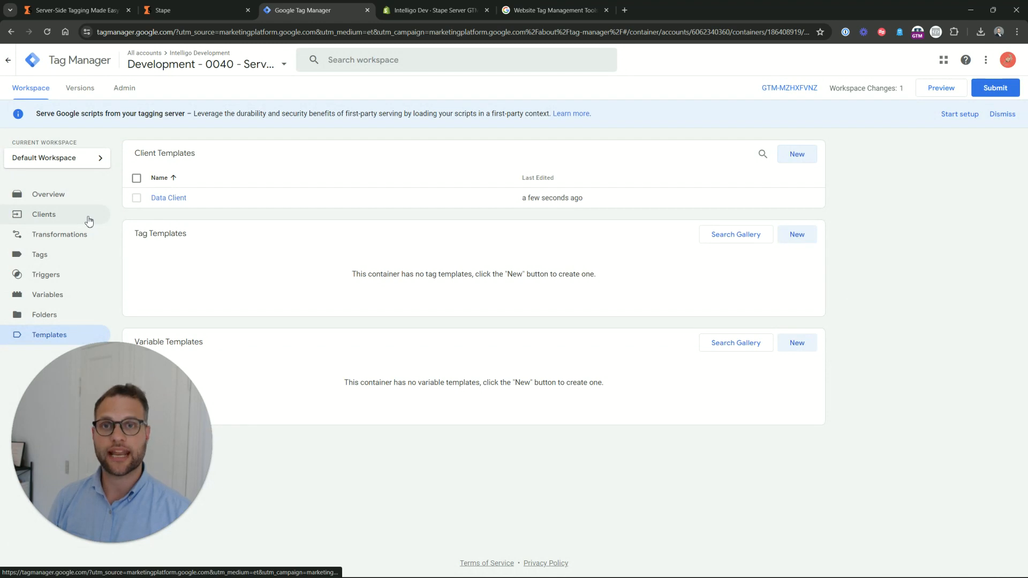
Step: Create a new client of type Data Client named 'INT - Data client'
click(44, 214)
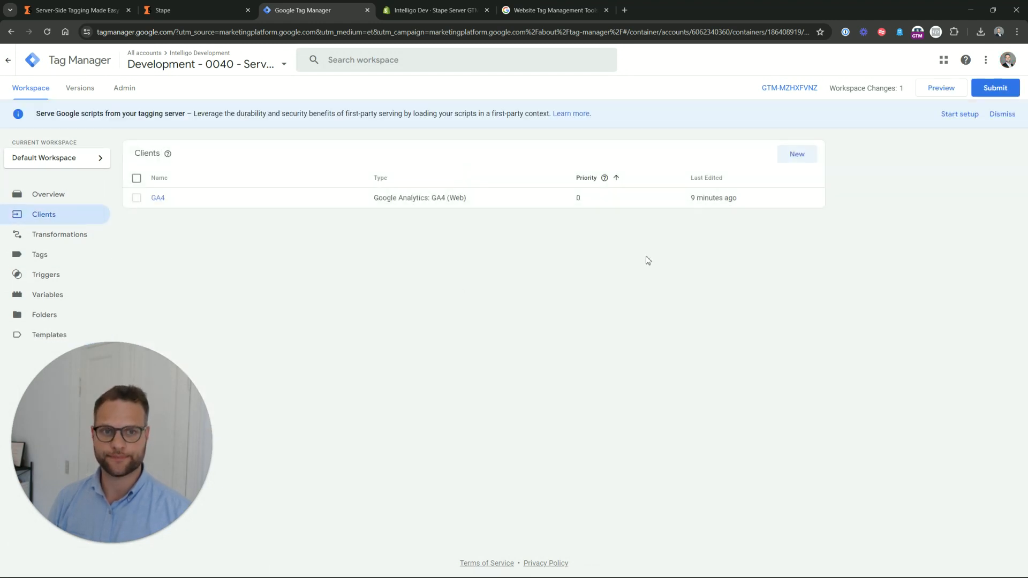
click(796, 154)
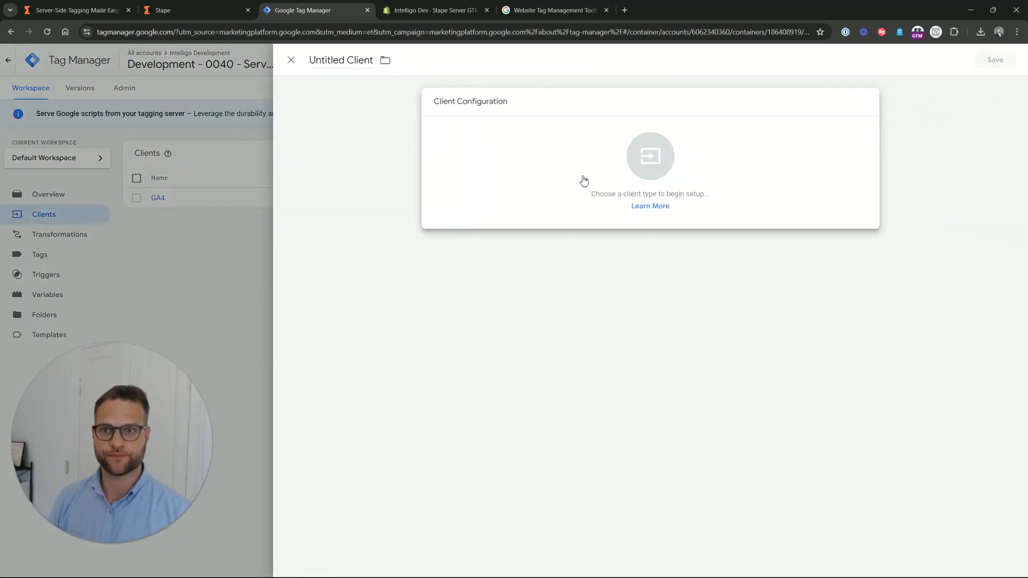
click(650, 156)
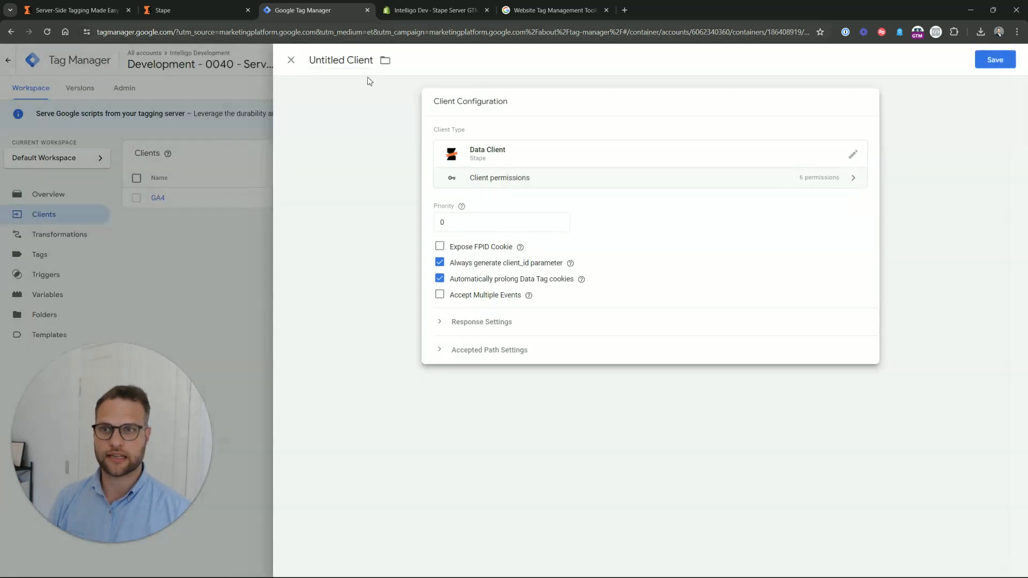
text(INT)
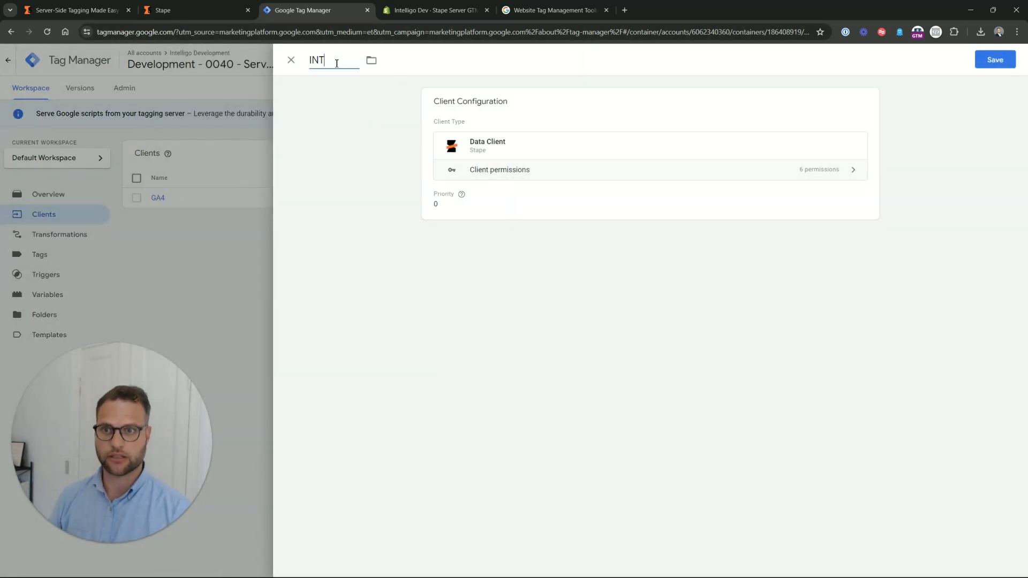
text(- Data client)
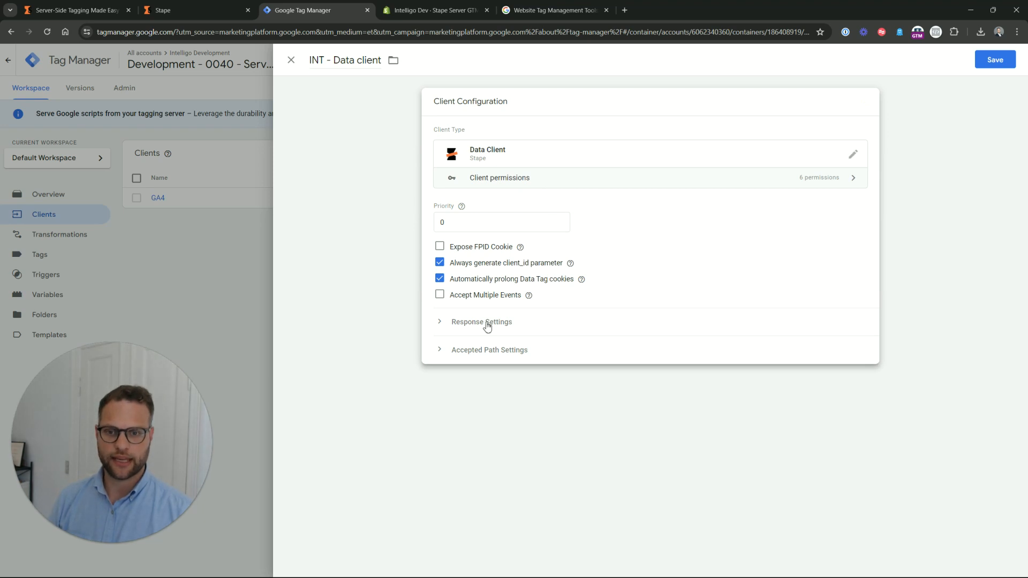
Step: Add /data as an extra accepted path and save the client
click(489, 349)
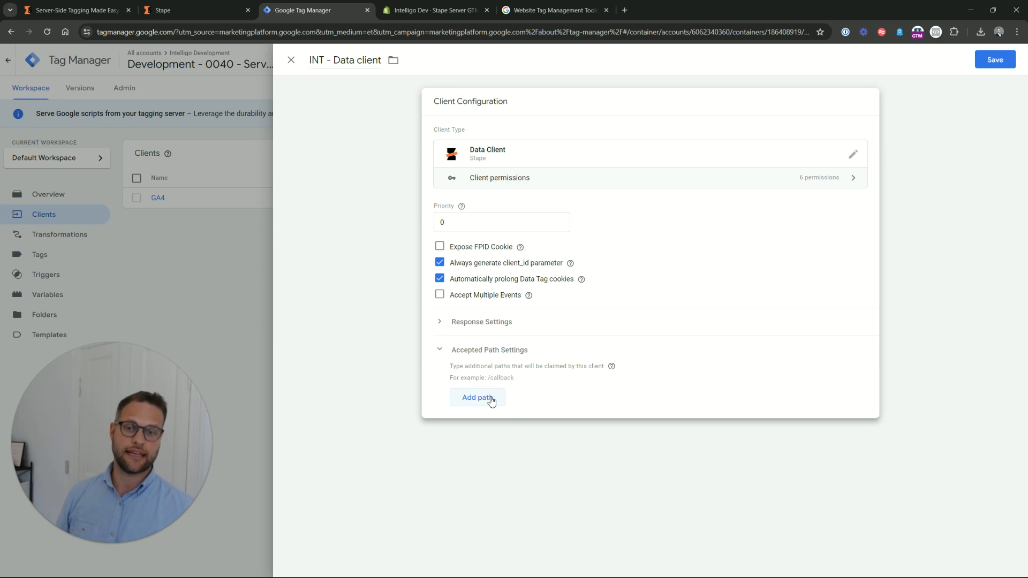
click(476, 397)
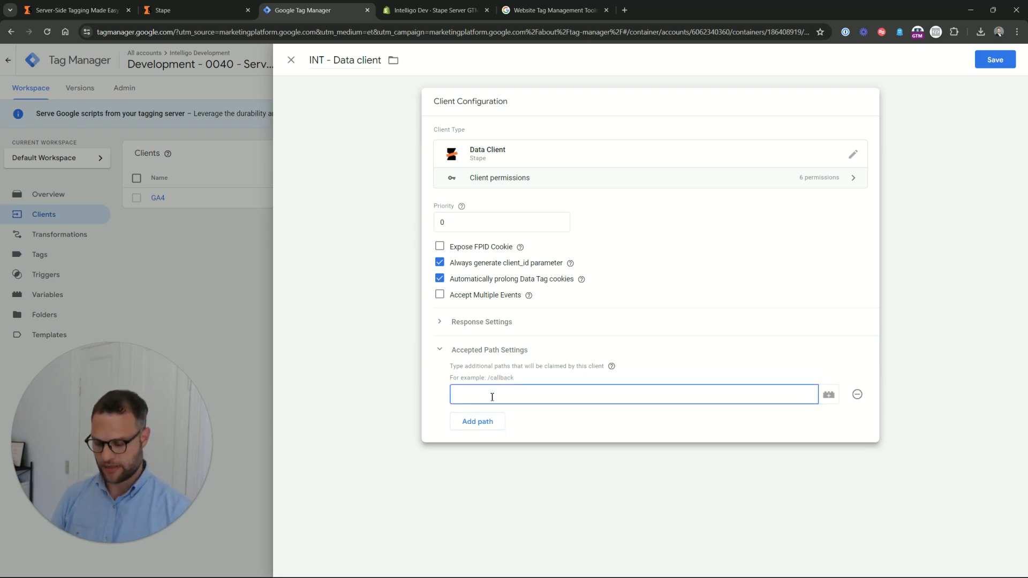
text(/data)
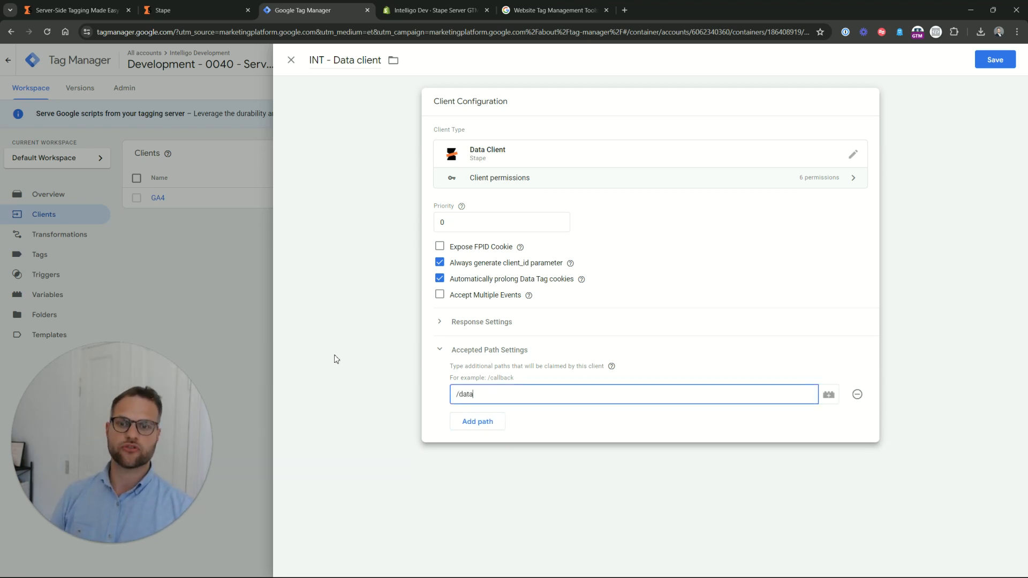
mouse_move(353, 314)
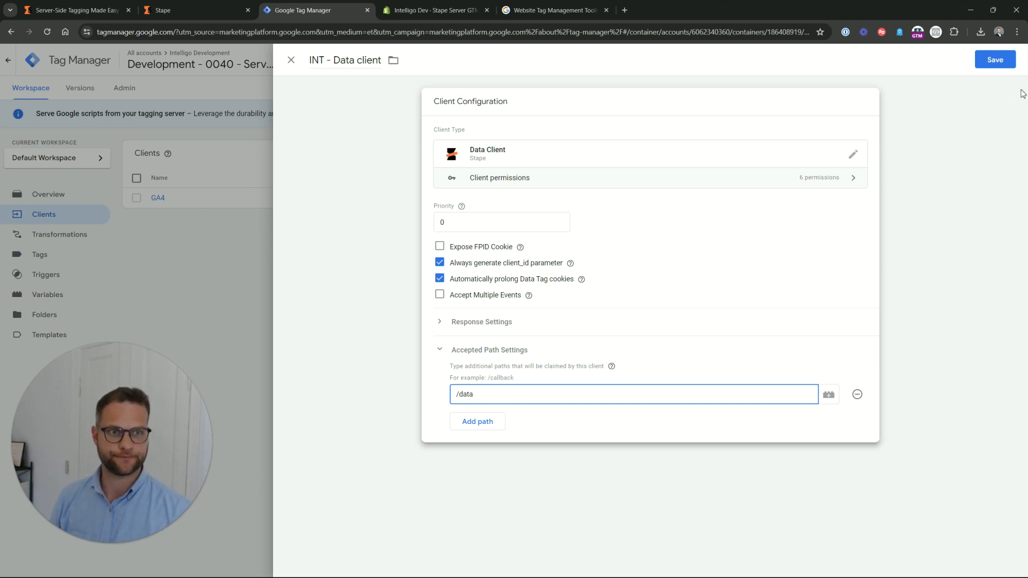
click(994, 59)
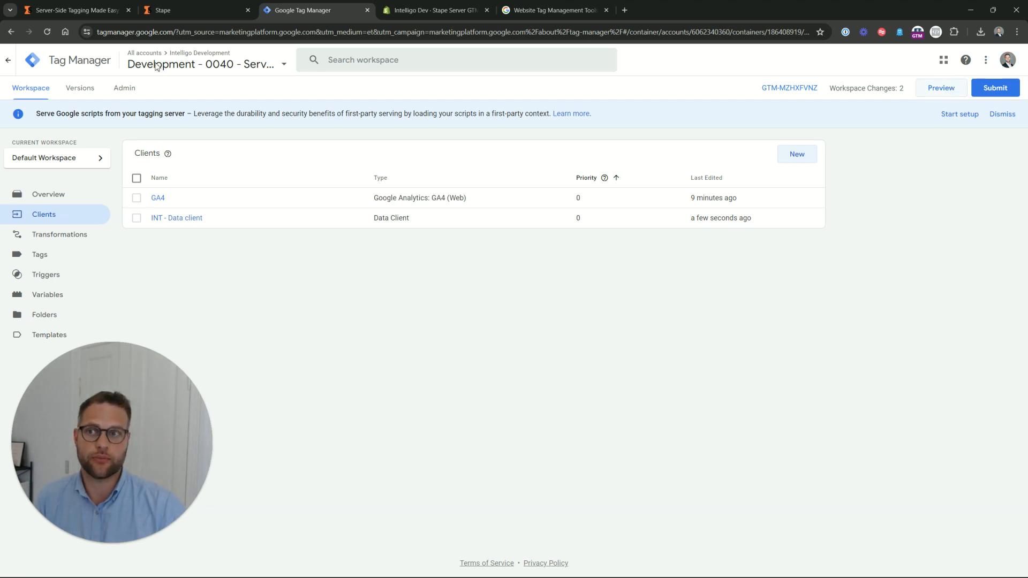
Step: Look up the Stape tagging server URL and reach the container settings from Preview
click(191, 10)
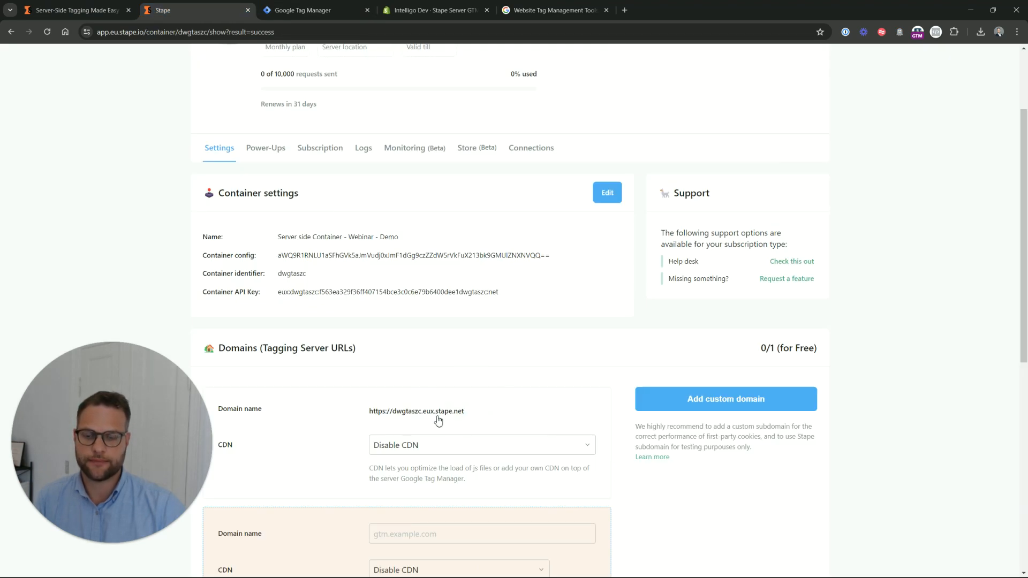
click(317, 9)
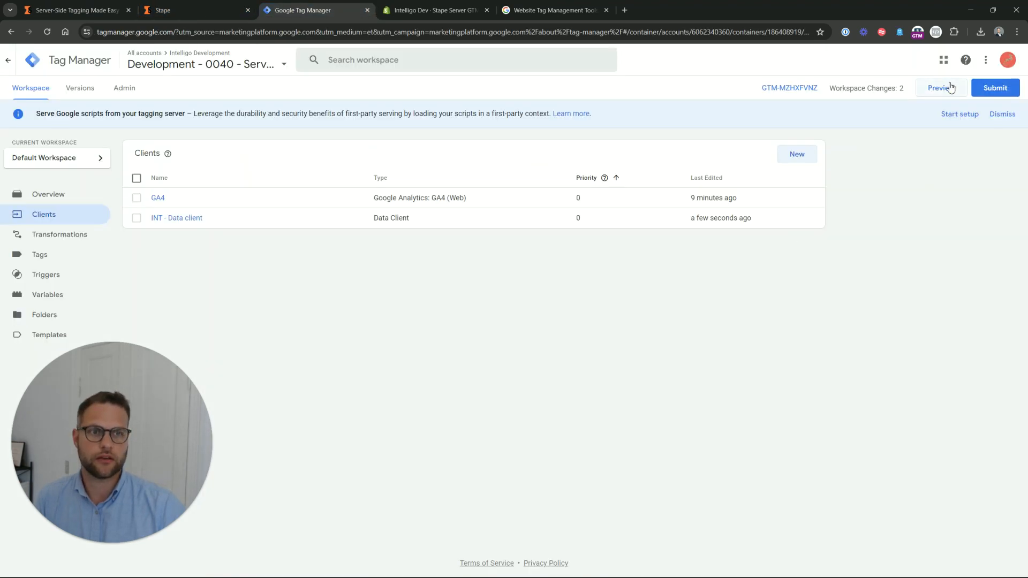
click(941, 87)
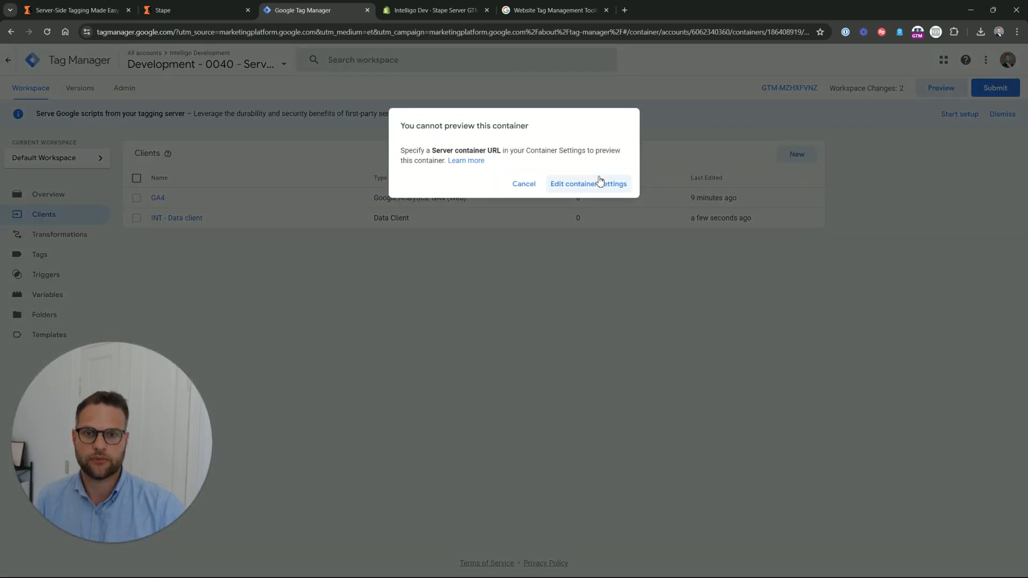
click(588, 184)
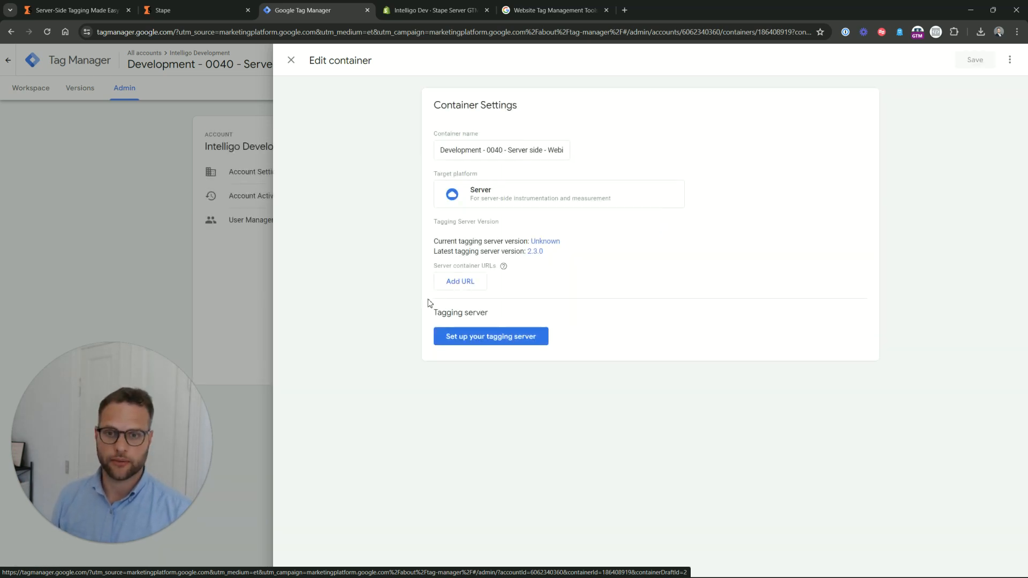
text(https://dwgtaszc.eux.stape.net)
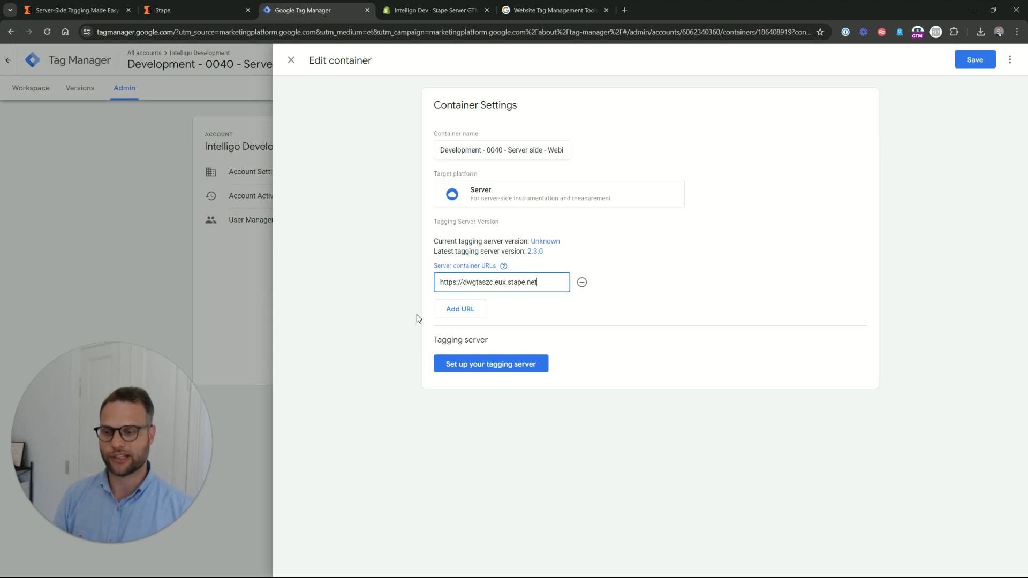
click(974, 60)
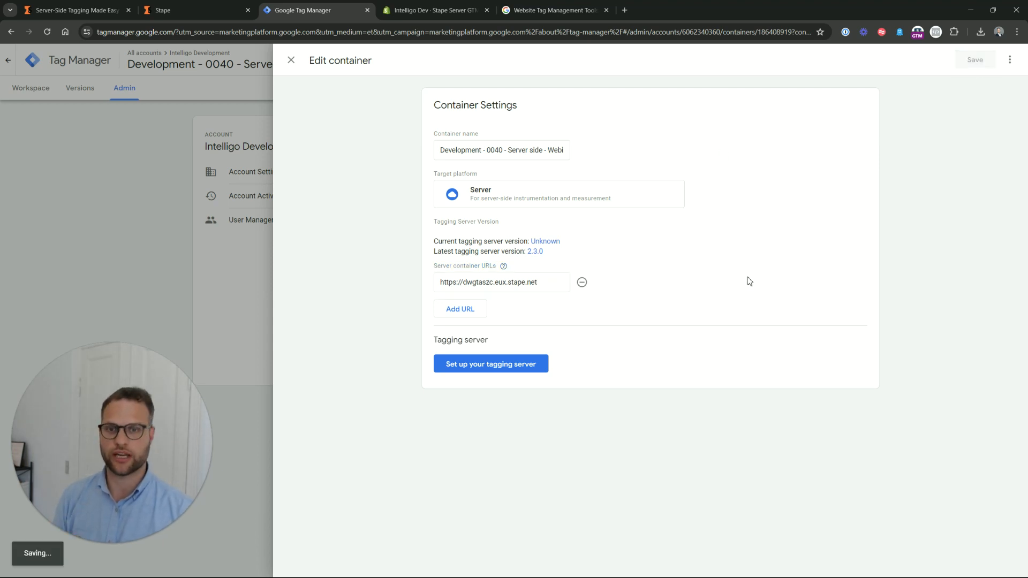
click(975, 60)
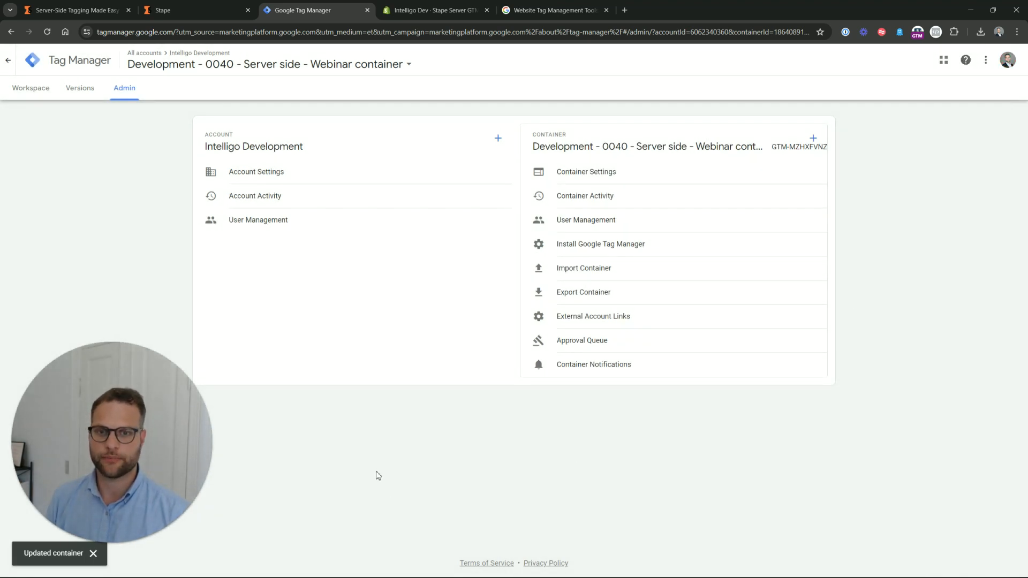
click(30, 87)
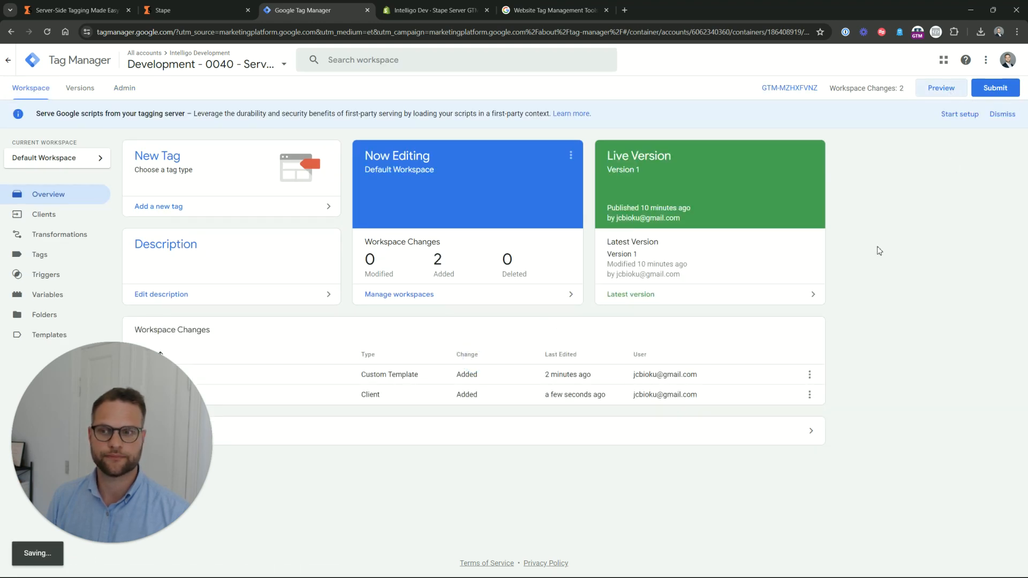
Step: Launch server preview and review the empty Event Data, Variables, Tags, Request and Console summaries
click(941, 87)
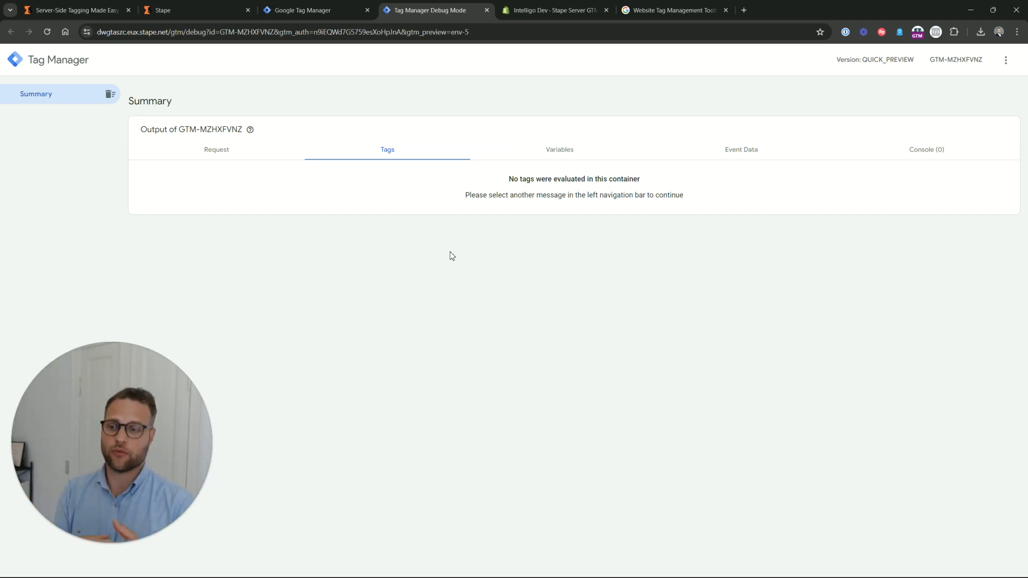
mouse_move(738, 220)
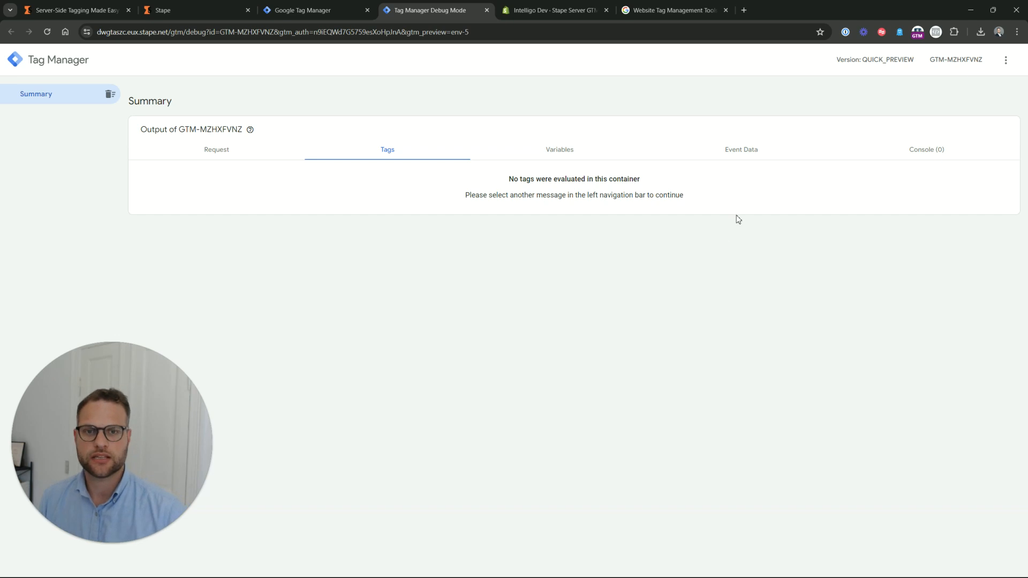
click(741, 150)
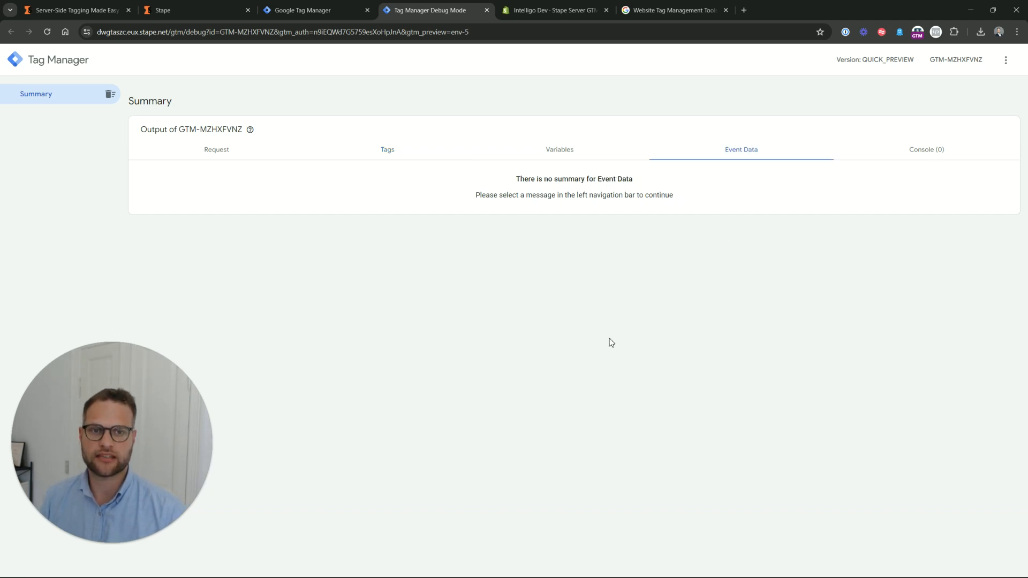
click(559, 150)
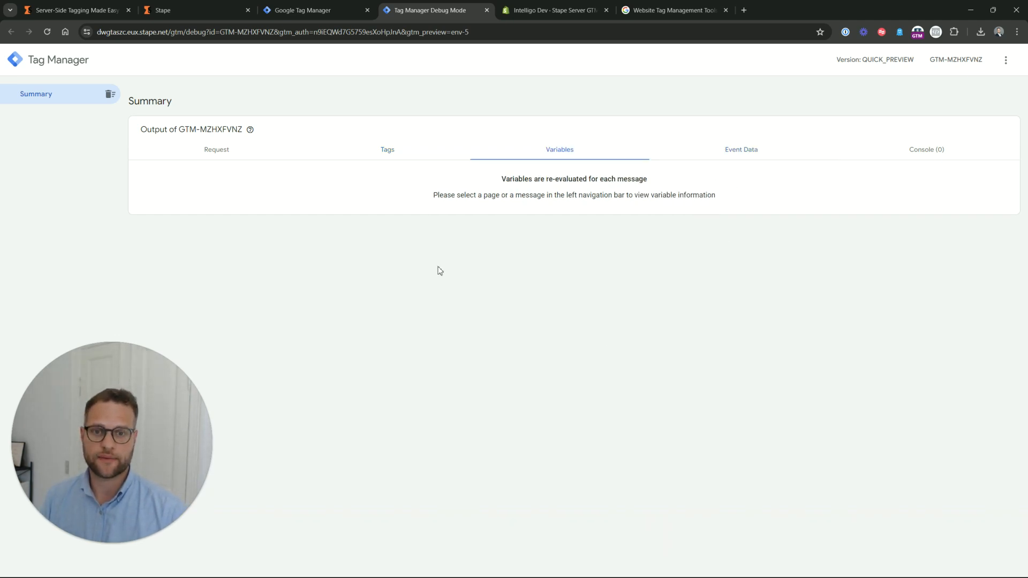
mouse_move(741, 150)
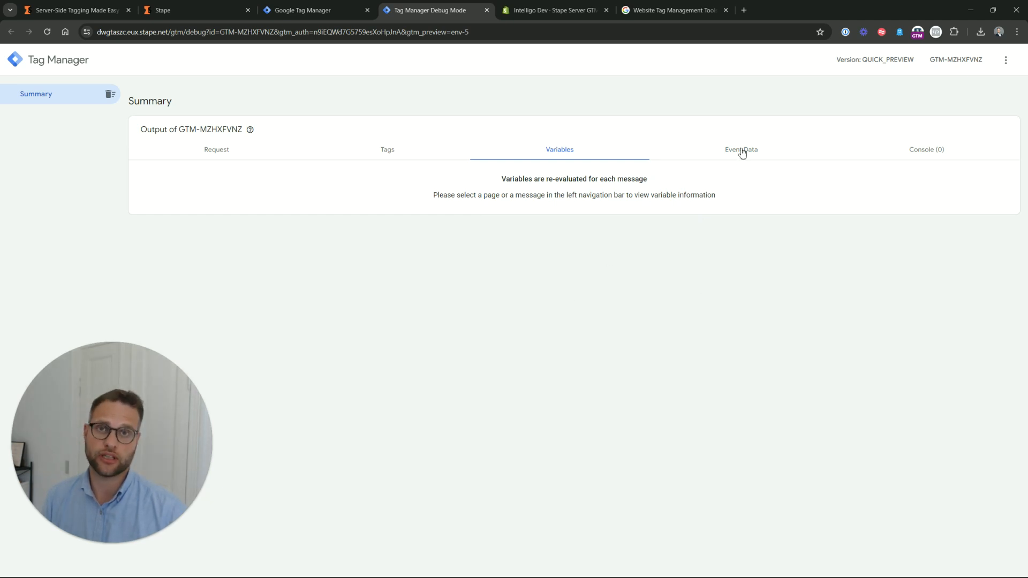
mouse_move(469, 182)
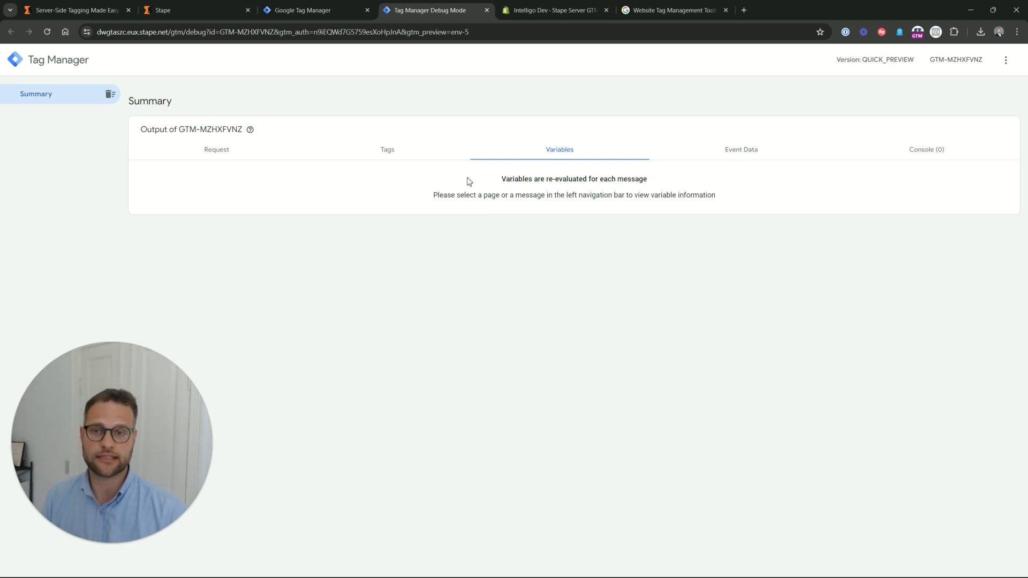
click(387, 150)
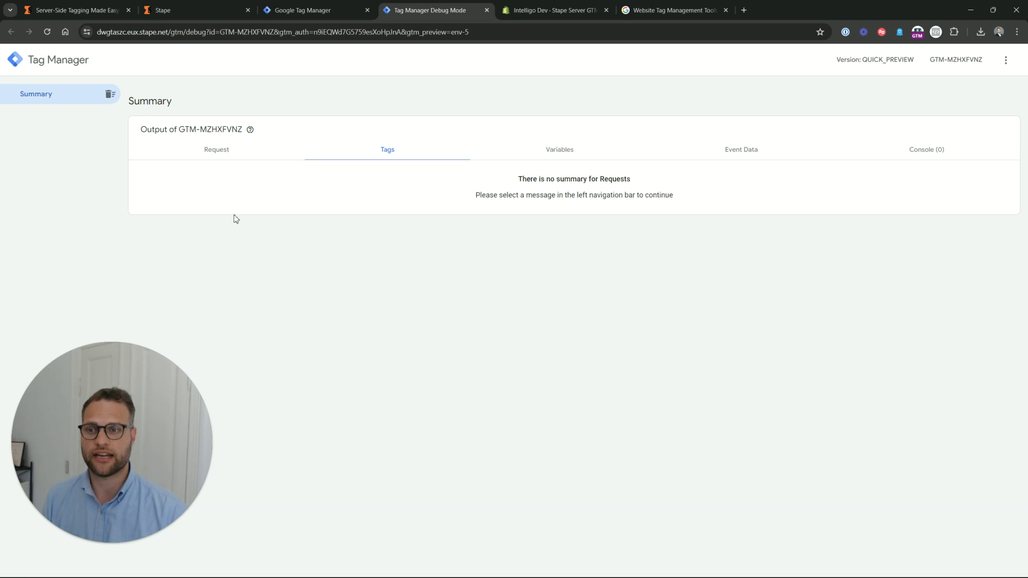
click(216, 150)
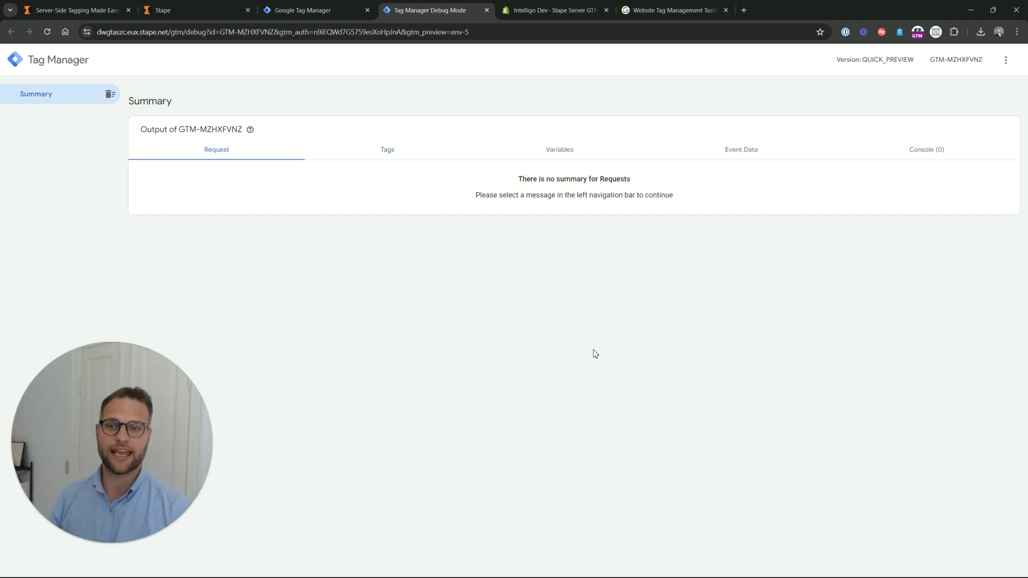
click(926, 150)
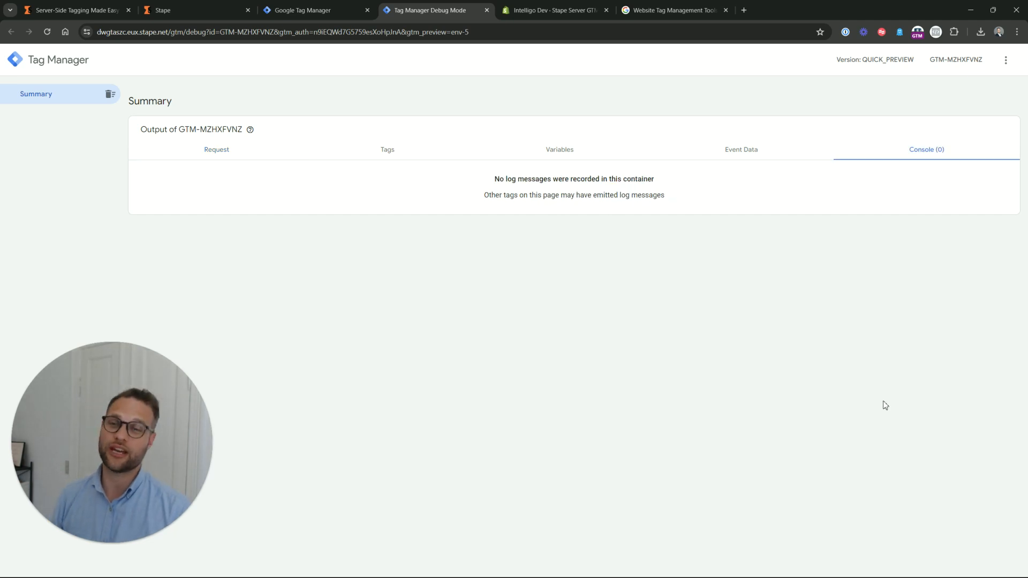
mouse_move(676, 340)
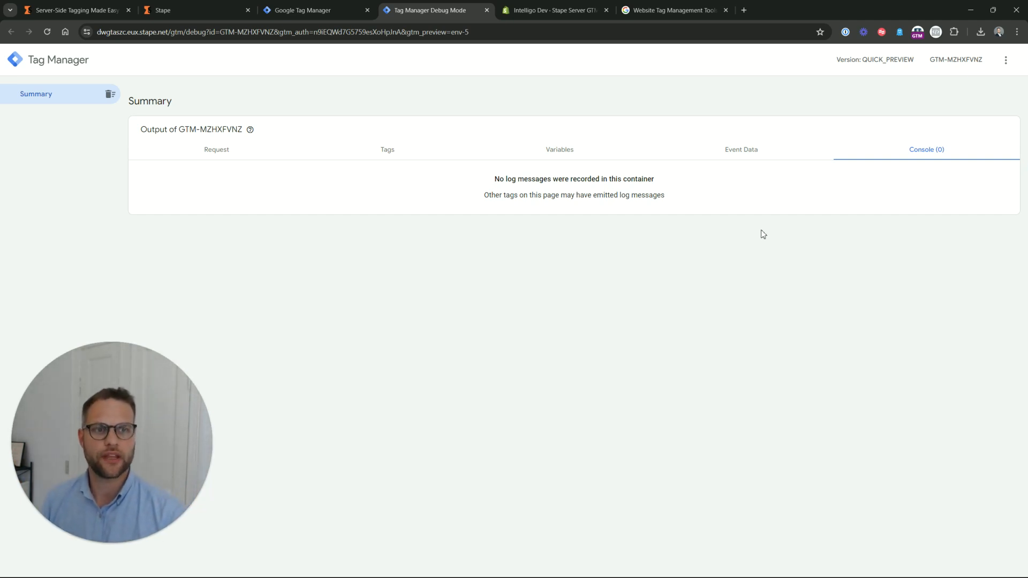
Step: Copy the X-Gtm-Server-Preview header value from the Send requests manually dialog
click(1008, 60)
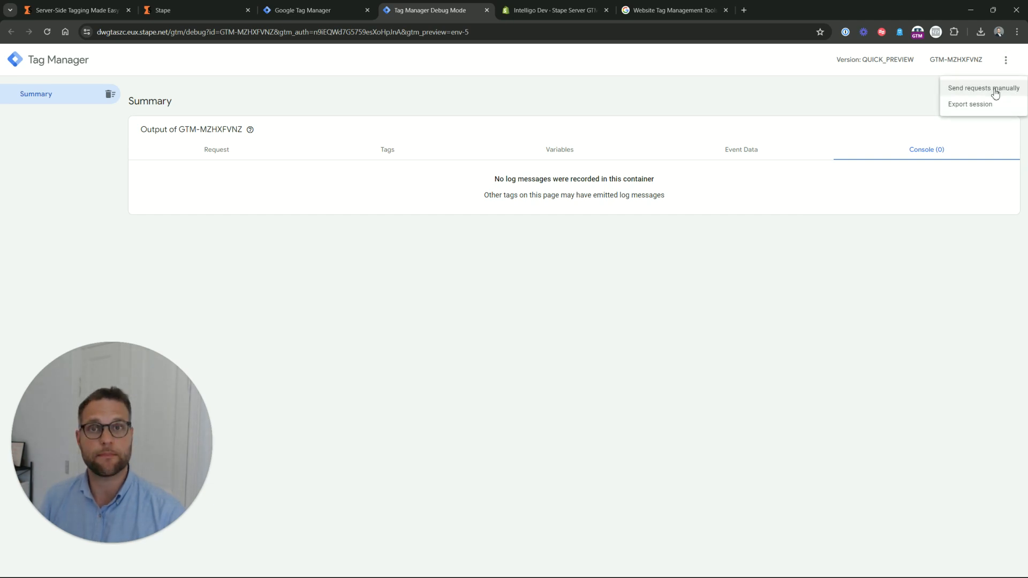
click(983, 88)
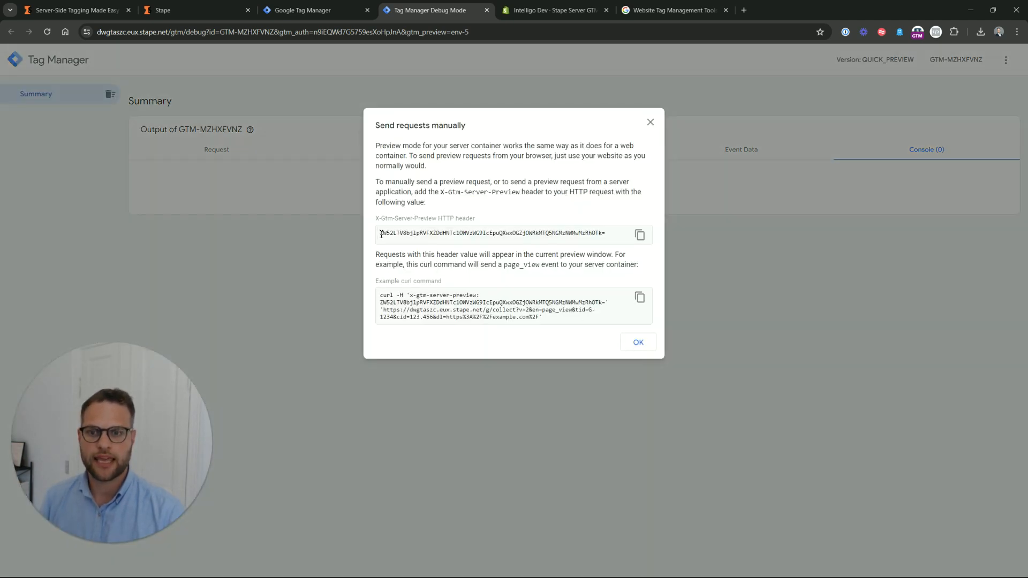
triple_click(491, 232)
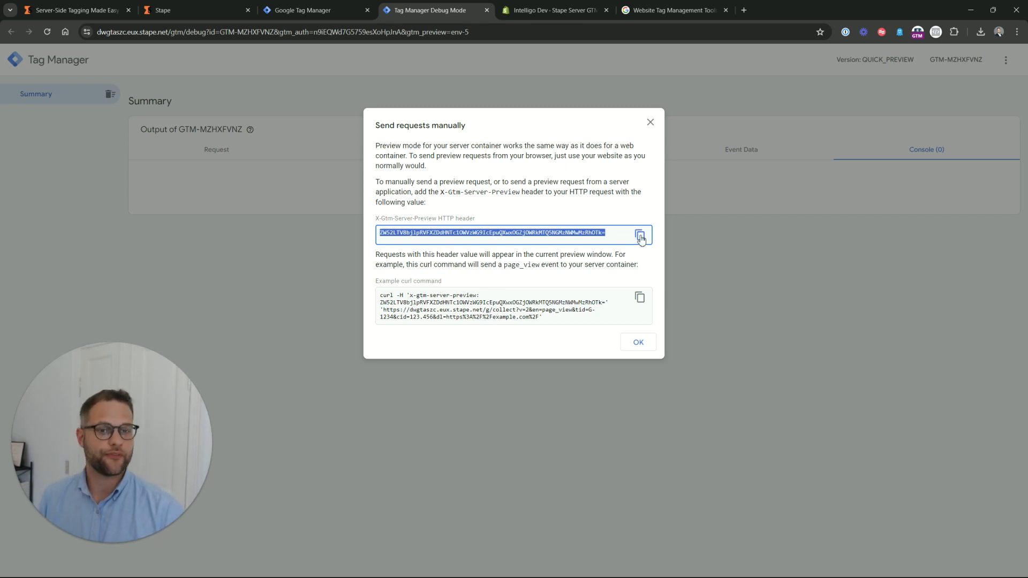
click(640, 235)
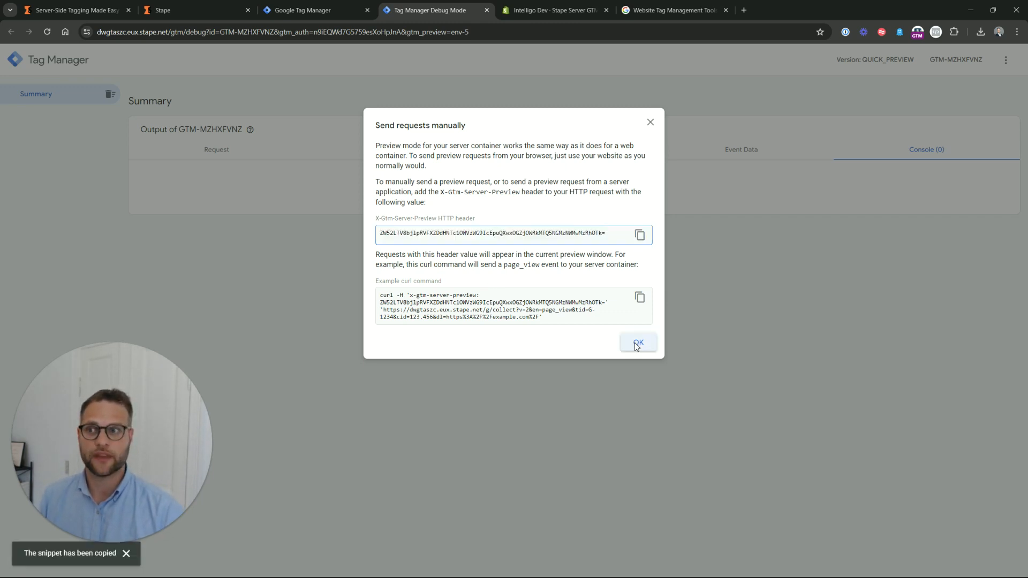
click(636, 344)
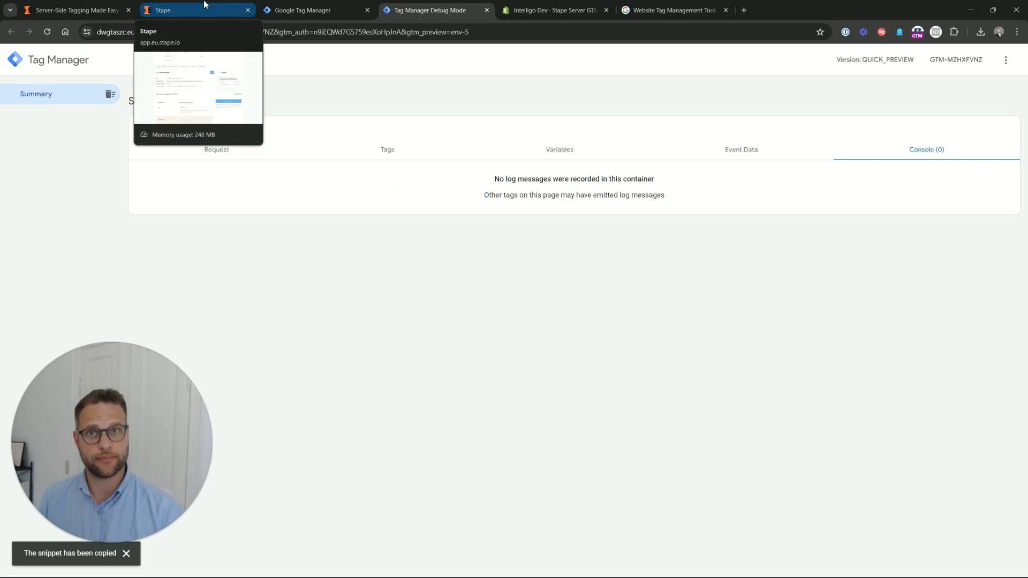
Step: Open the sGTM Preview header config power-up in the Stape container
click(197, 10)
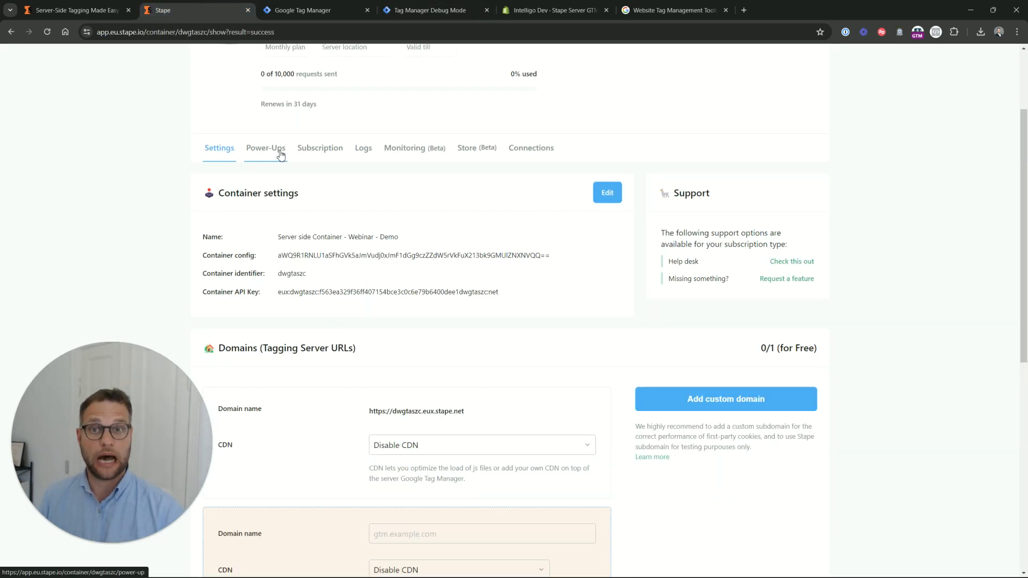
click(265, 148)
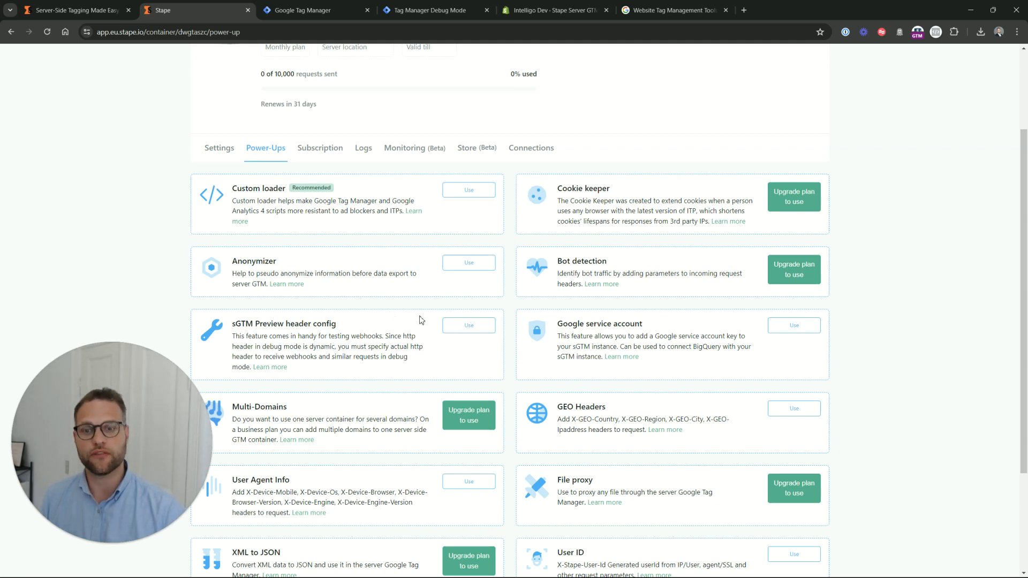
click(468, 325)
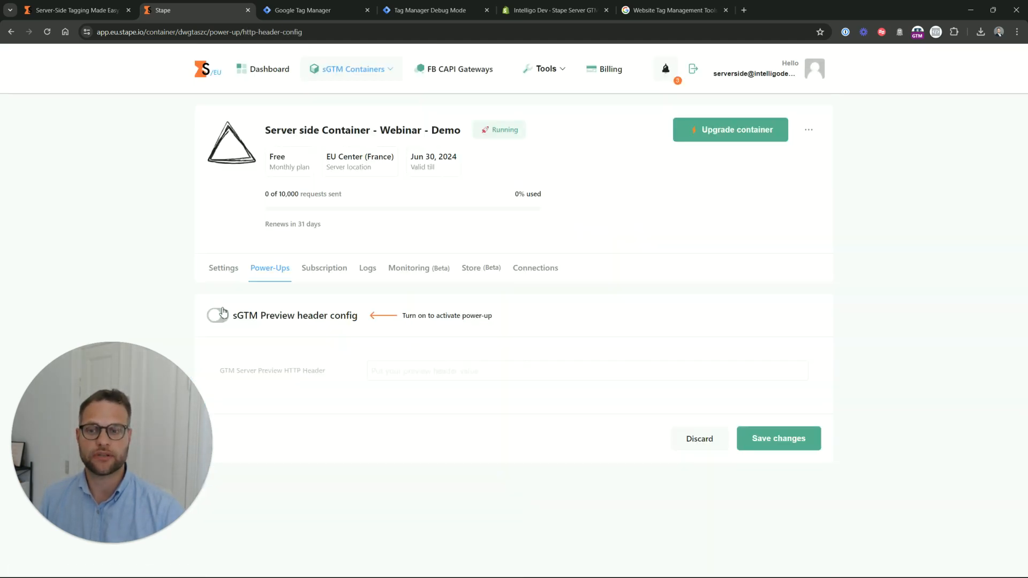
Step: Enable the power-up with the copied preview header and save so the container redeploys
click(217, 314)
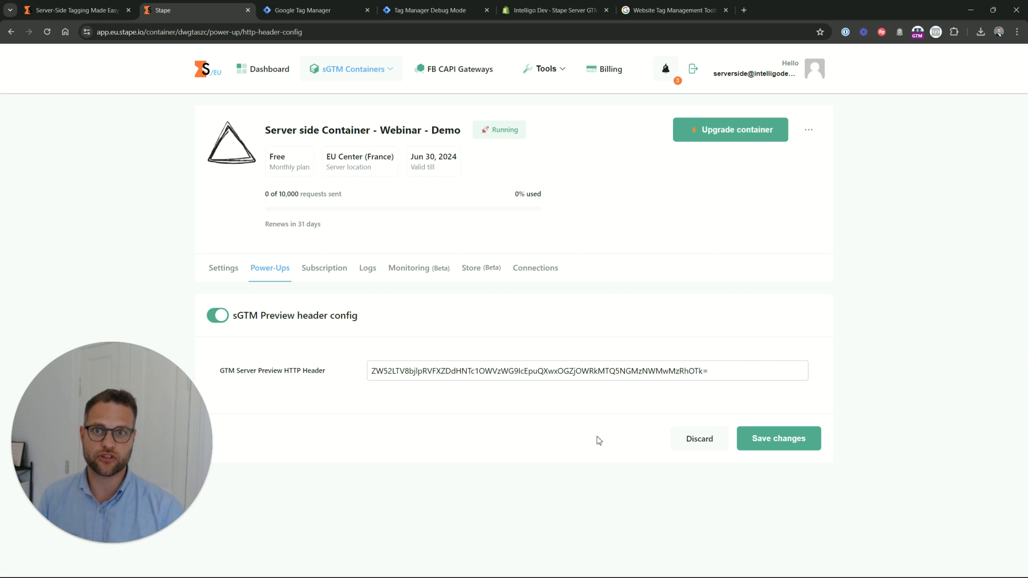
click(705, 370)
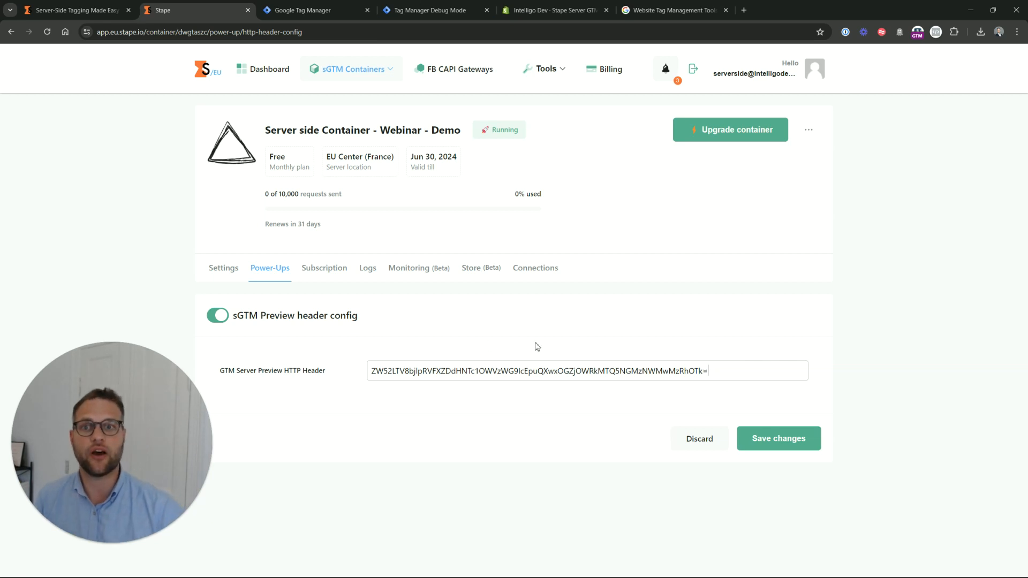
click(777, 438)
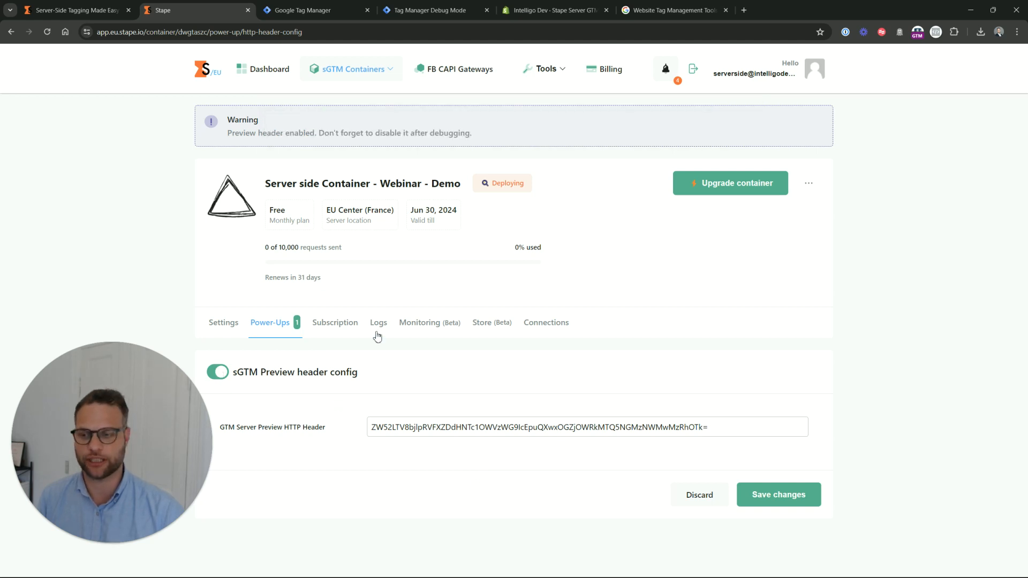
click(426, 10)
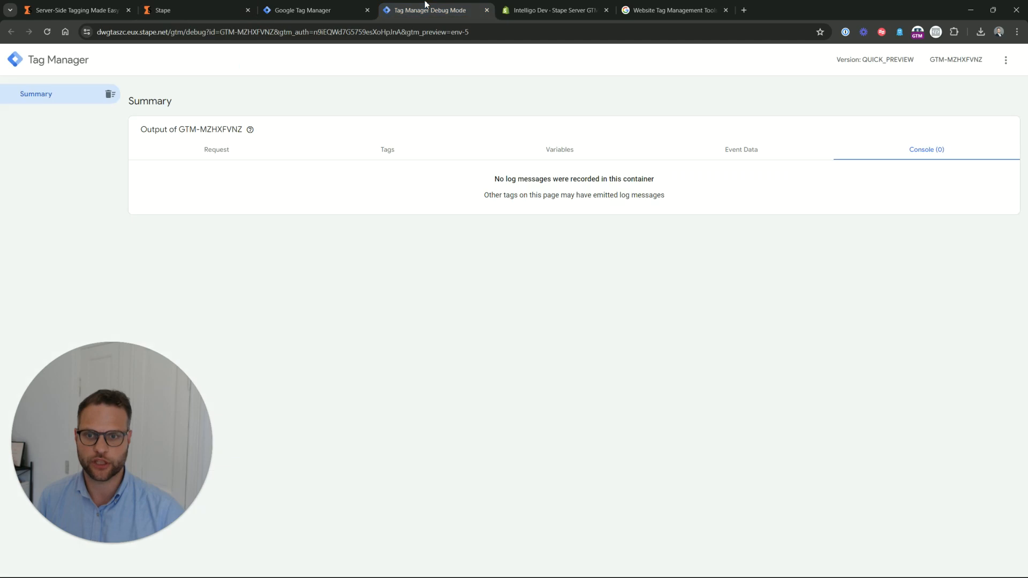
mouse_move(796, 213)
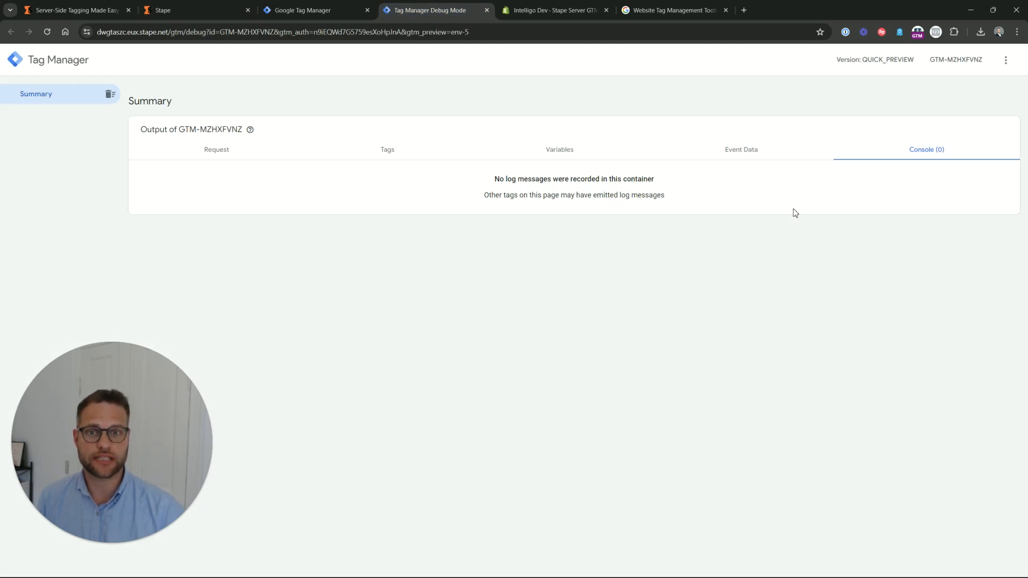
mouse_move(506, 331)
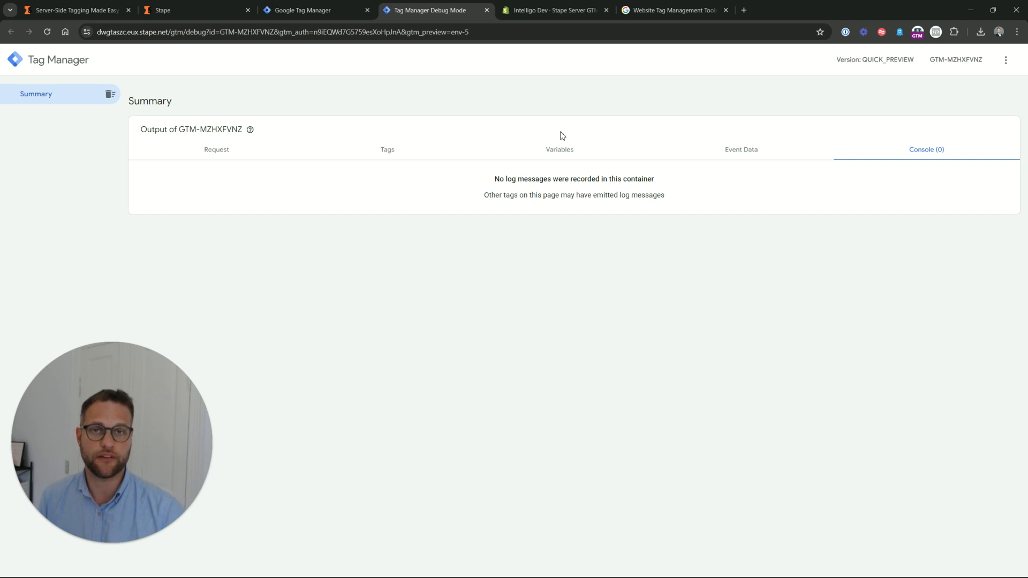
Step: Switch from the empty debug console to the Shopify Stape Server GTM webhook settings
click(553, 9)
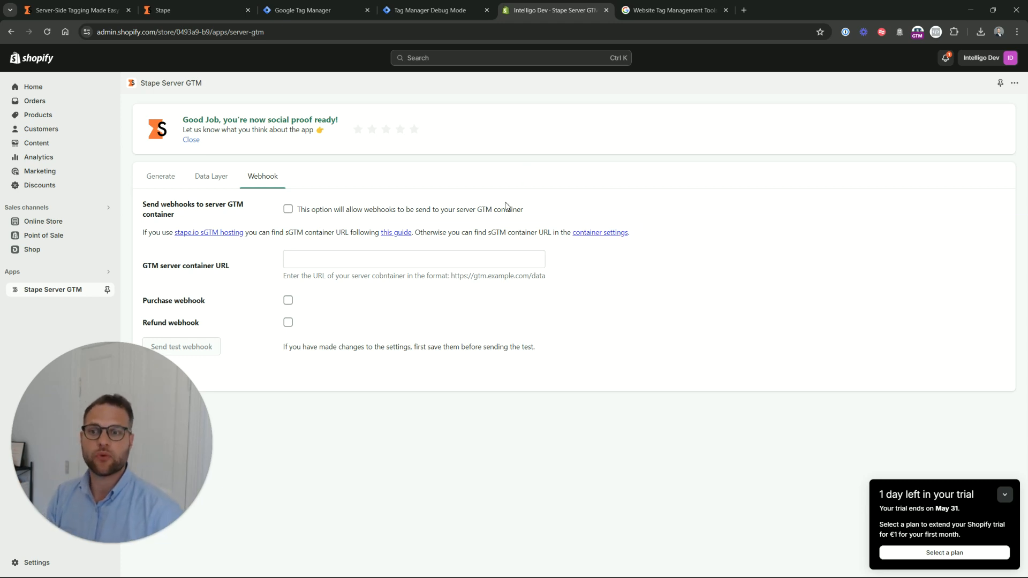
click(160, 177)
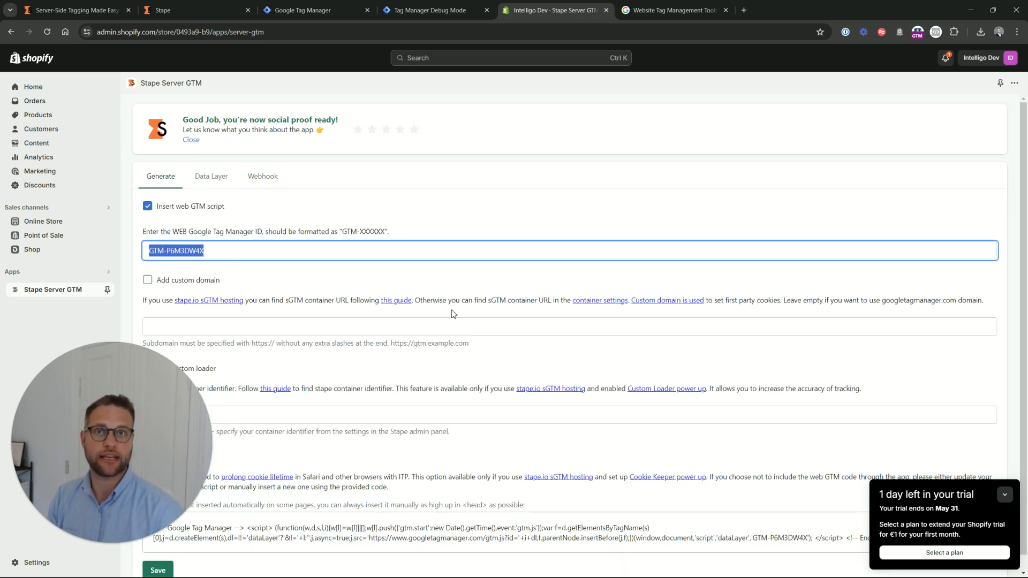
mouse_move(235, 320)
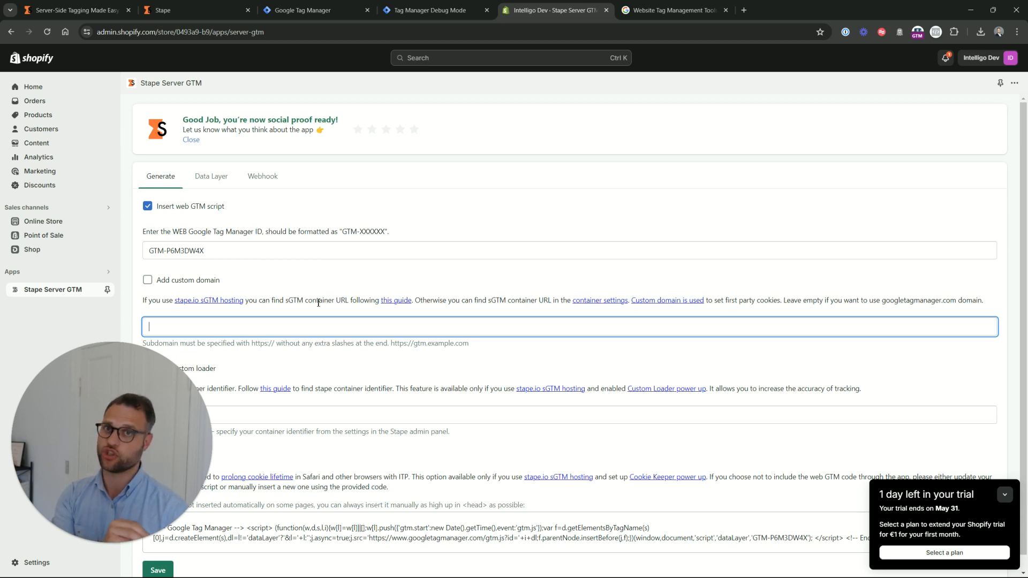
click(263, 177)
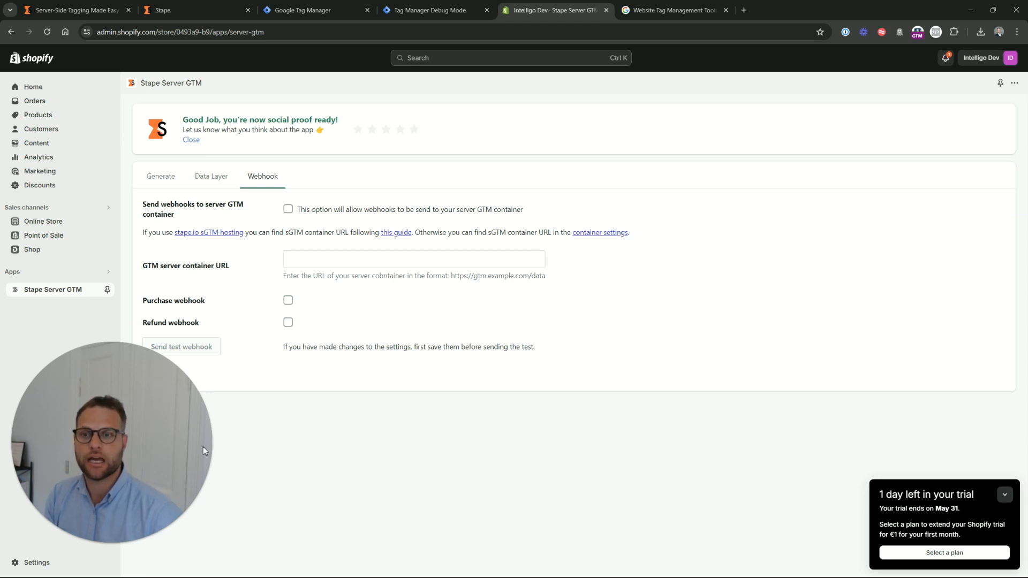
mouse_move(474, 298)
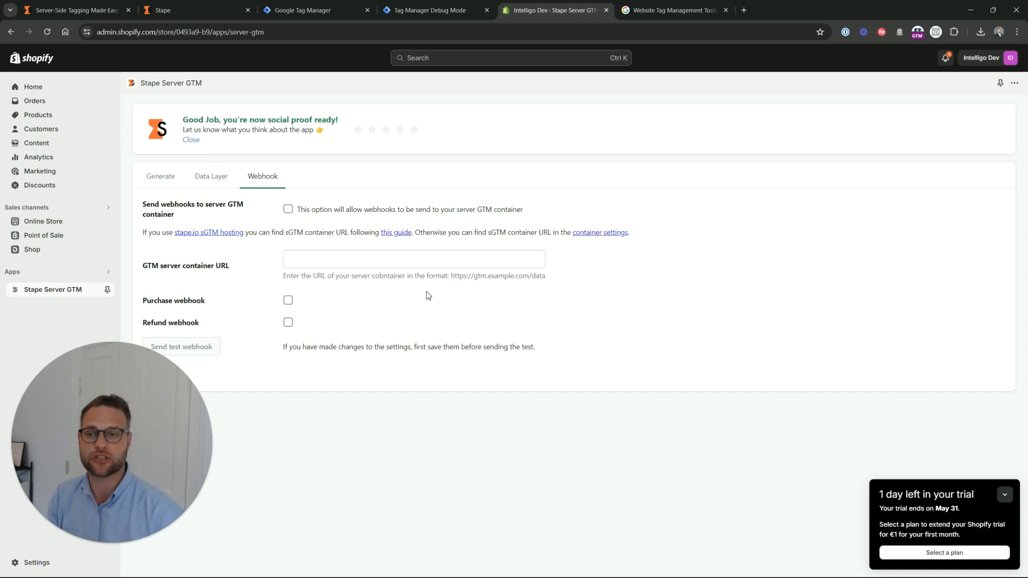
Step: Enable sending webhooks to the server container and look up its domain in Stape
click(288, 208)
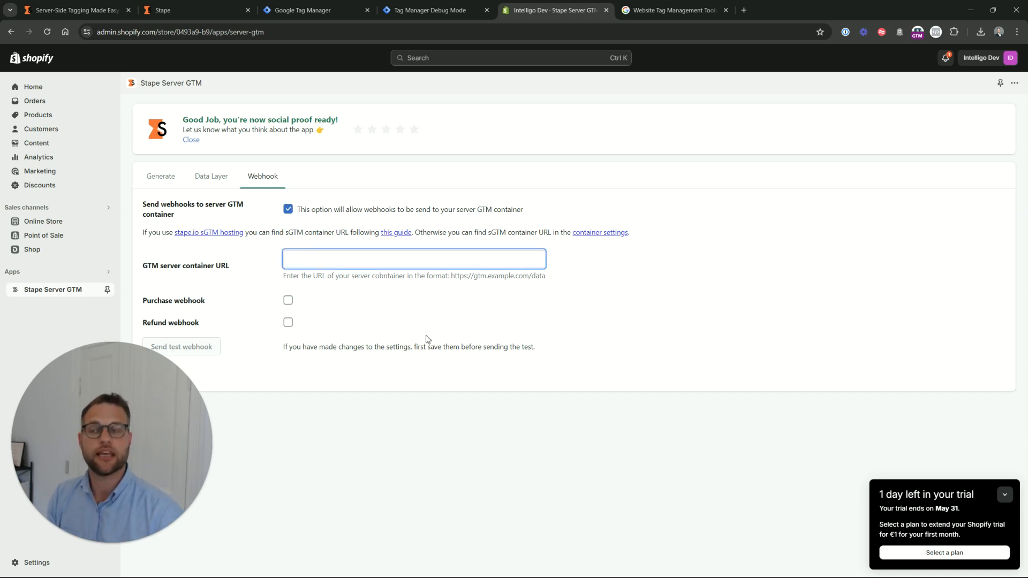
click(414, 258)
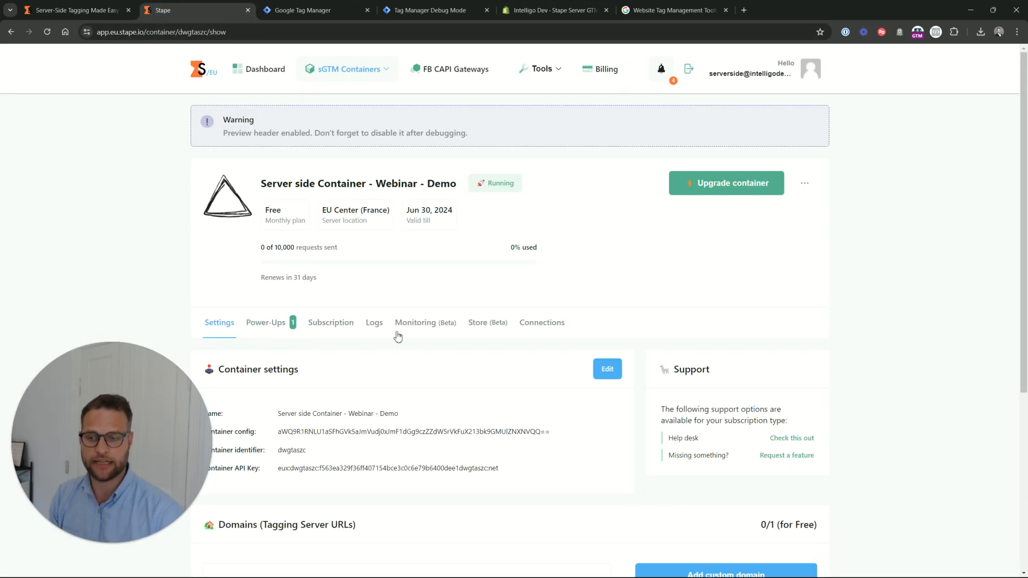
scroll(down, 3)
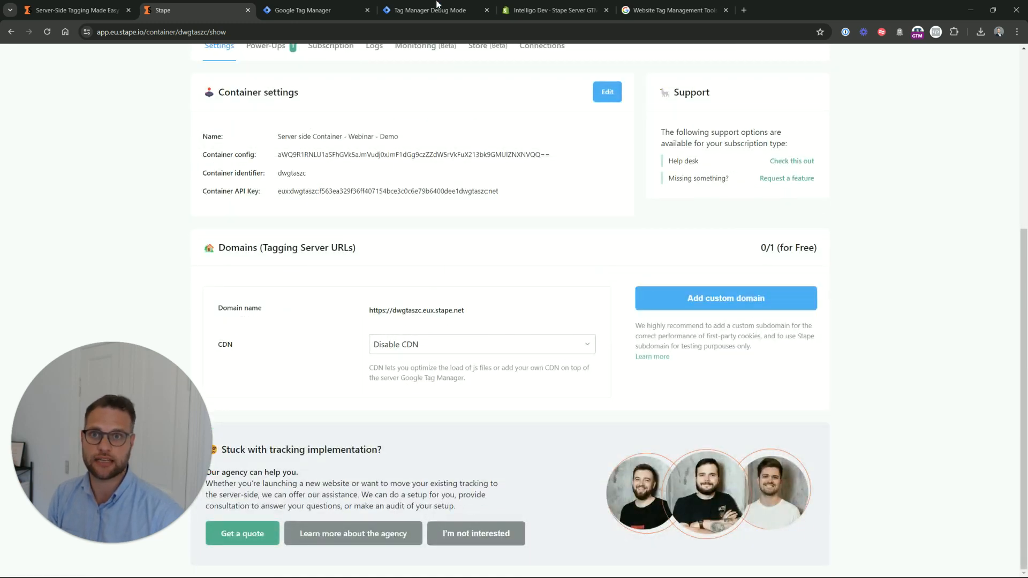
click(430, 9)
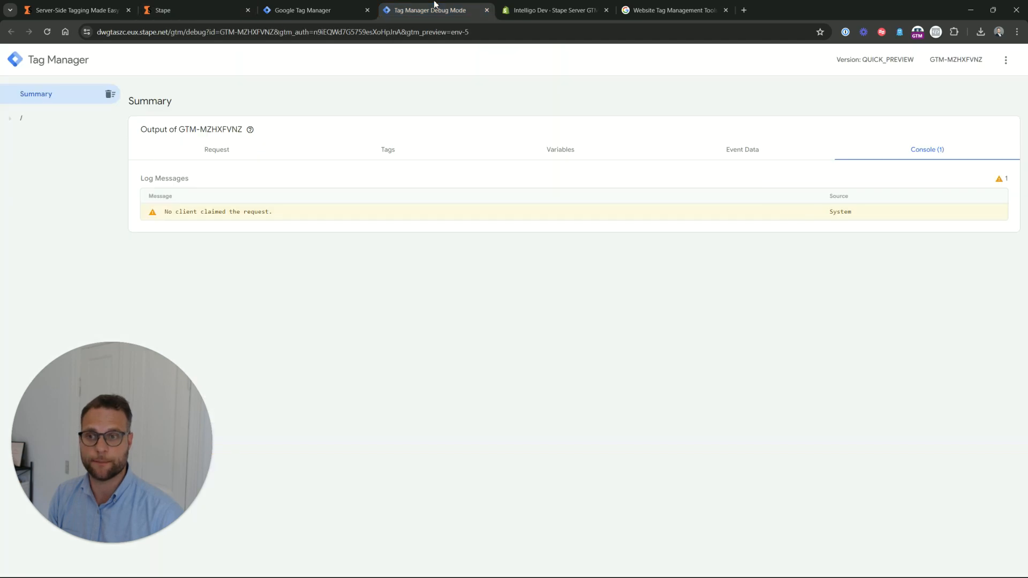
click(553, 10)
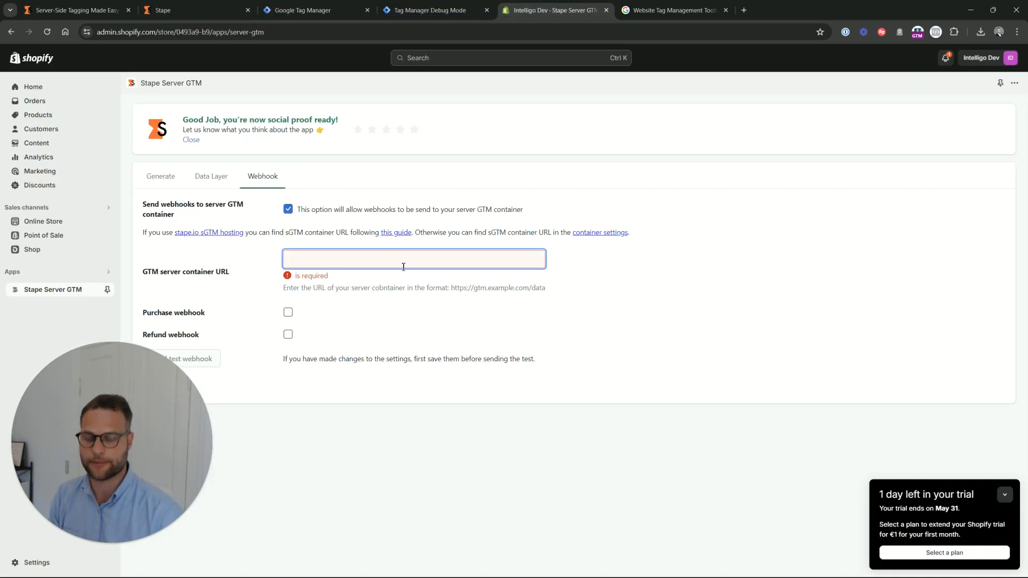
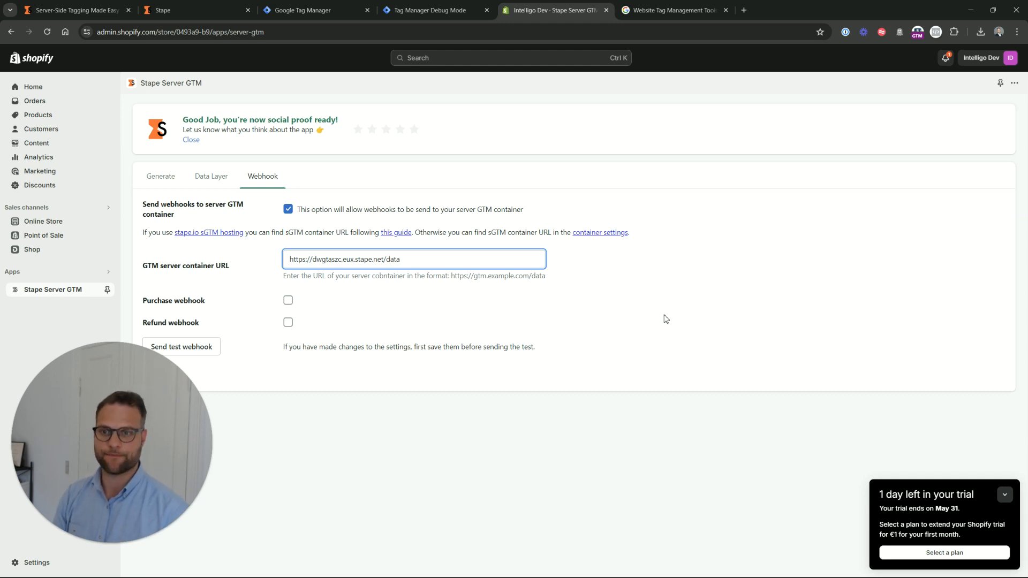
mouse_move(475, 377)
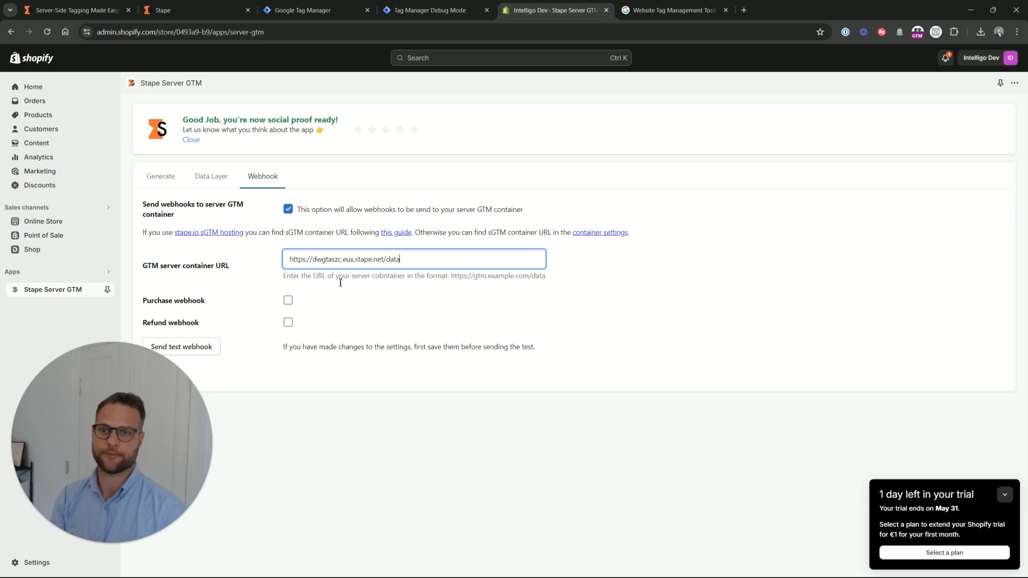
click(288, 300)
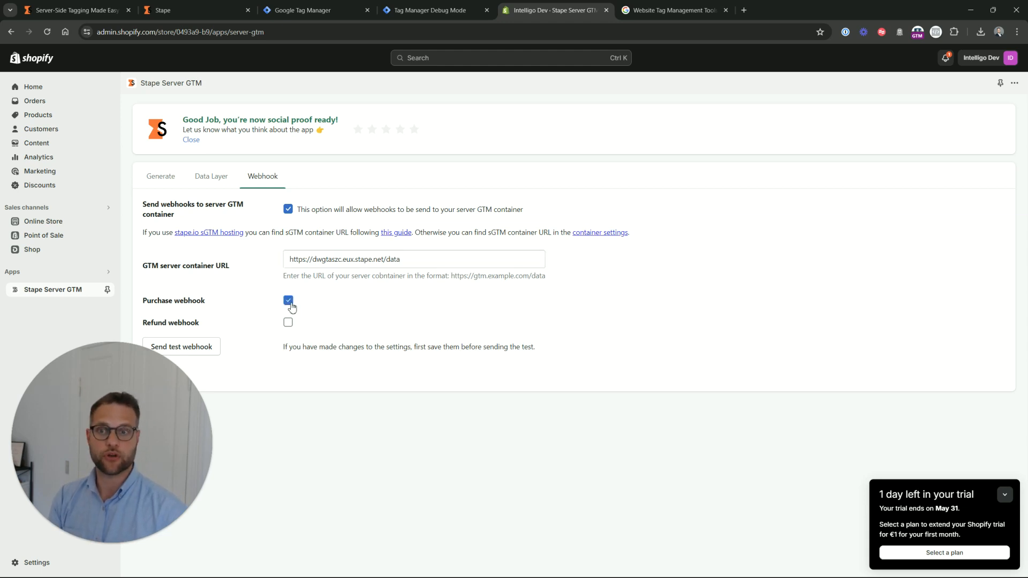
click(288, 322)
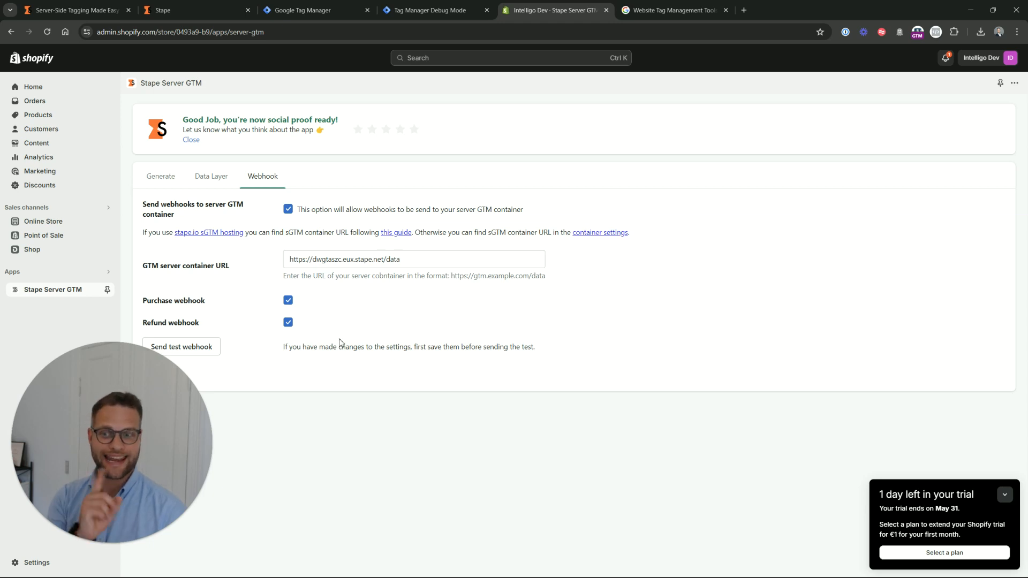
mouse_move(268, 441)
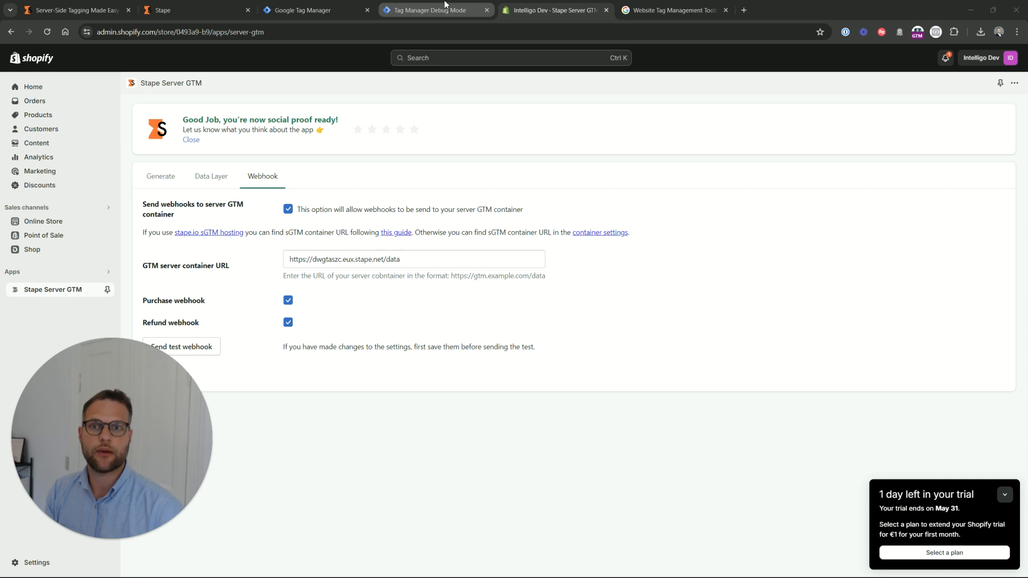
Step: Inspect purchase_webhook event data with ecommerce value 403.00 and copy the ecommerce key name
click(428, 9)
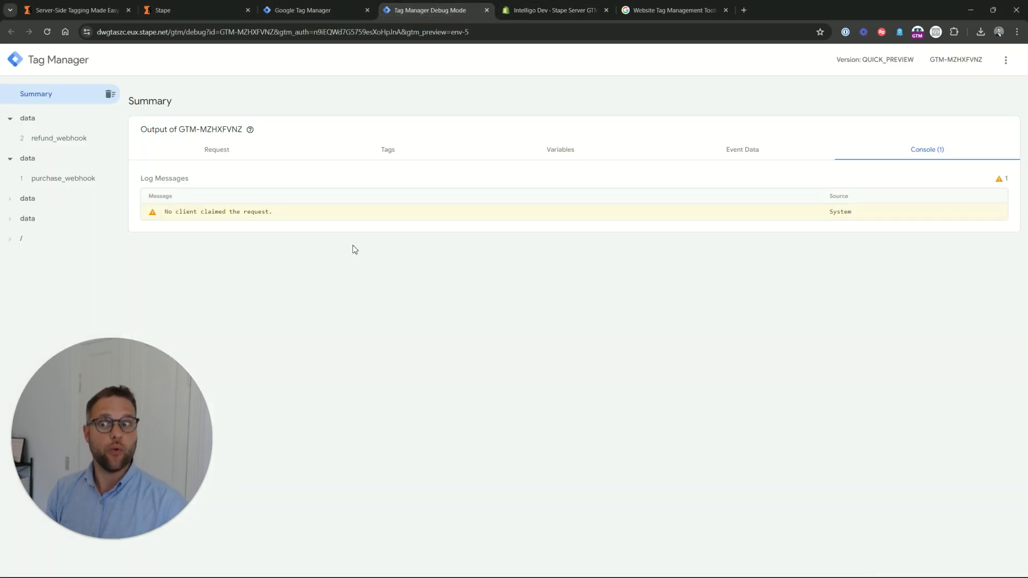
click(63, 178)
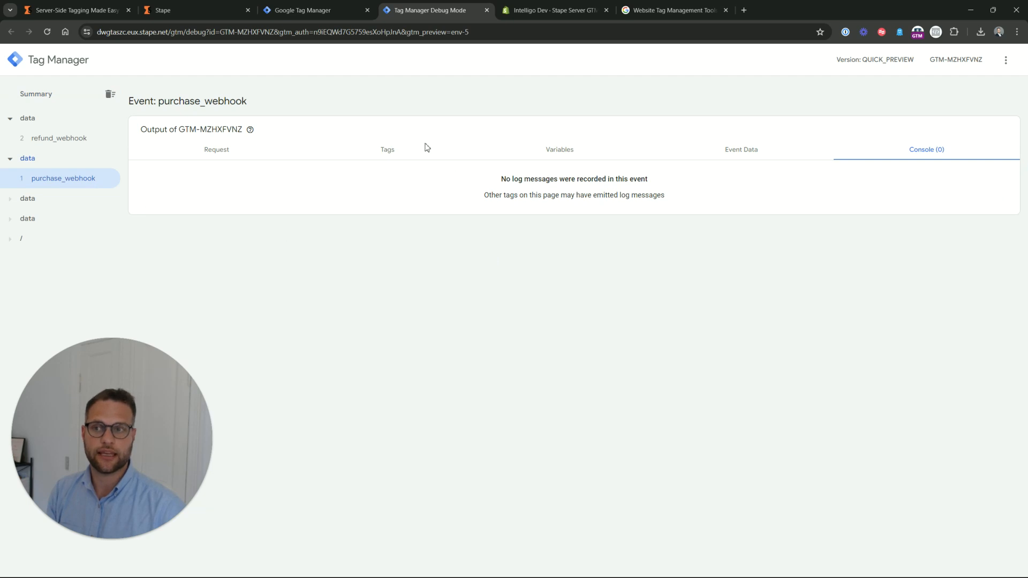
mouse_move(313, 138)
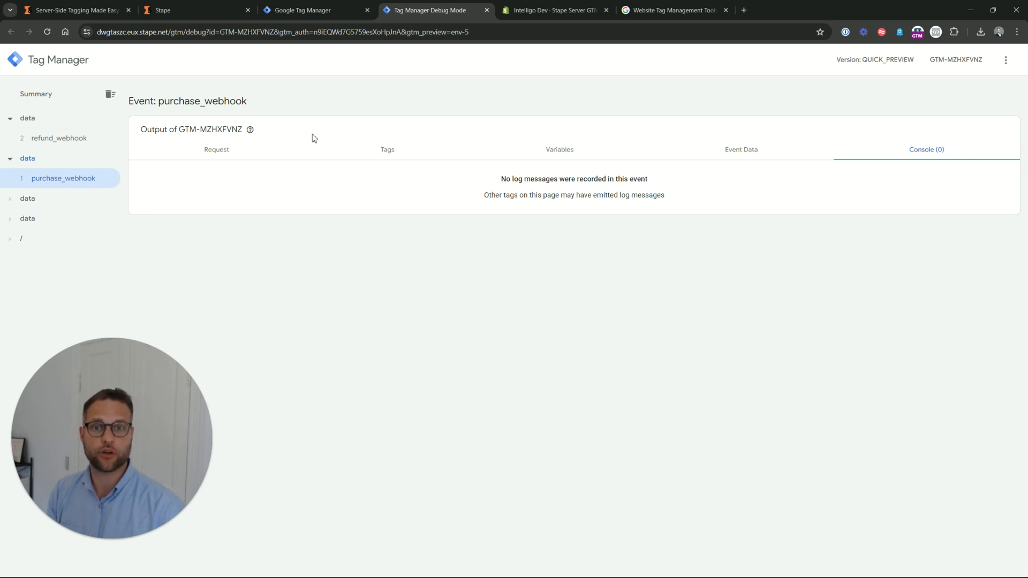
click(735, 149)
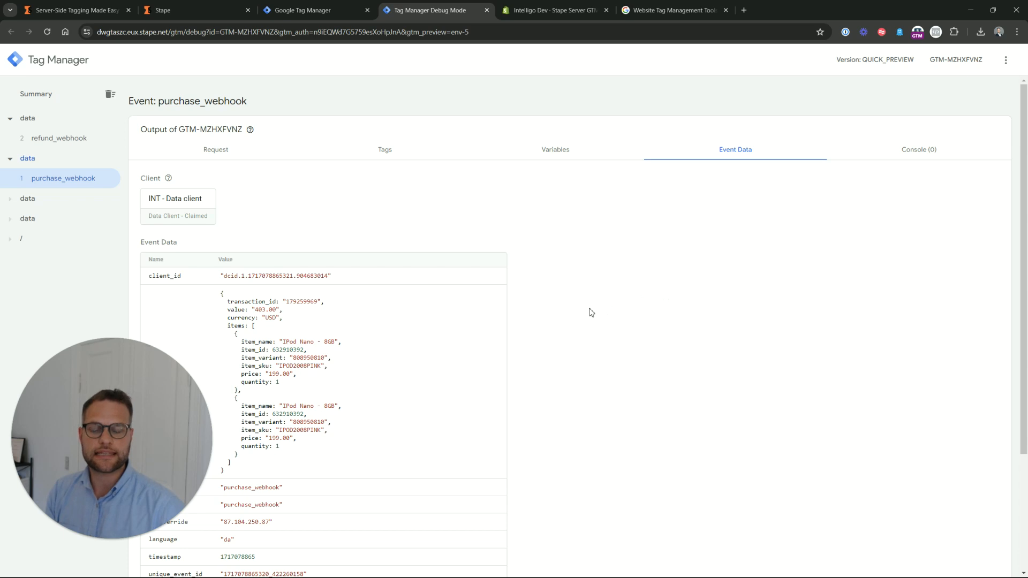
mouse_move(592, 287)
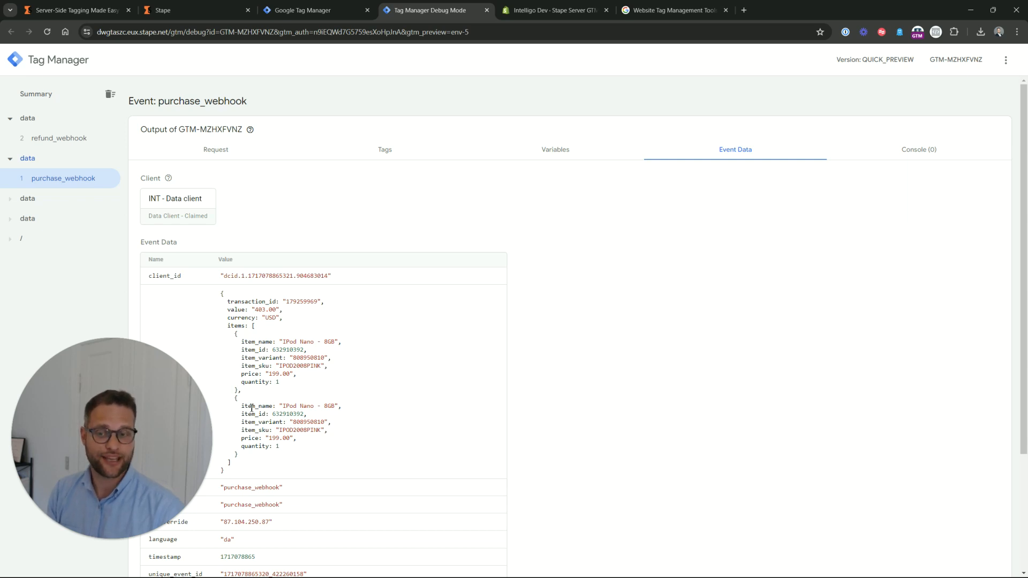
mouse_move(591, 347)
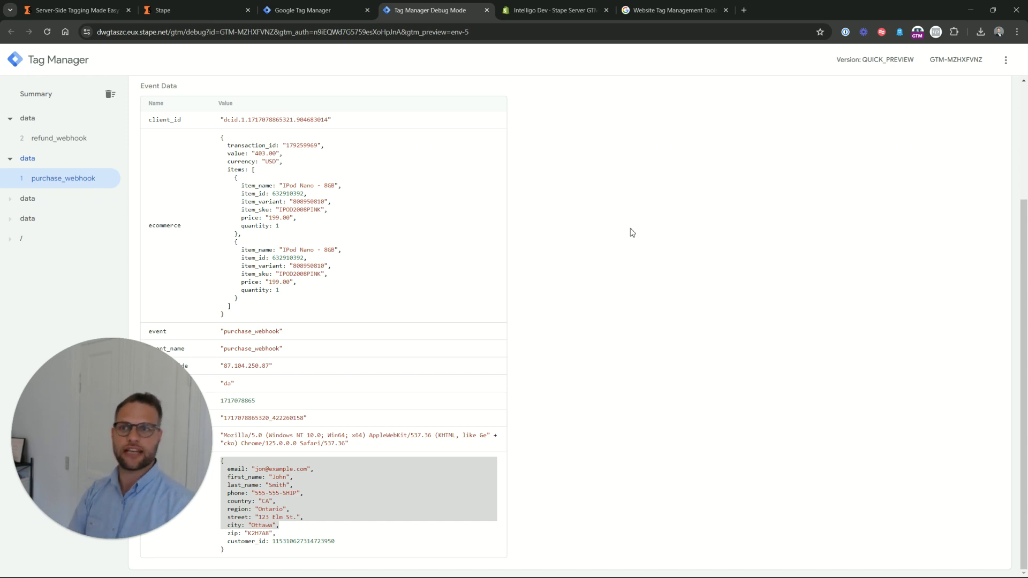
scroll(down, 3)
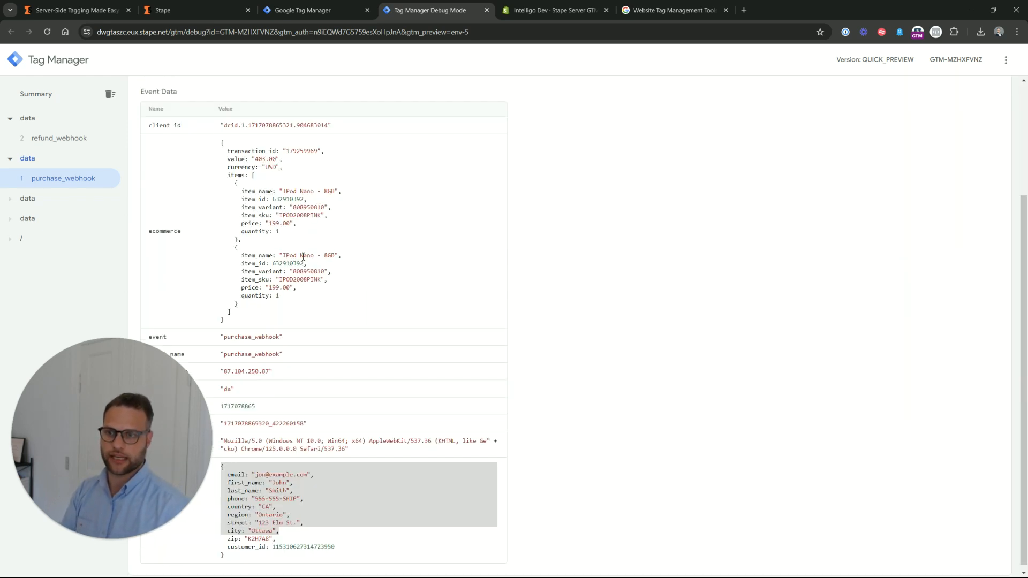
double_click(165, 230)
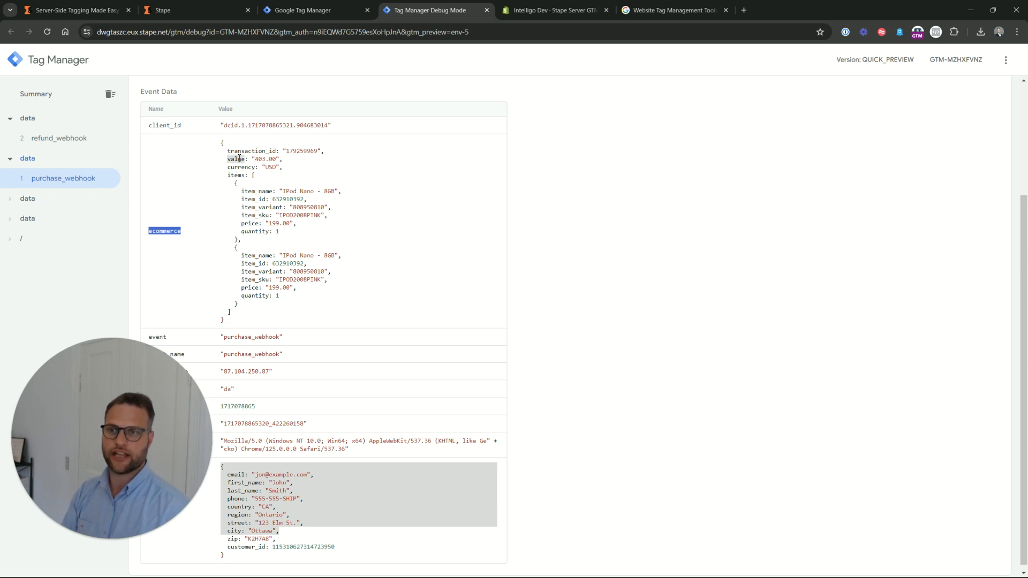
click(301, 10)
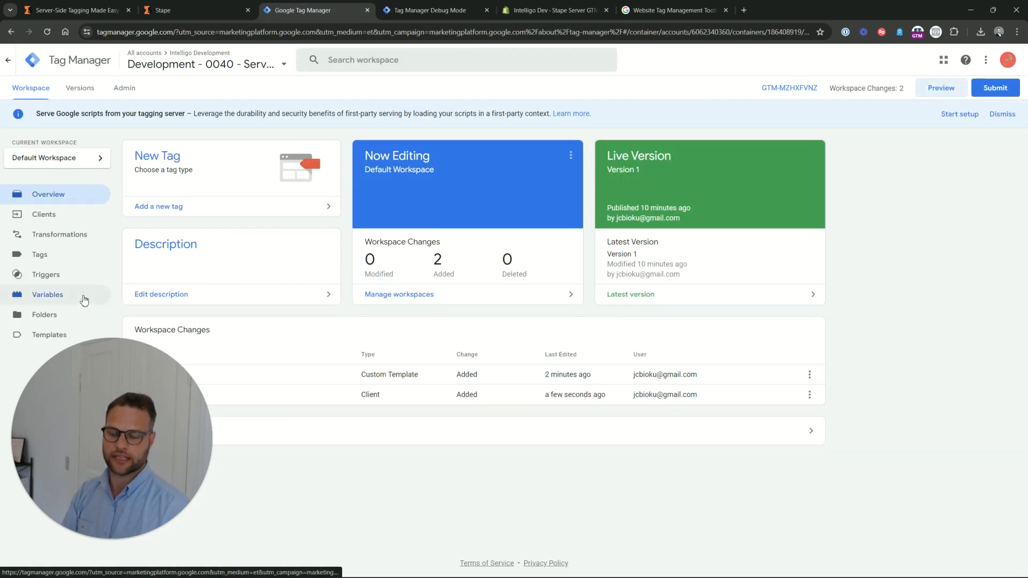
Step: Create a new Event Data variable named INT - Order - Value with key path starting at ecommerce
click(48, 294)
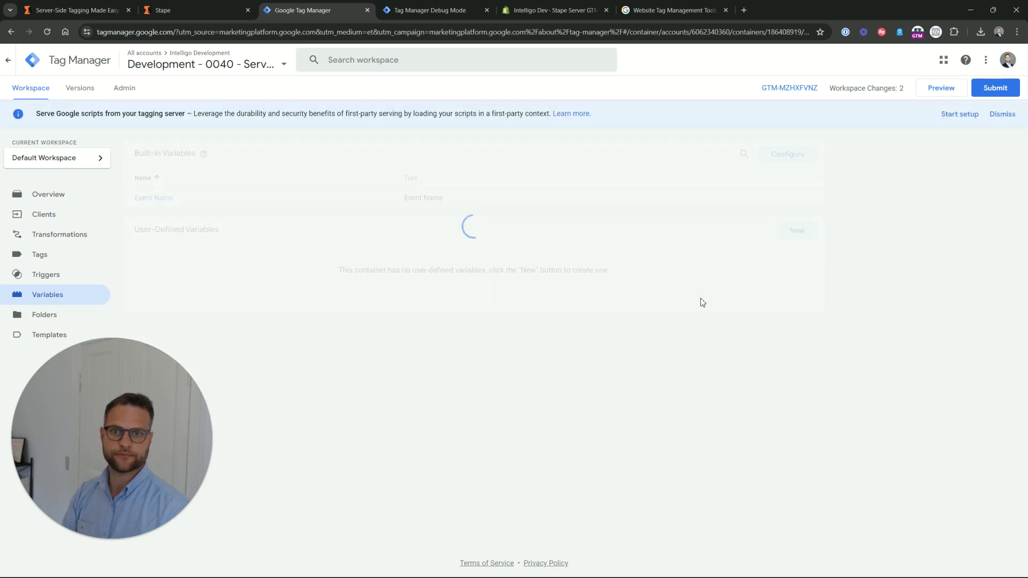
click(797, 230)
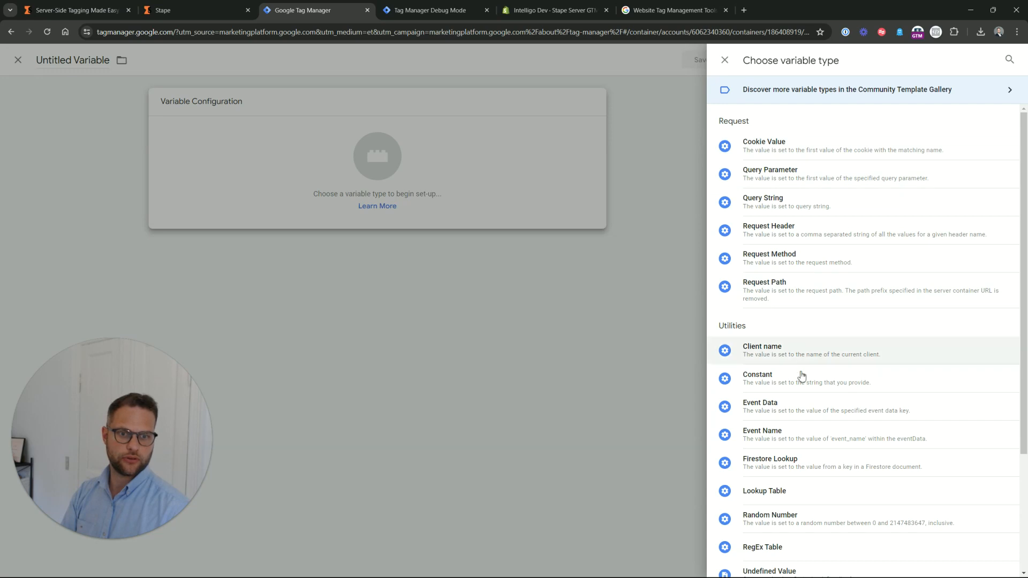
click(760, 406)
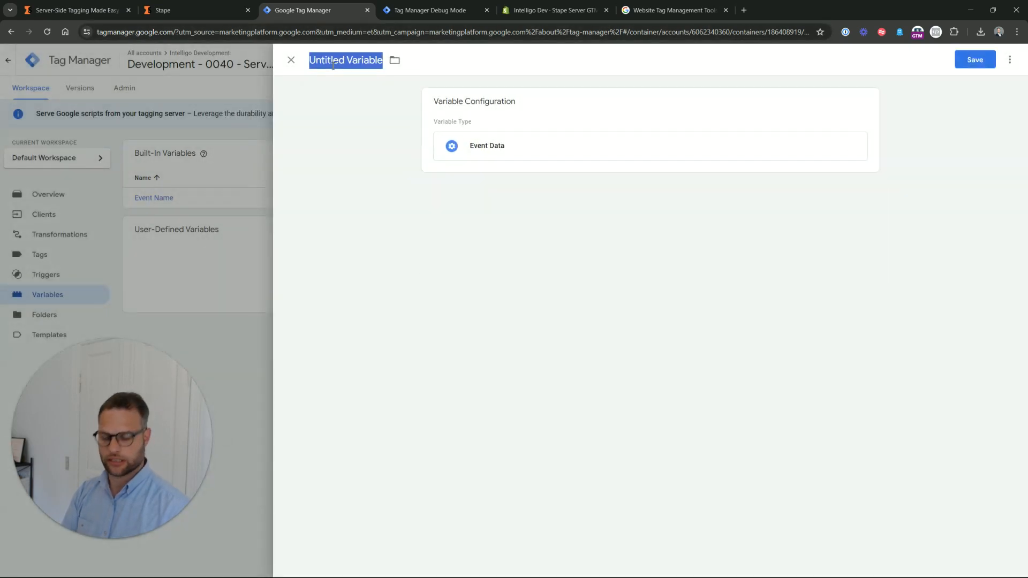
text(INT - ORder - Value)
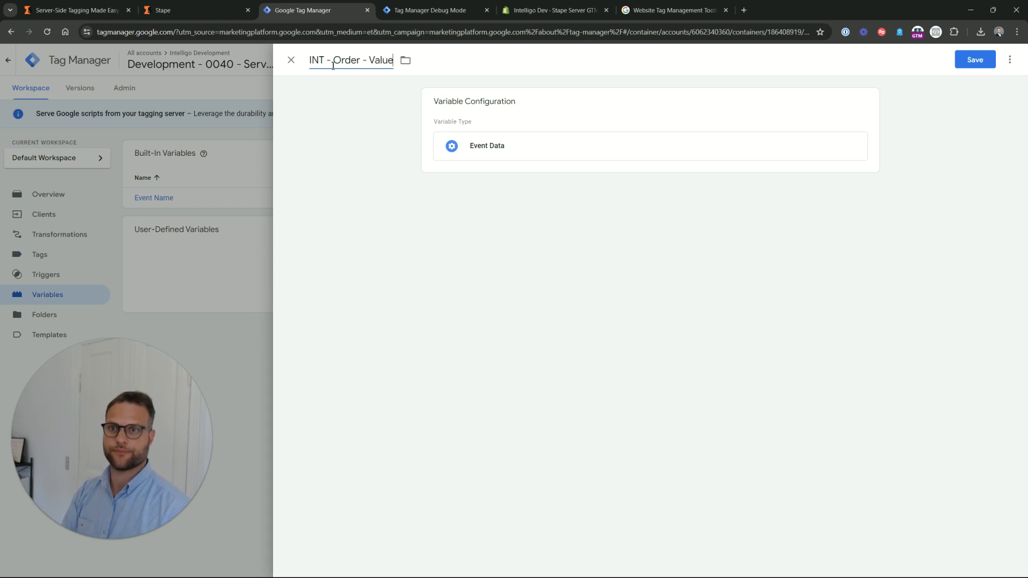
click(486, 145)
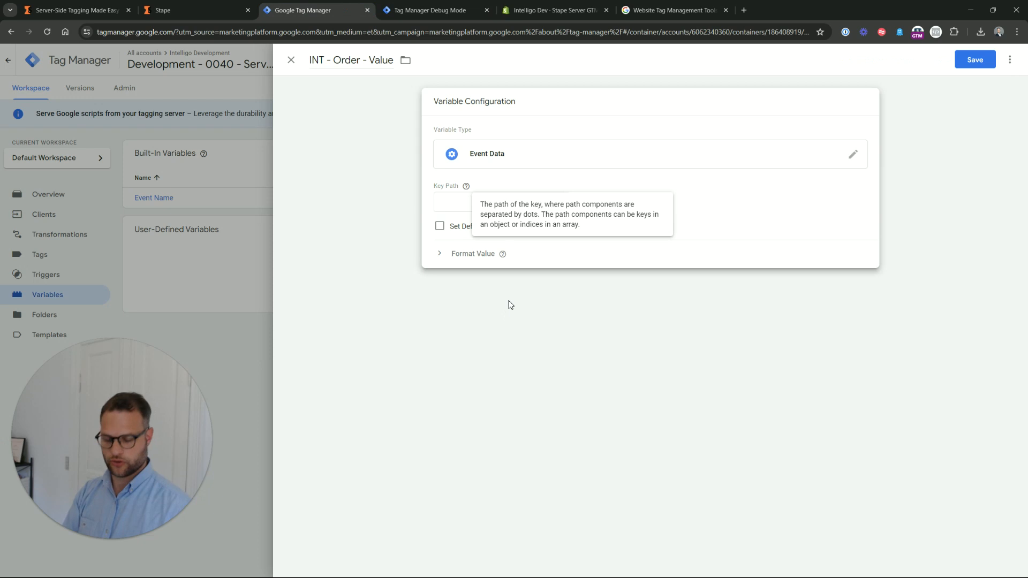
text(ecommerce)
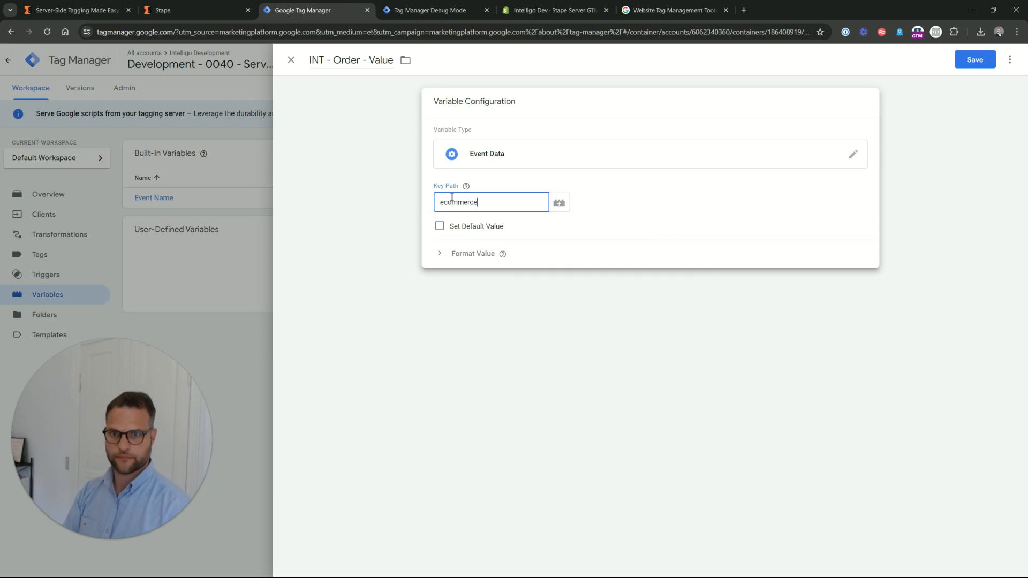
Step: Complete the key path as ecommerce.0.value after checking preview, save, and start a new preview
click(427, 10)
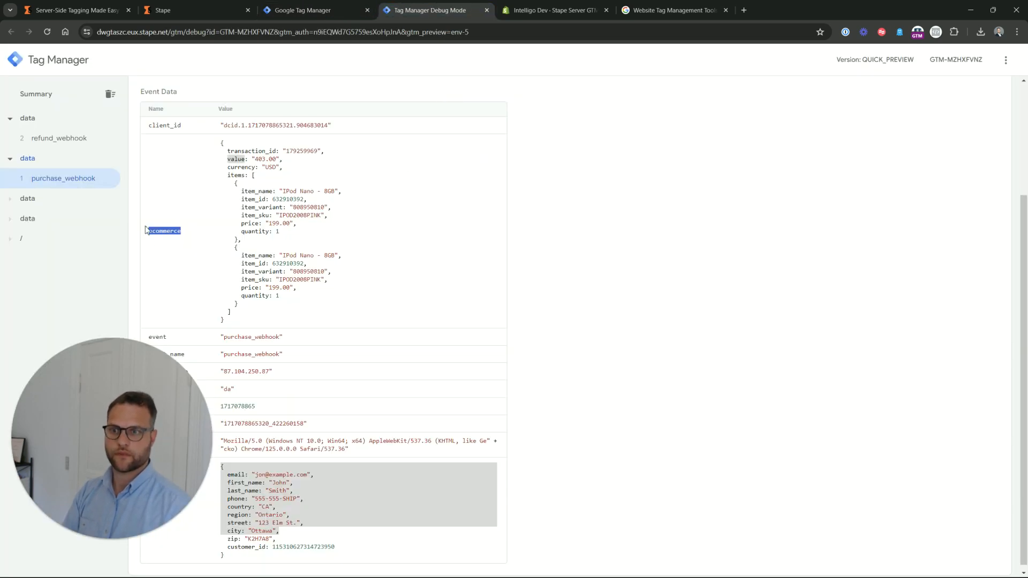
click(315, 10)
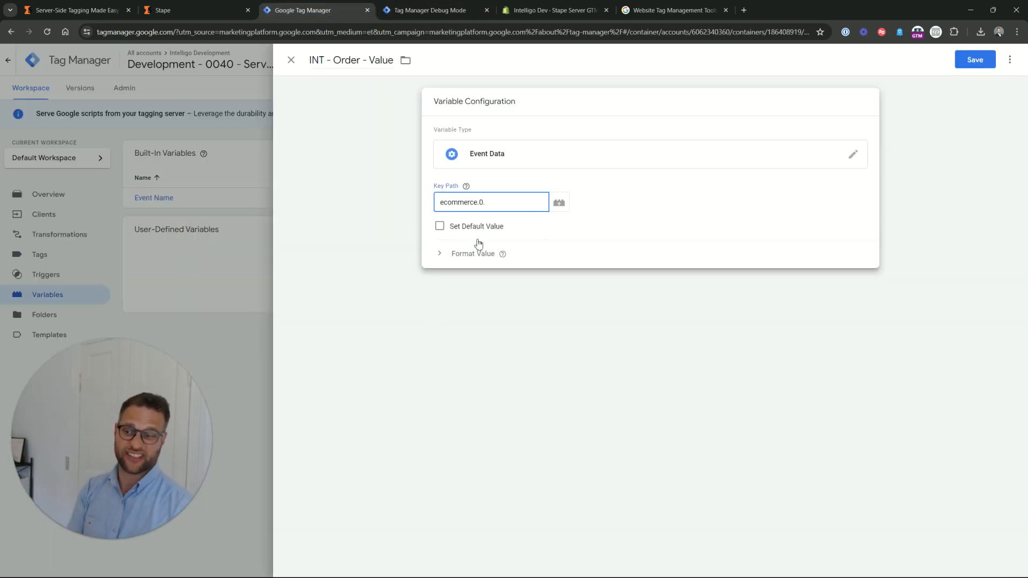
click(428, 9)
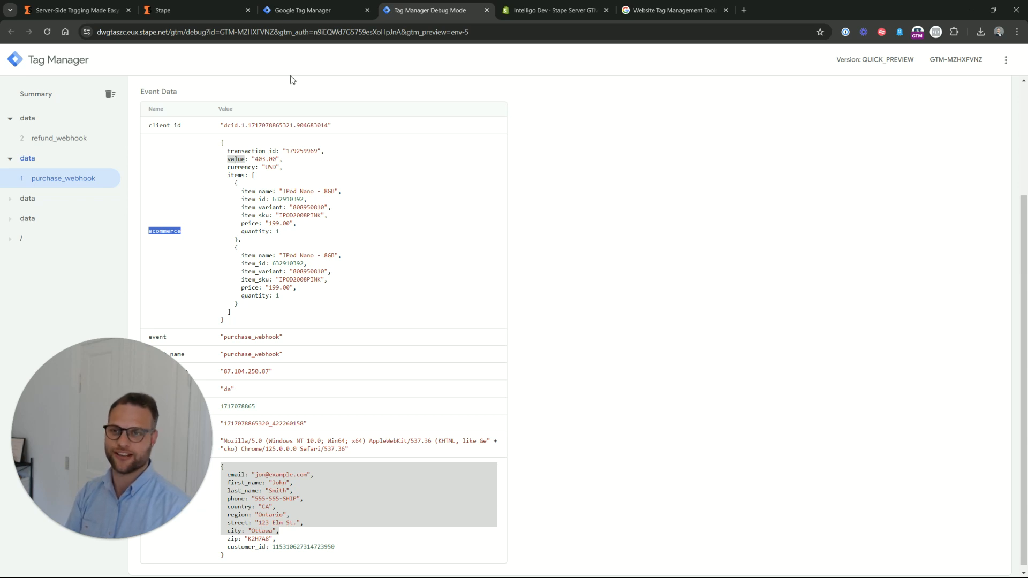
click(302, 9)
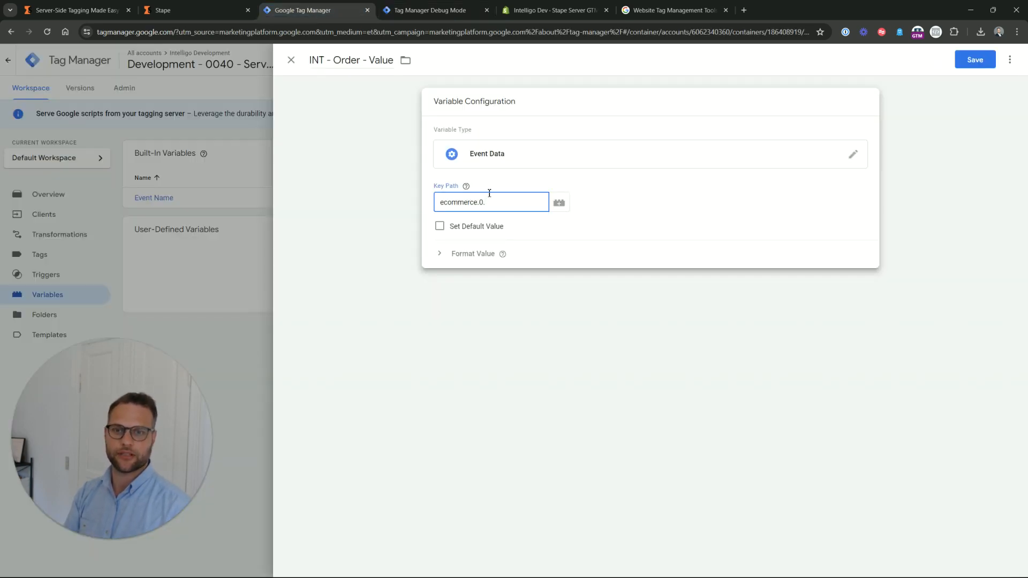
text(value)
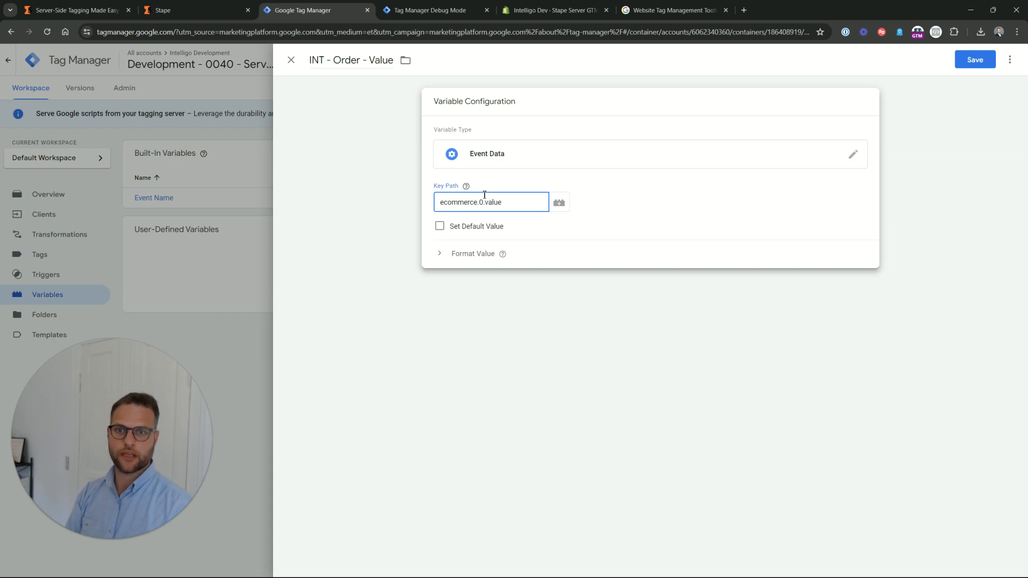
click(974, 58)
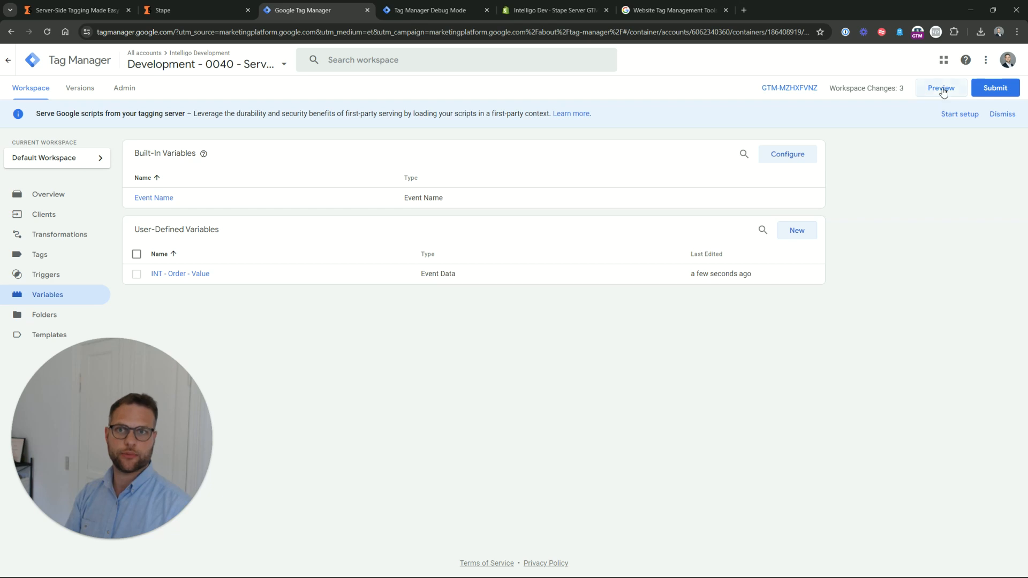
click(941, 88)
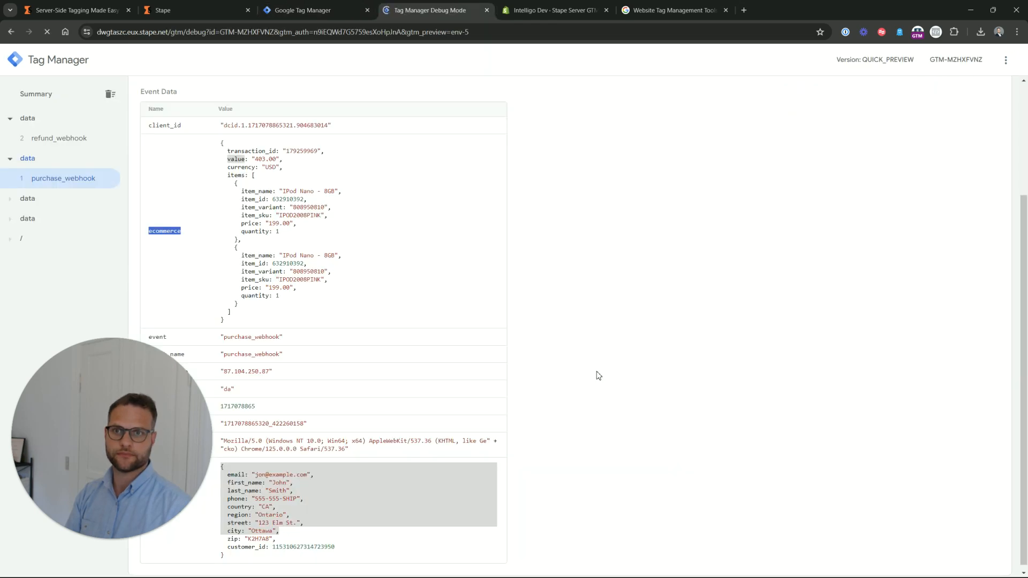
Step: Trigger a test purchase_webhook and see INT - Order - Value return undefined in Variables
click(555, 10)
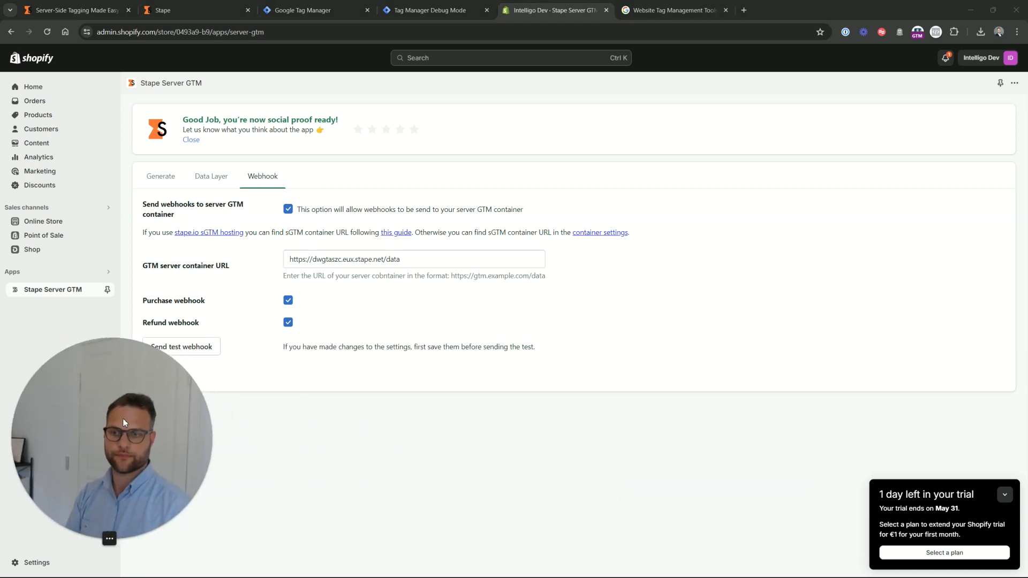
click(435, 10)
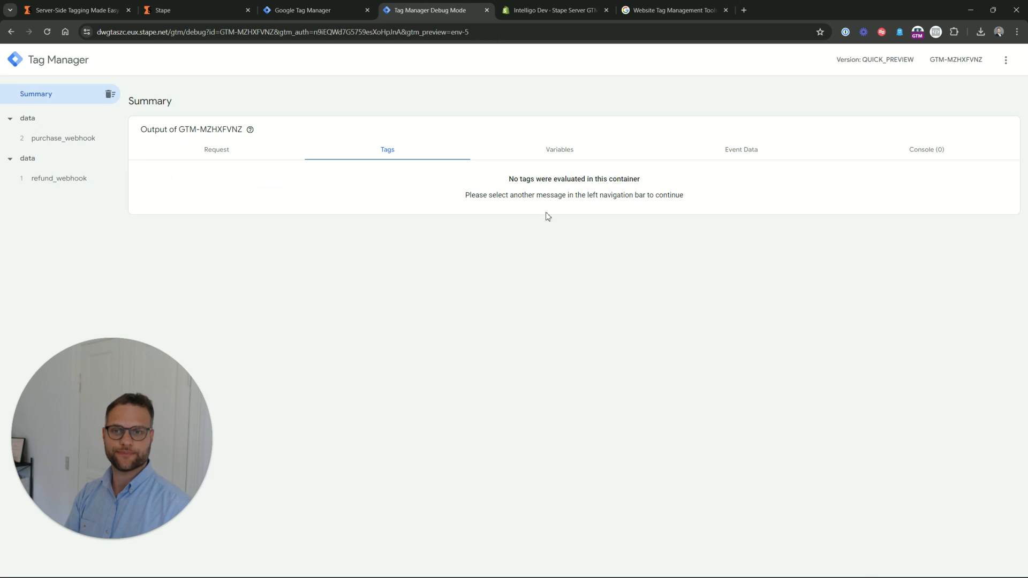
click(63, 139)
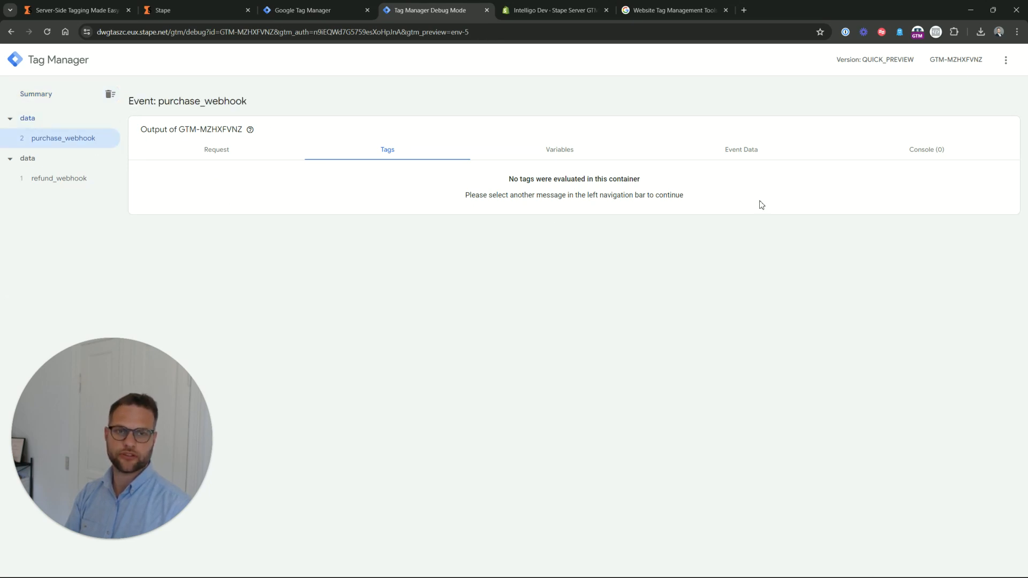
click(741, 150)
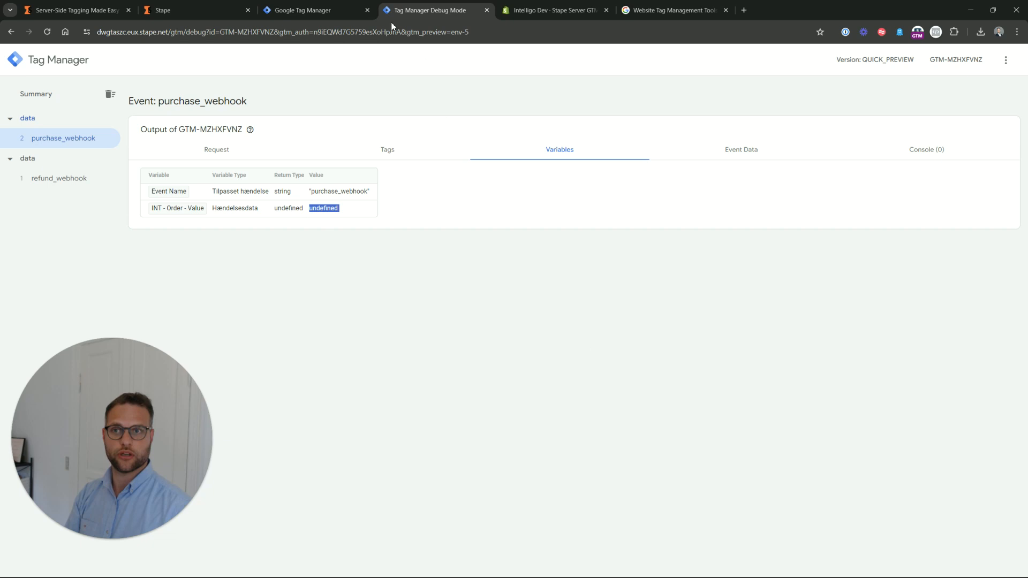
click(300, 10)
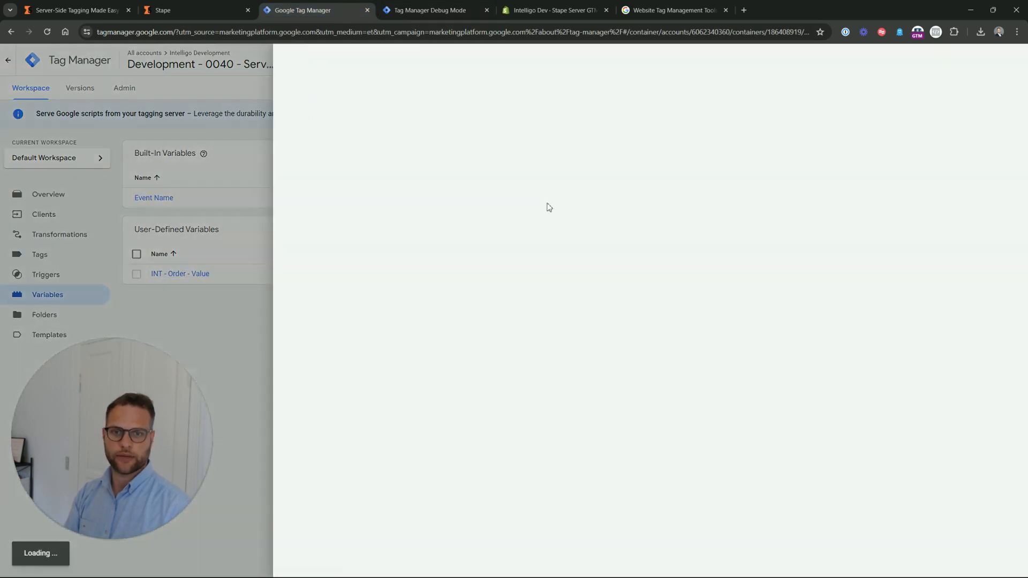
Step: Change INT - Order - Value's key path to ecommerce.value and save
click(180, 273)
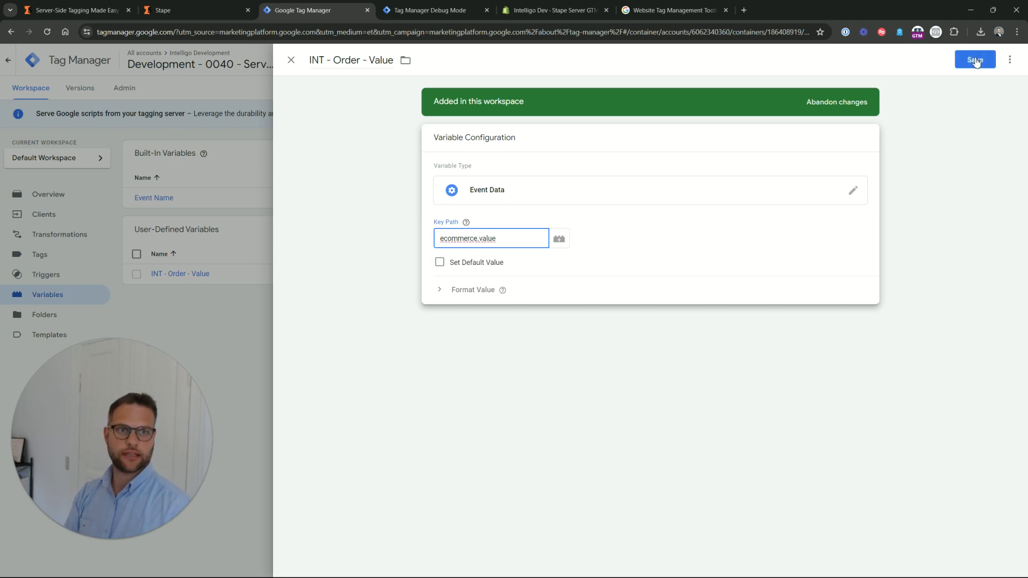
click(974, 60)
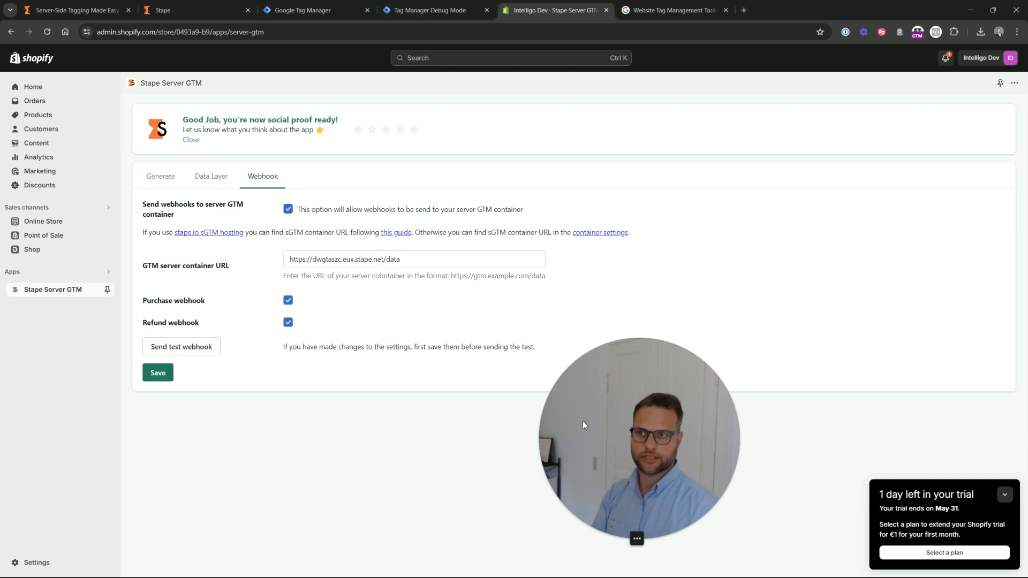
Step: Verify INT - Order - Value shows 403.00 for purchase_webhook and matches the Event Data value
click(427, 9)
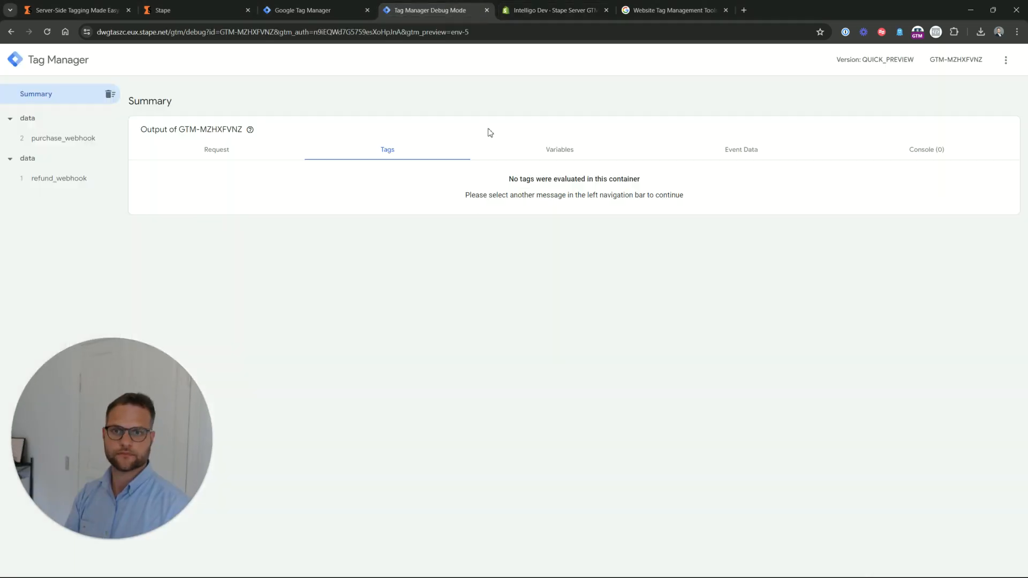
click(63, 139)
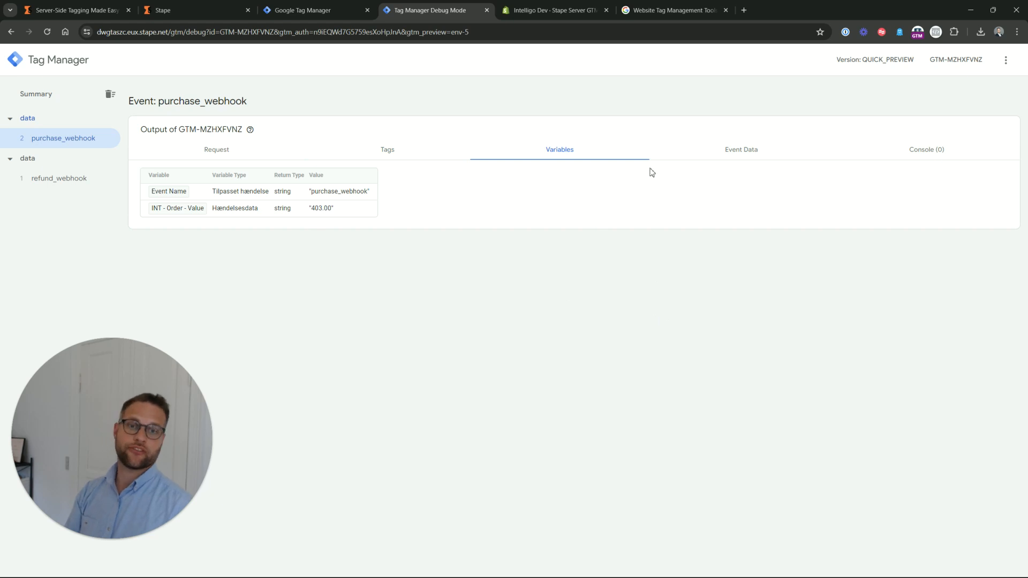
mouse_move(702, 185)
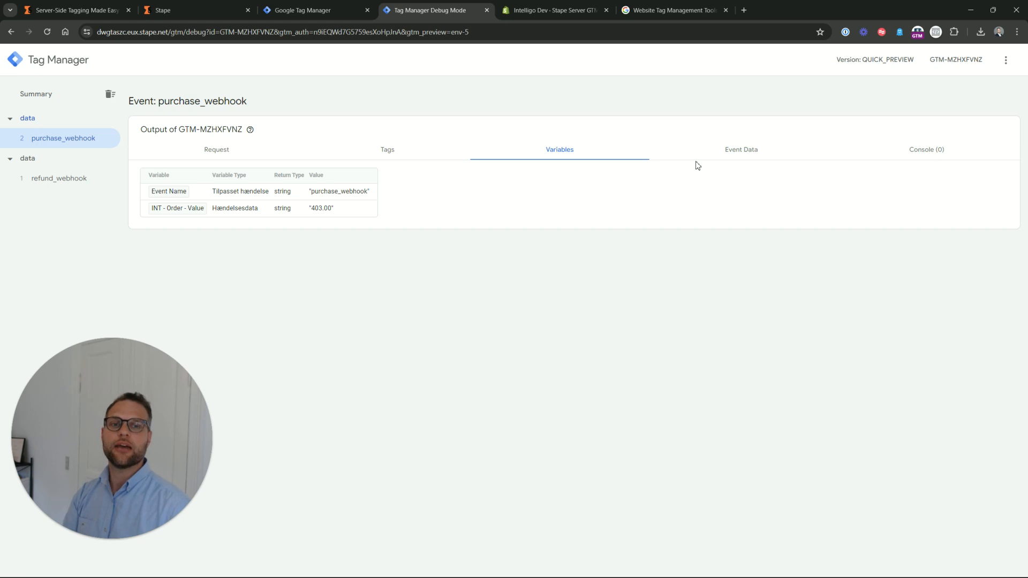
mouse_move(694, 229)
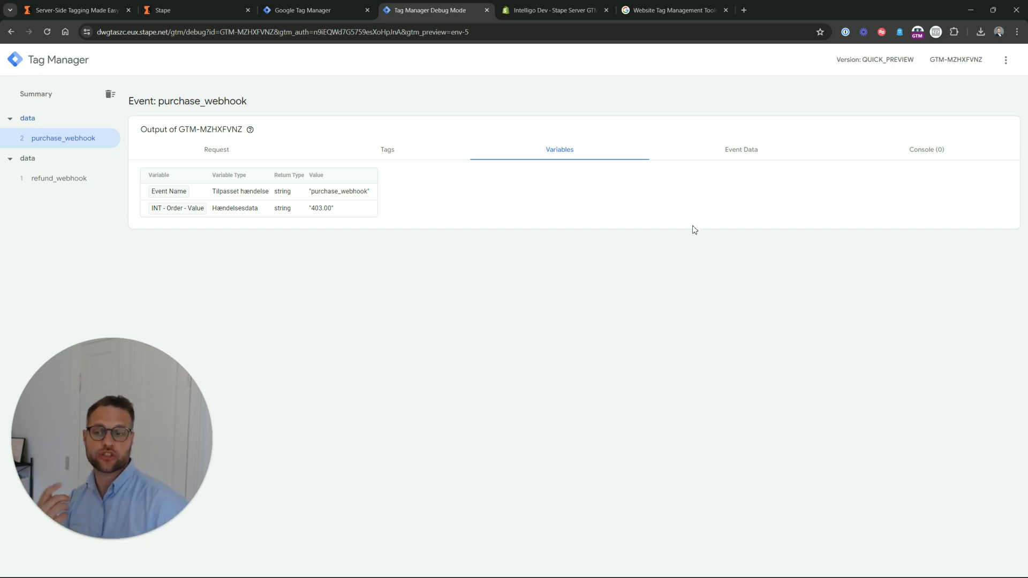
mouse_move(738, 158)
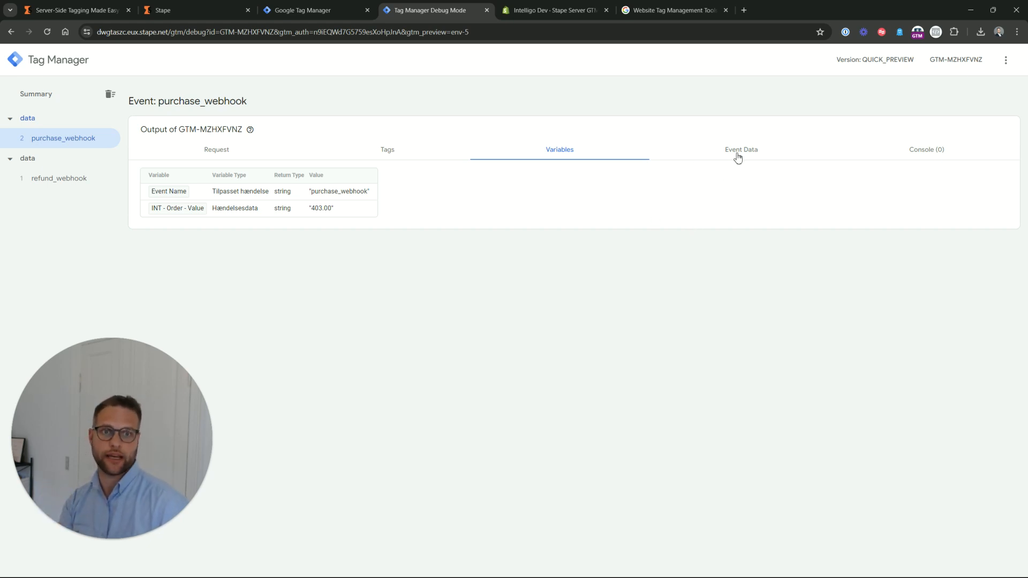
click(734, 150)
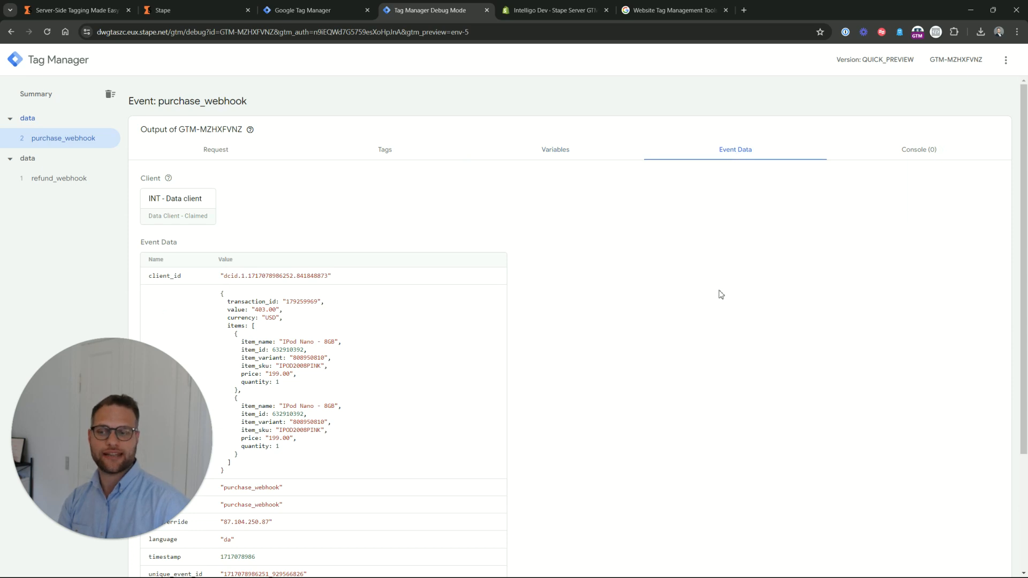
mouse_move(762, 145)
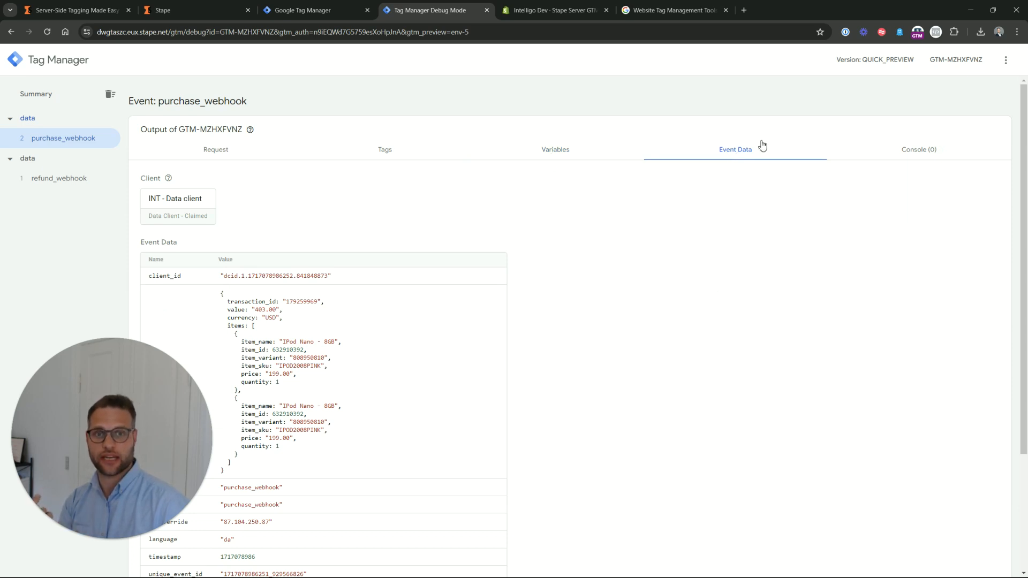
click(559, 150)
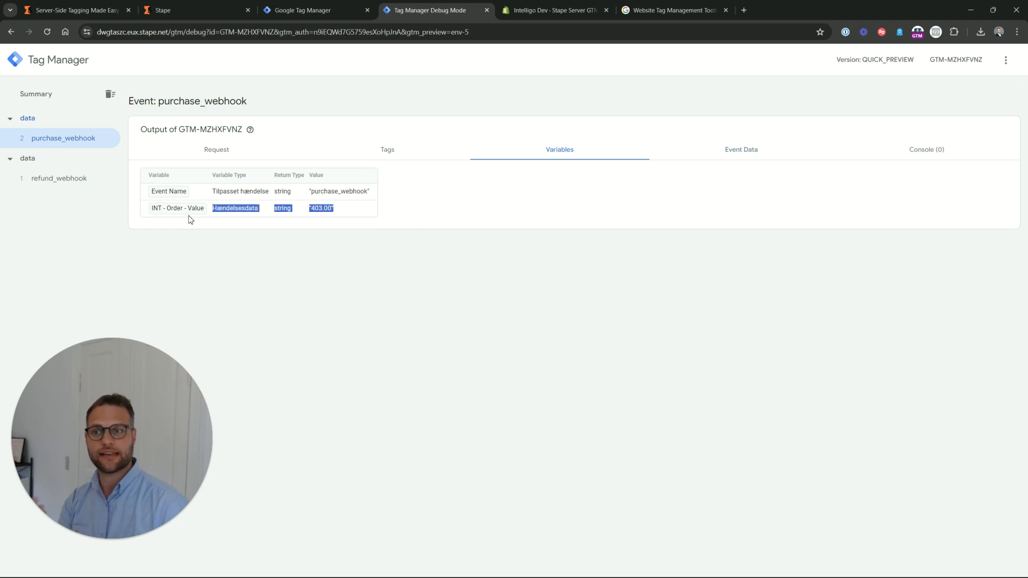
click(734, 150)
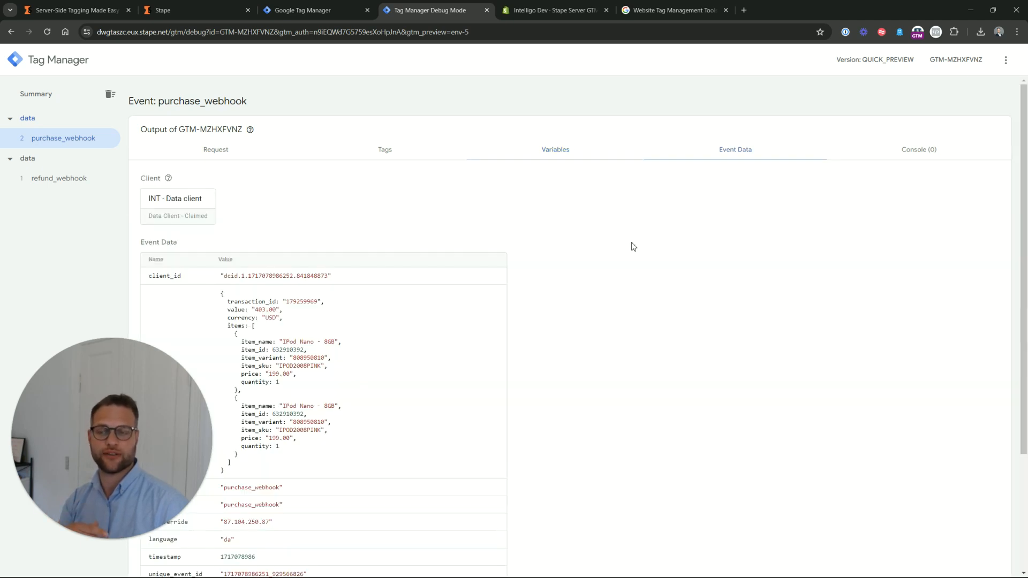
click(735, 150)
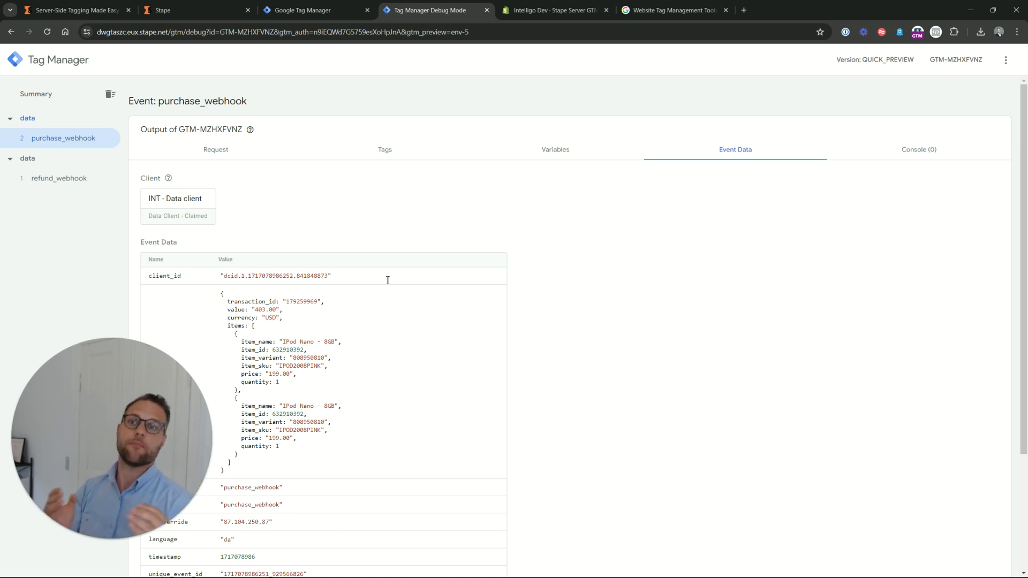
click(554, 10)
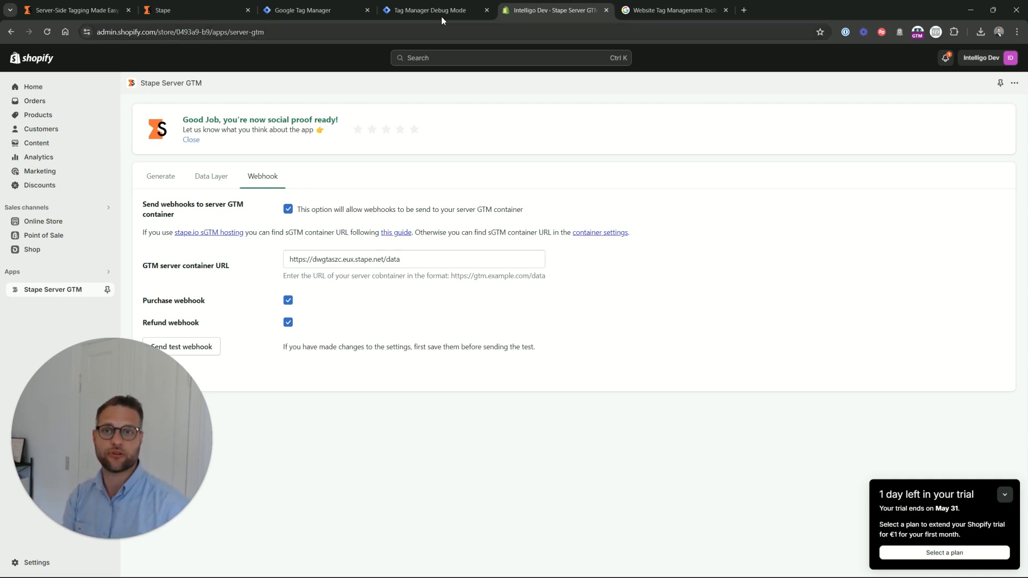
click(426, 9)
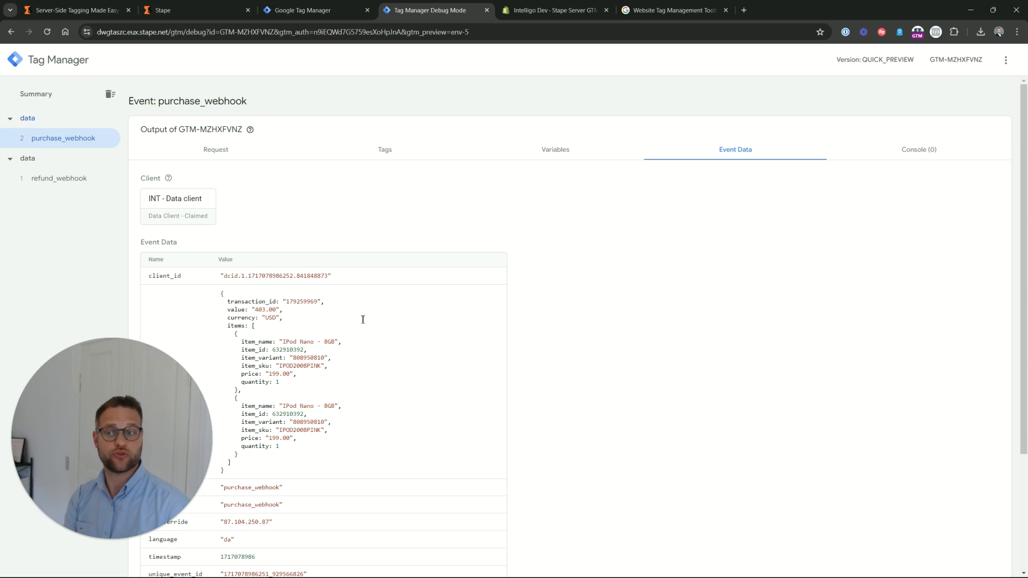